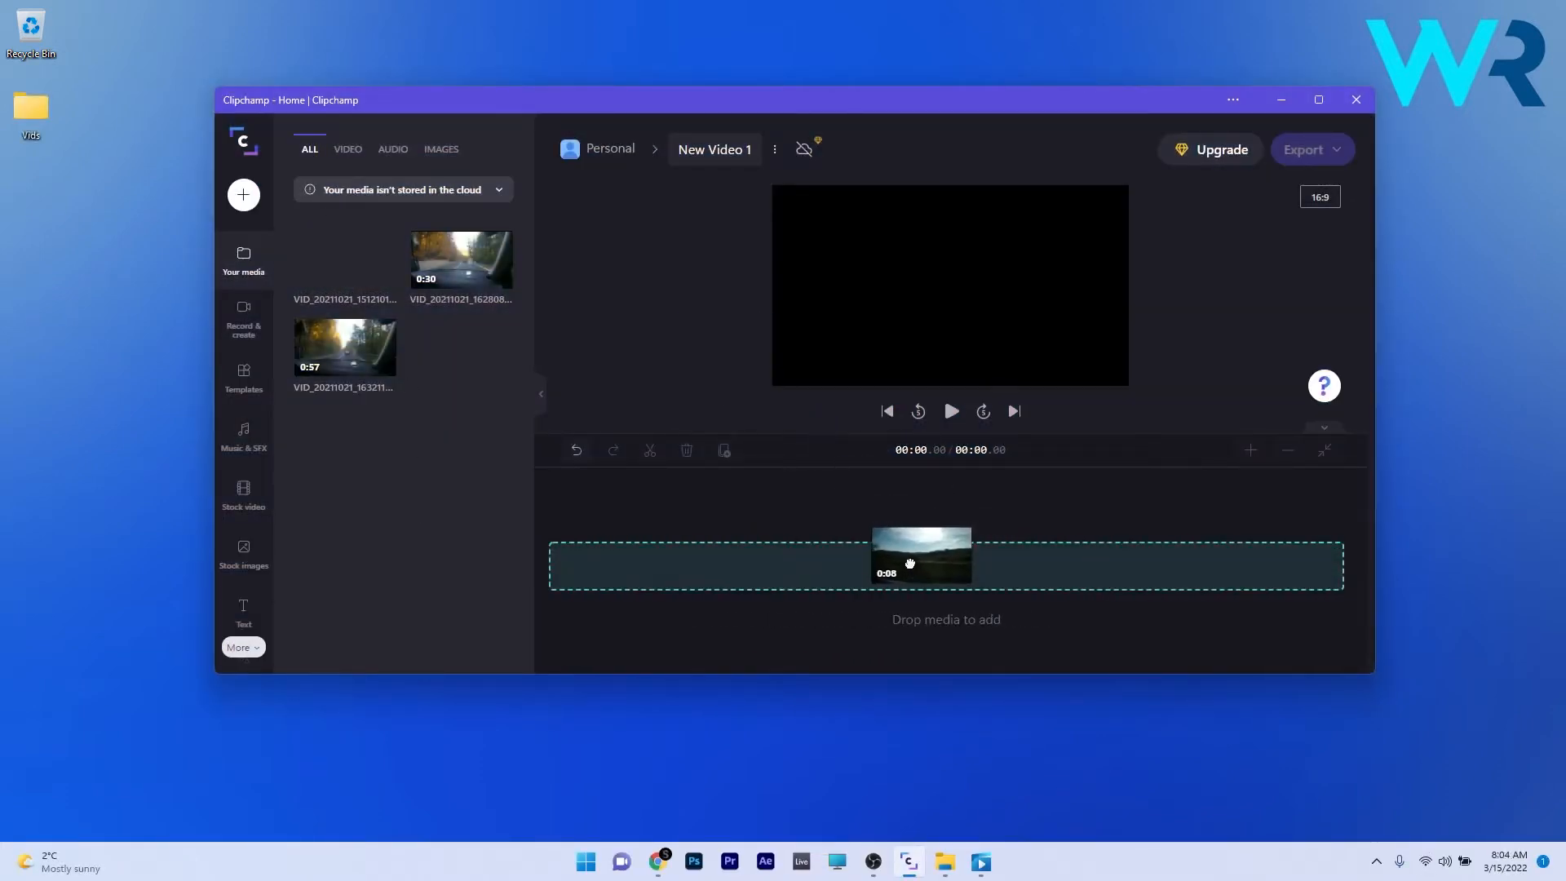
# Step: Close the Clipchamp window and return to the empty Windows desktop
pyautogui.click(1355, 99)
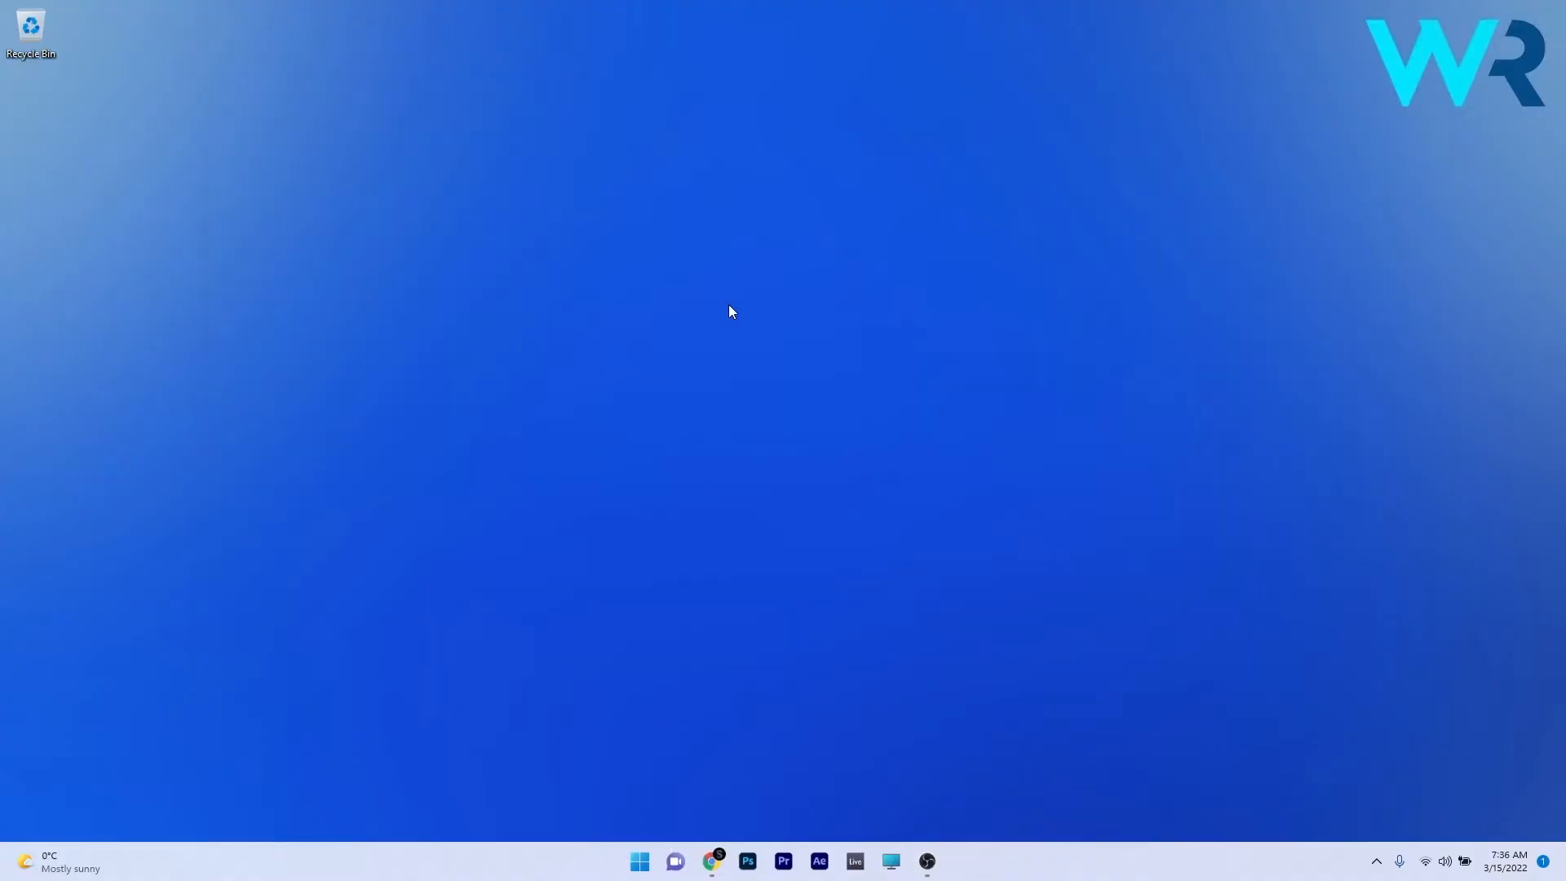
# Step: Search Start for 'clipchamp' to launch the app and reach its welcome setup
pyautogui.write('clipchamp')
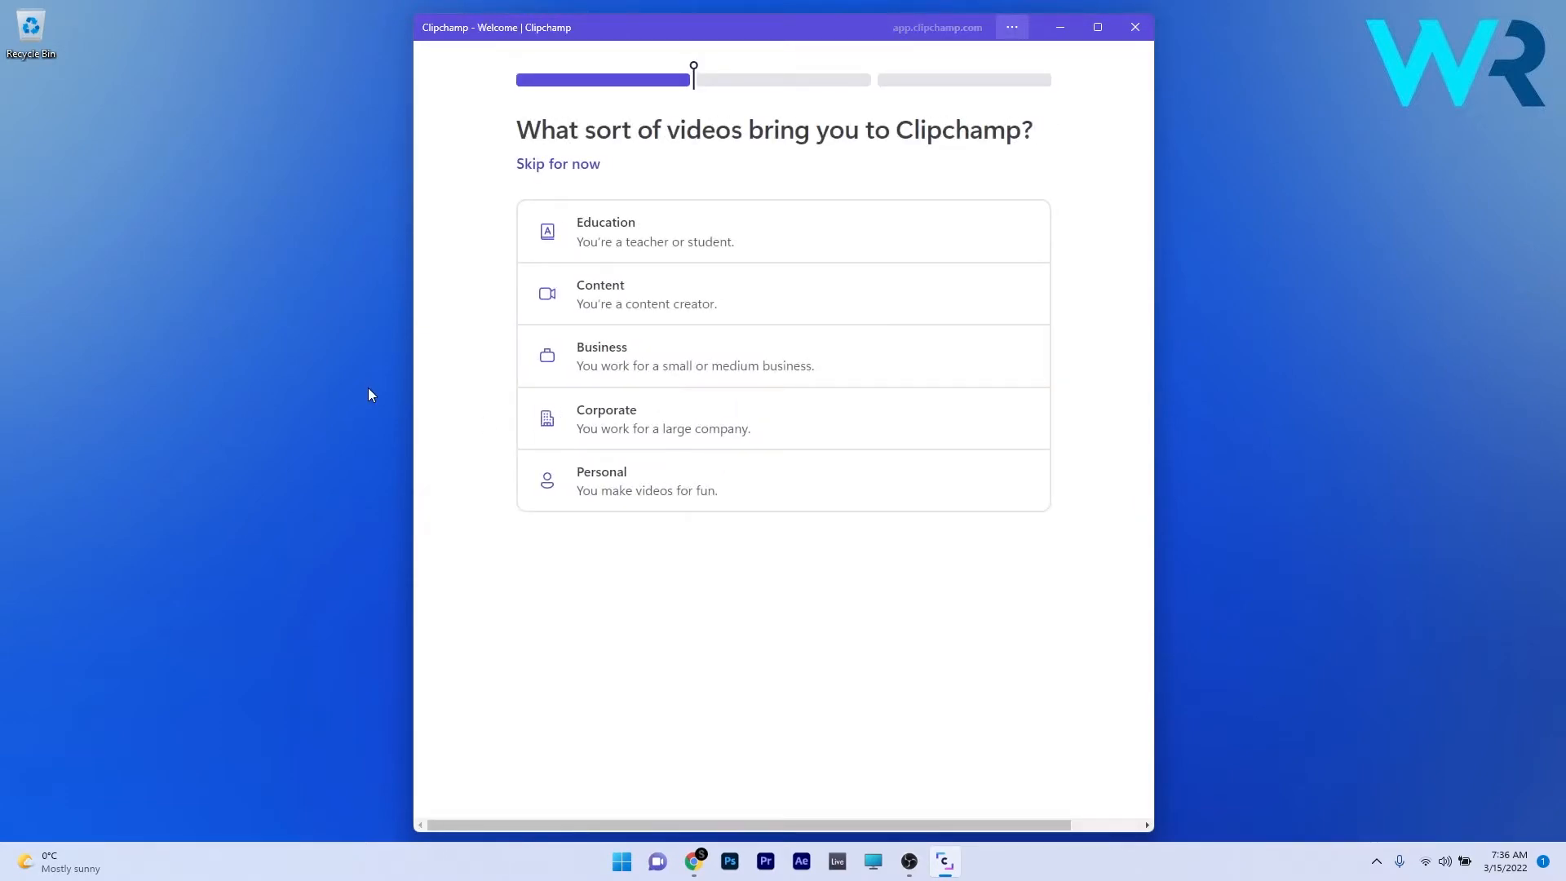
pyautogui.moveTo(663, 114)
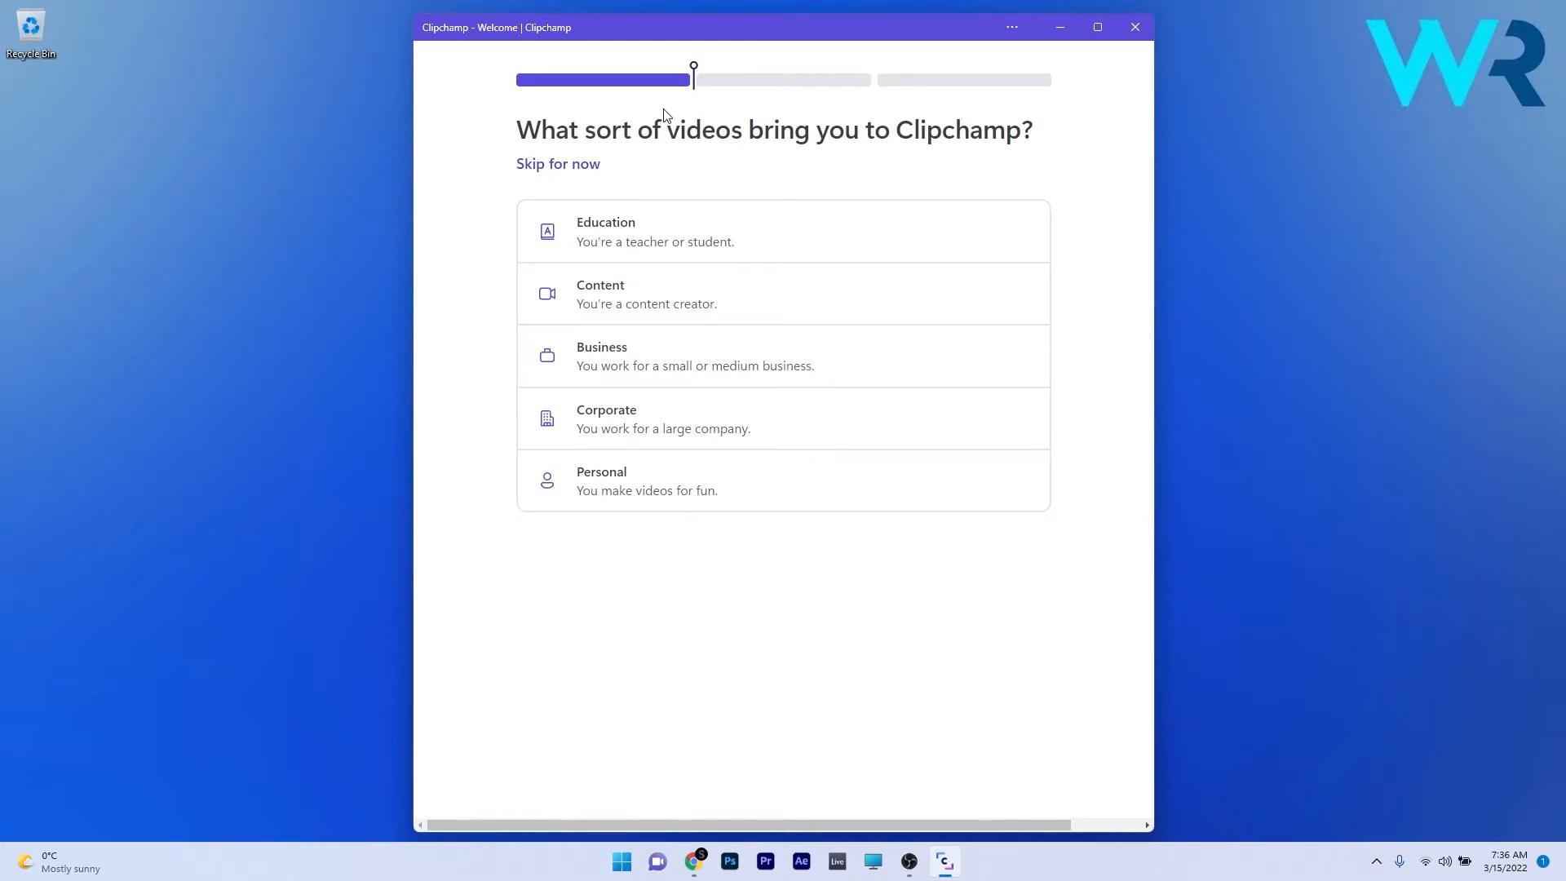
pyautogui.moveTo(517, 170)
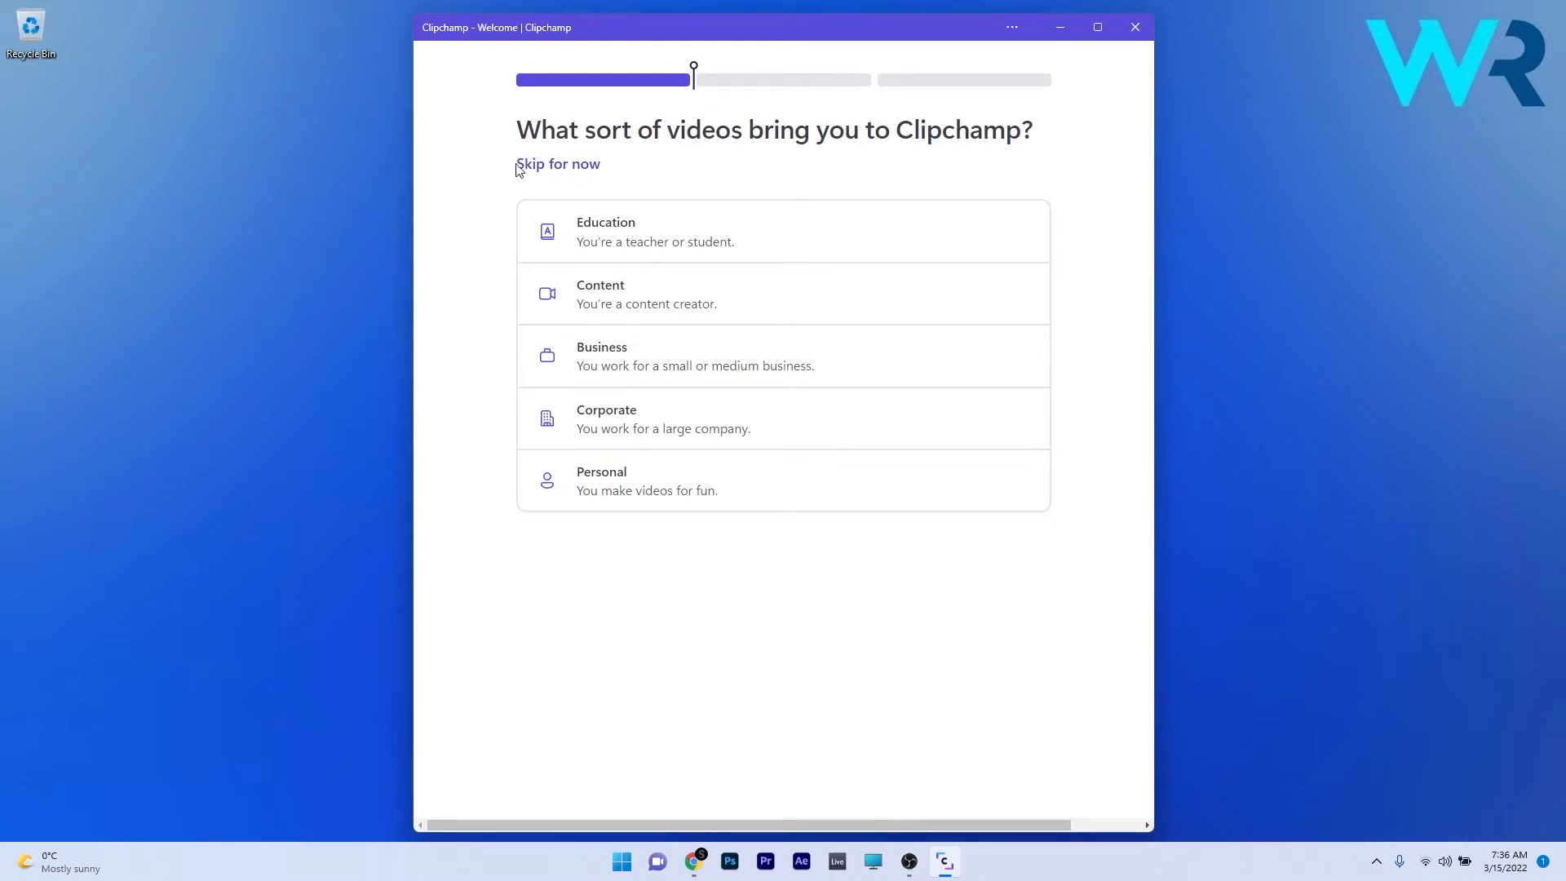
pyautogui.moveTo(1040, 174)
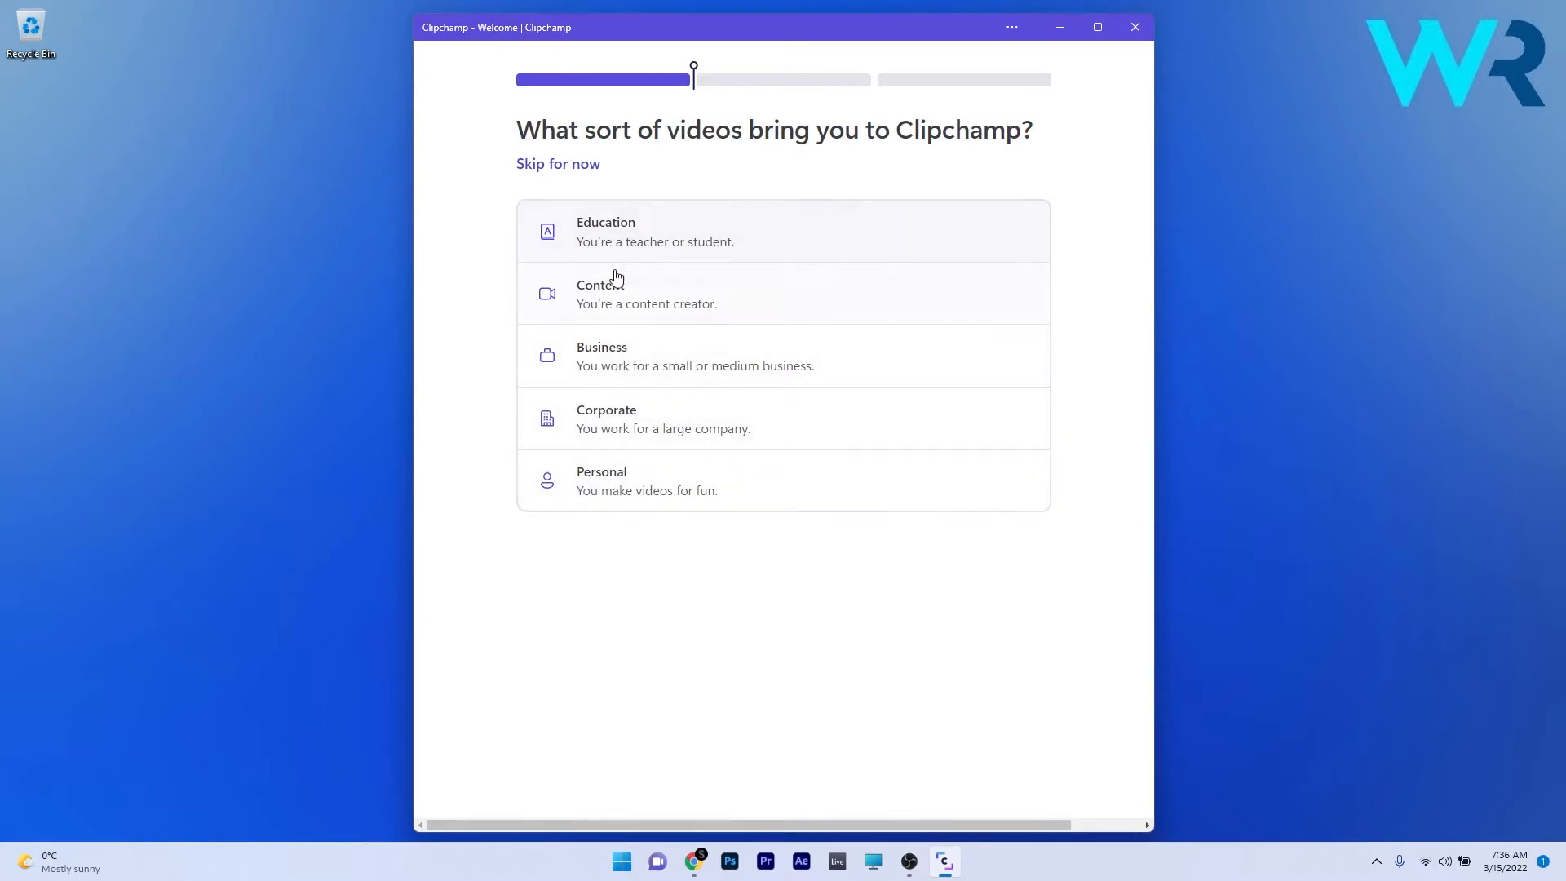
pyautogui.moveTo(572, 163)
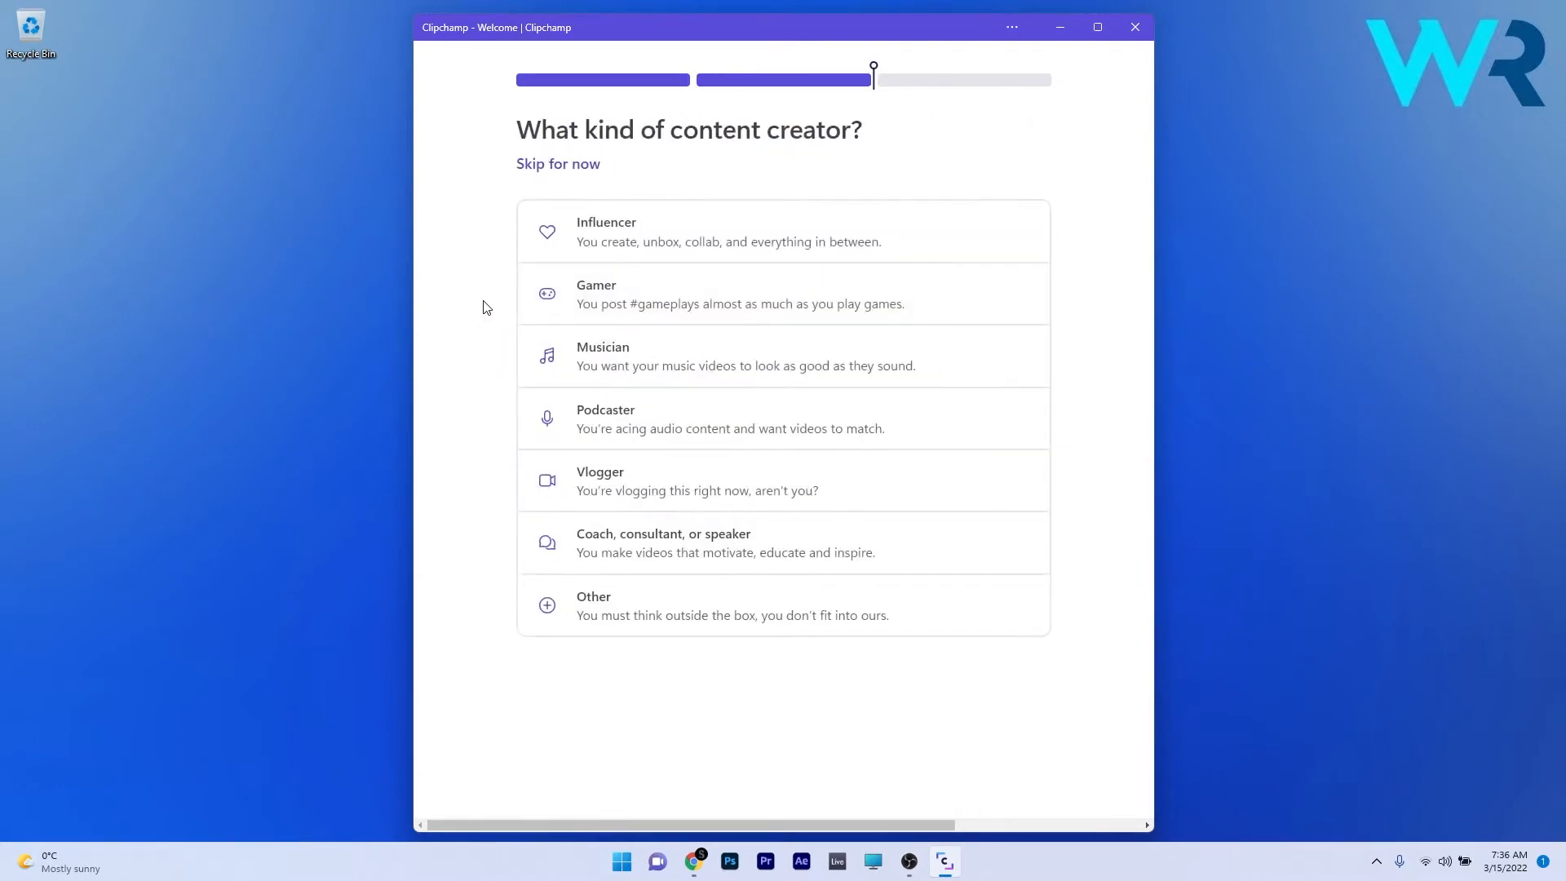
pyautogui.moveTo(710, 420)
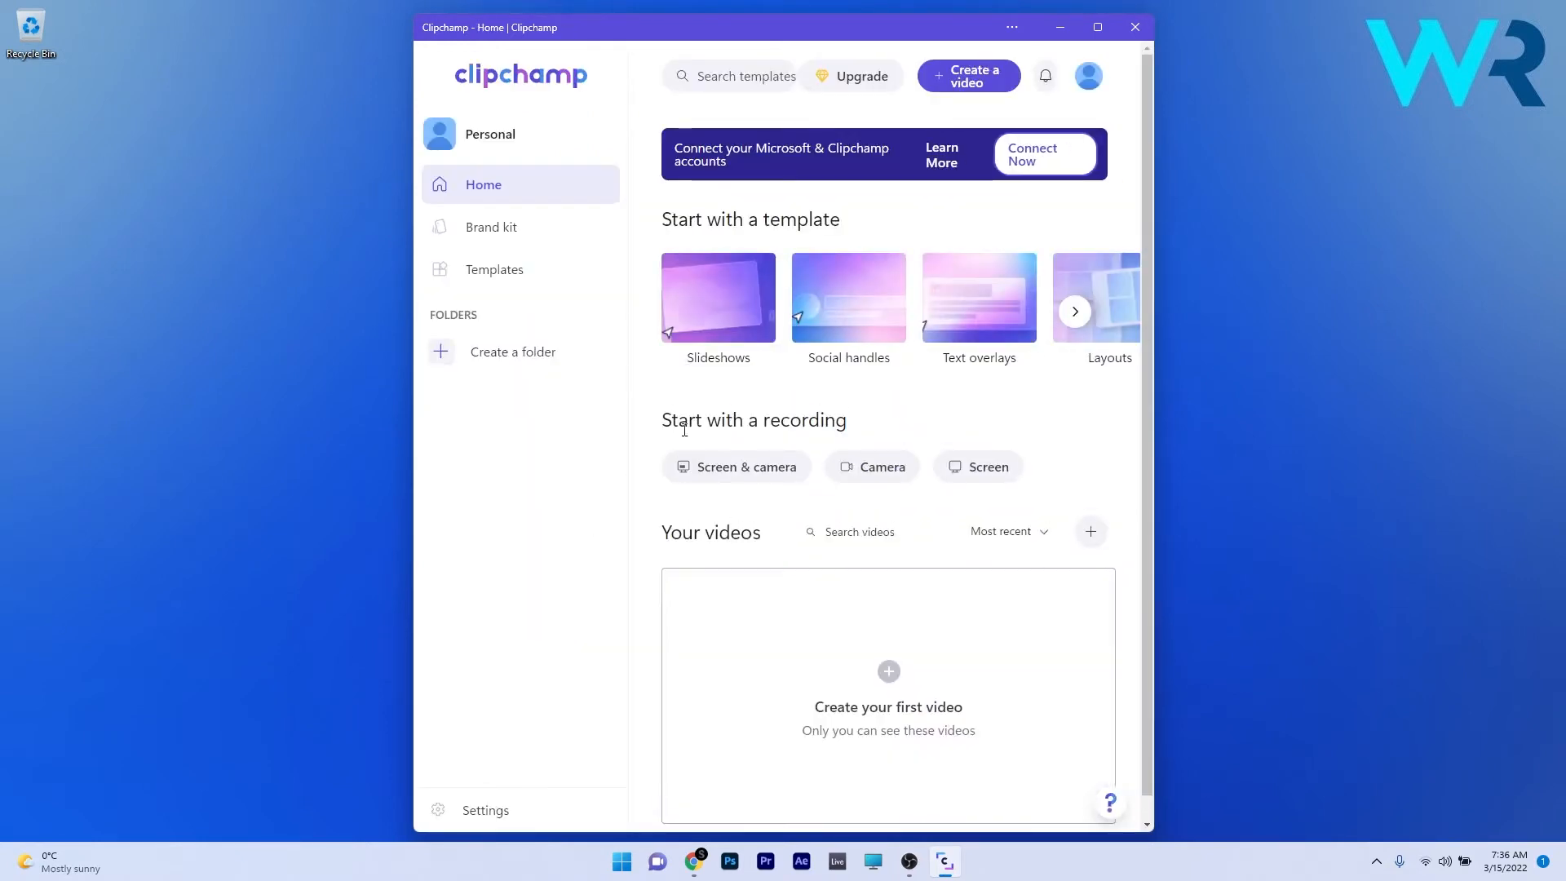
pyautogui.moveTo(1161, 828)
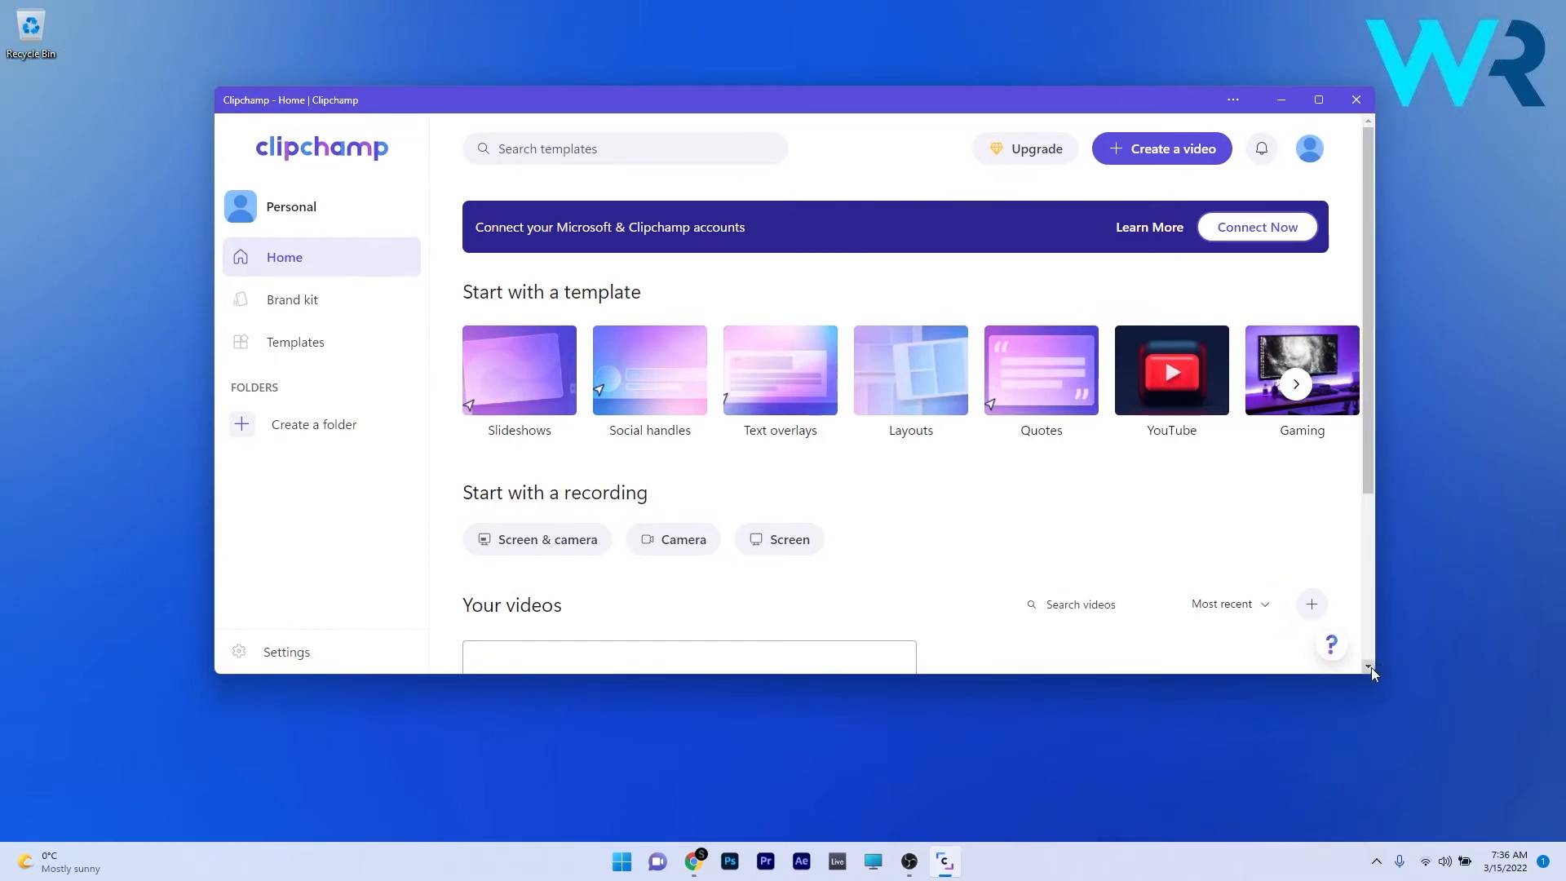
pyautogui.moveTo(639, 89)
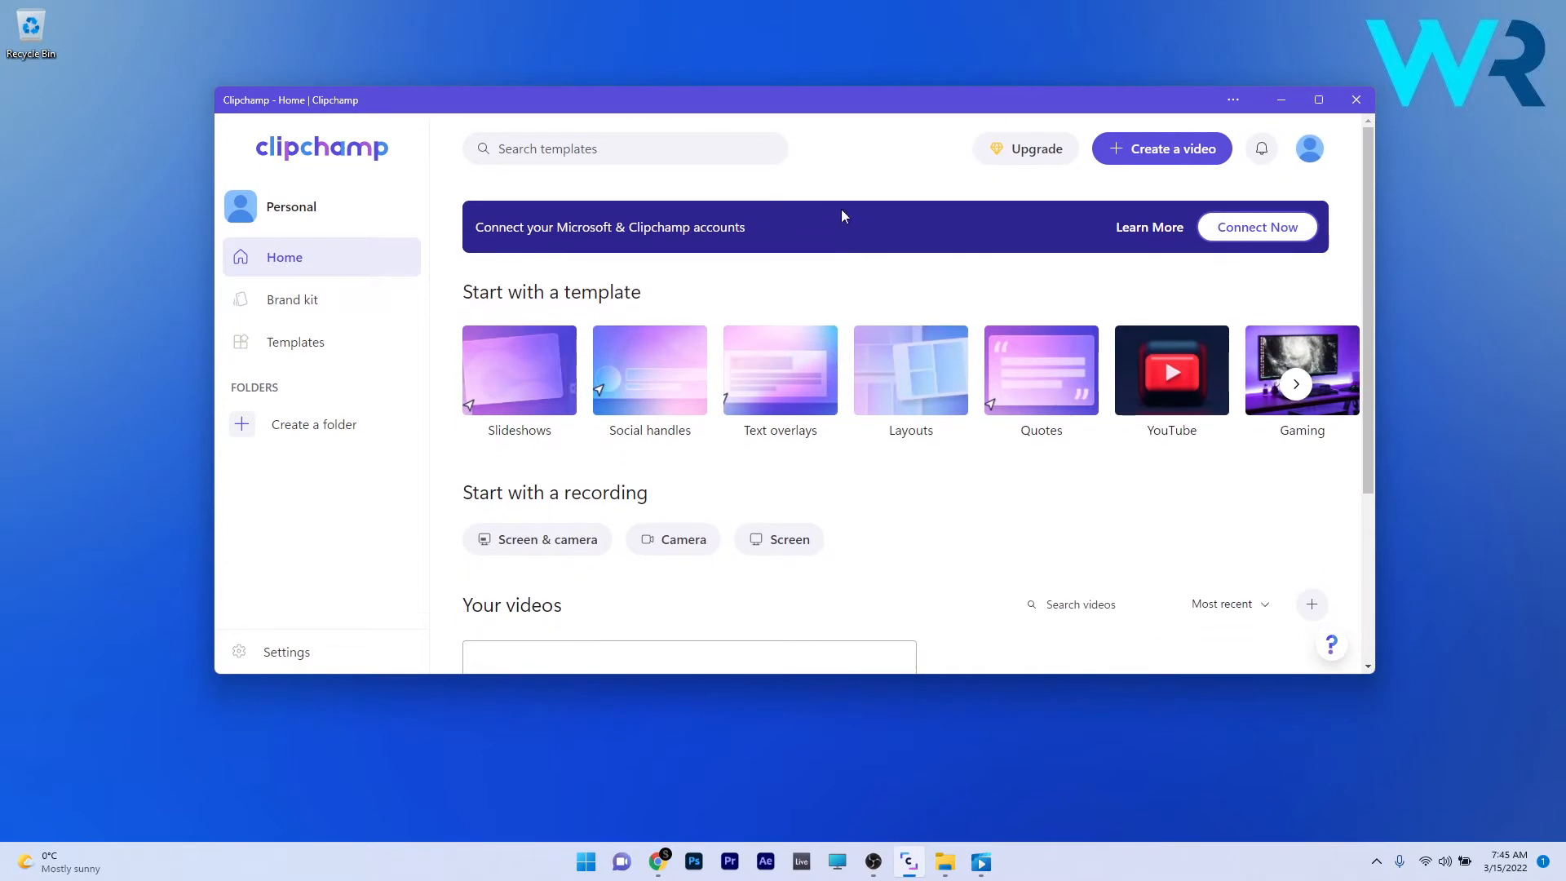
pyautogui.moveTo(584, 376)
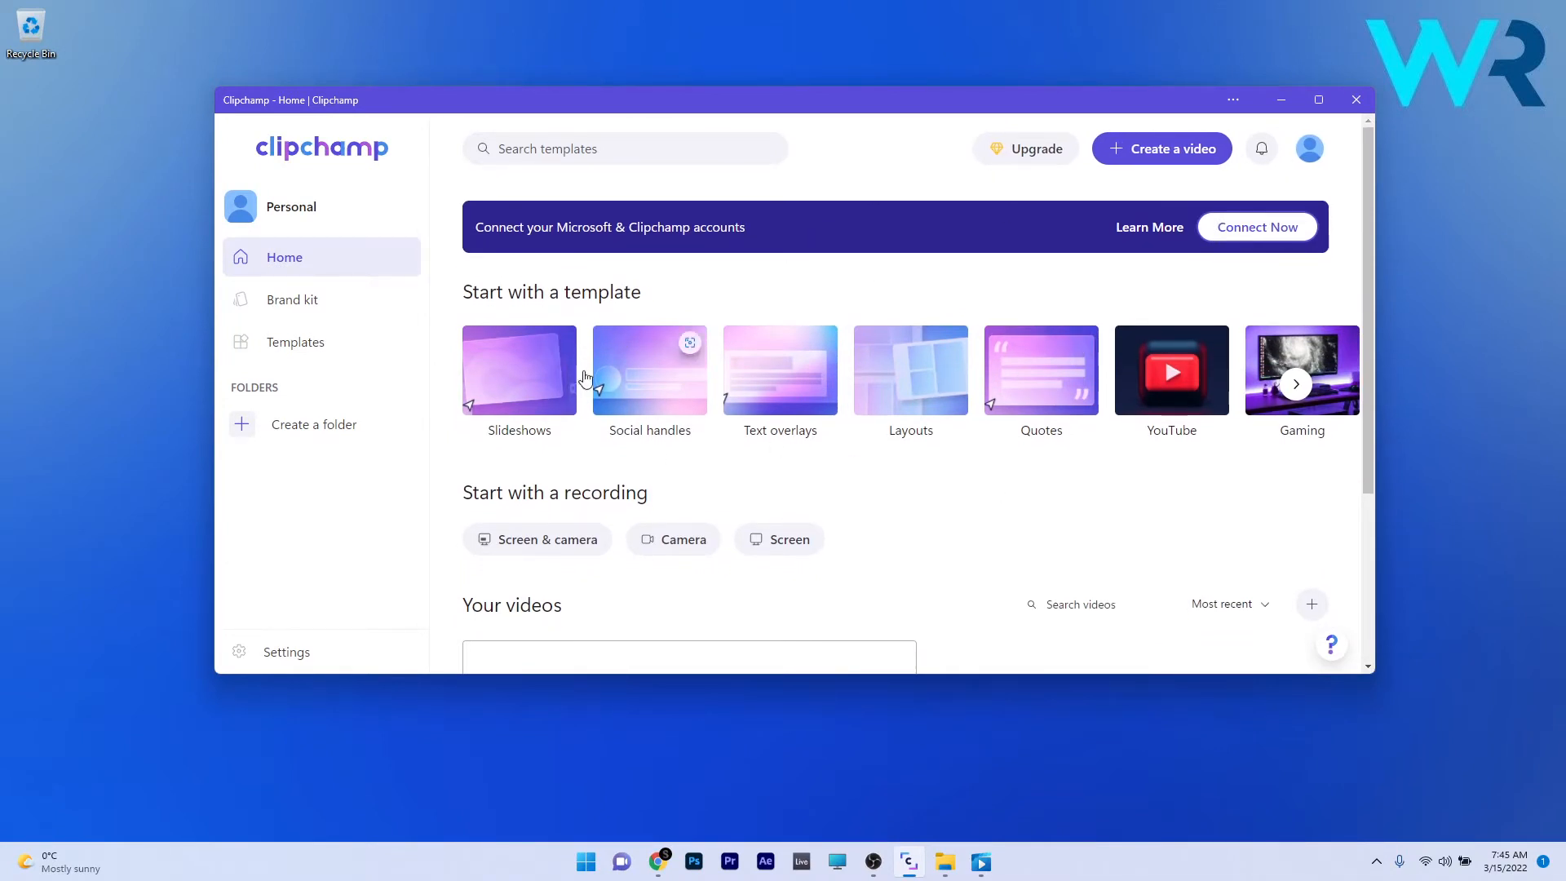
pyautogui.moveTo(909, 402)
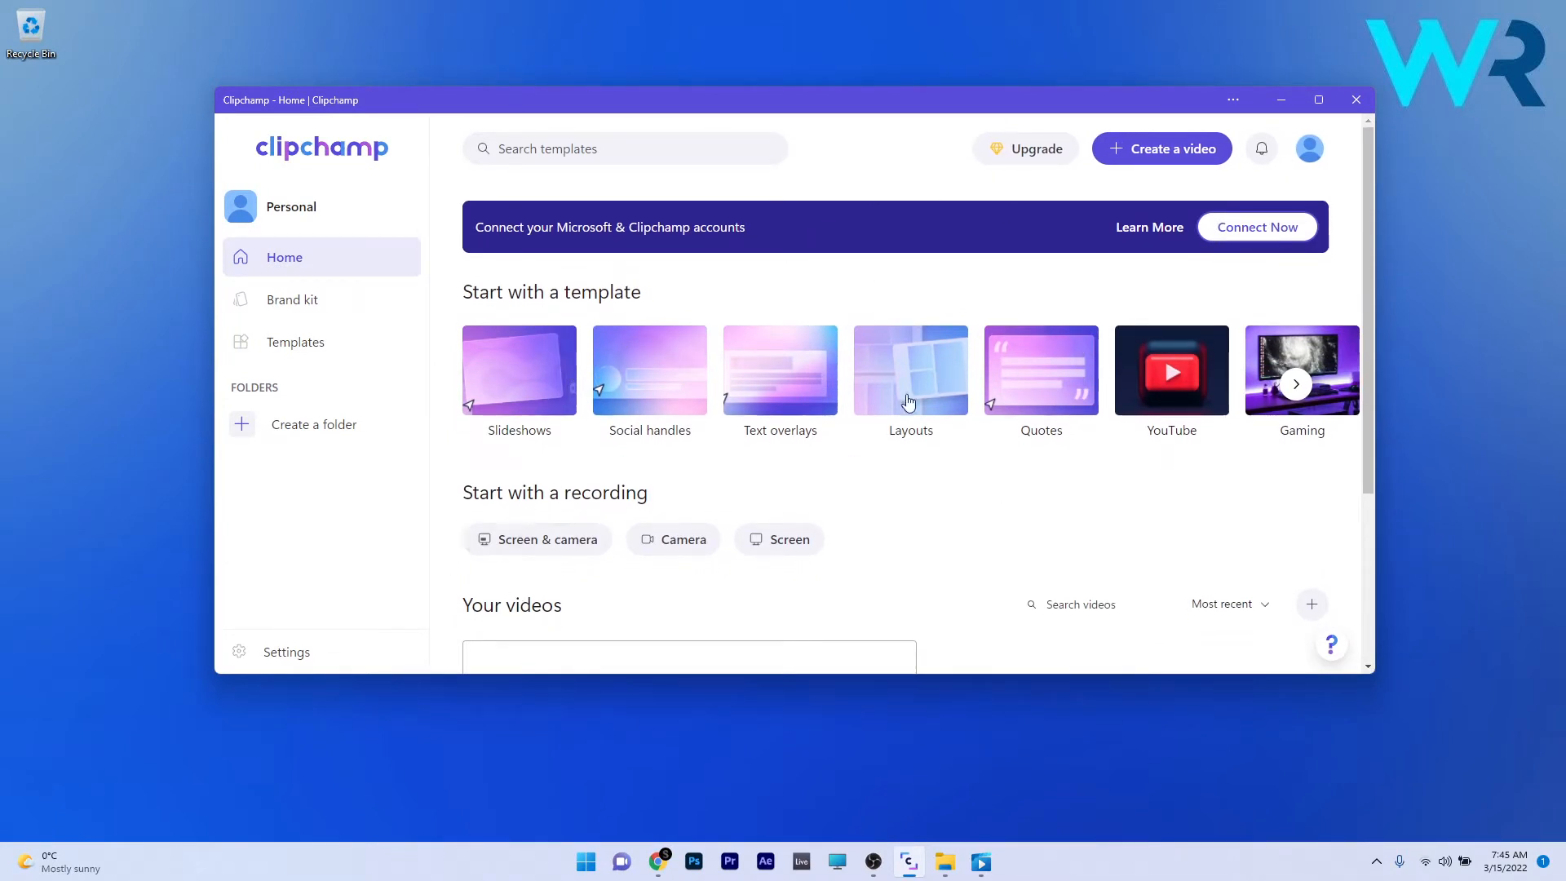
pyautogui.moveTo(845, 462)
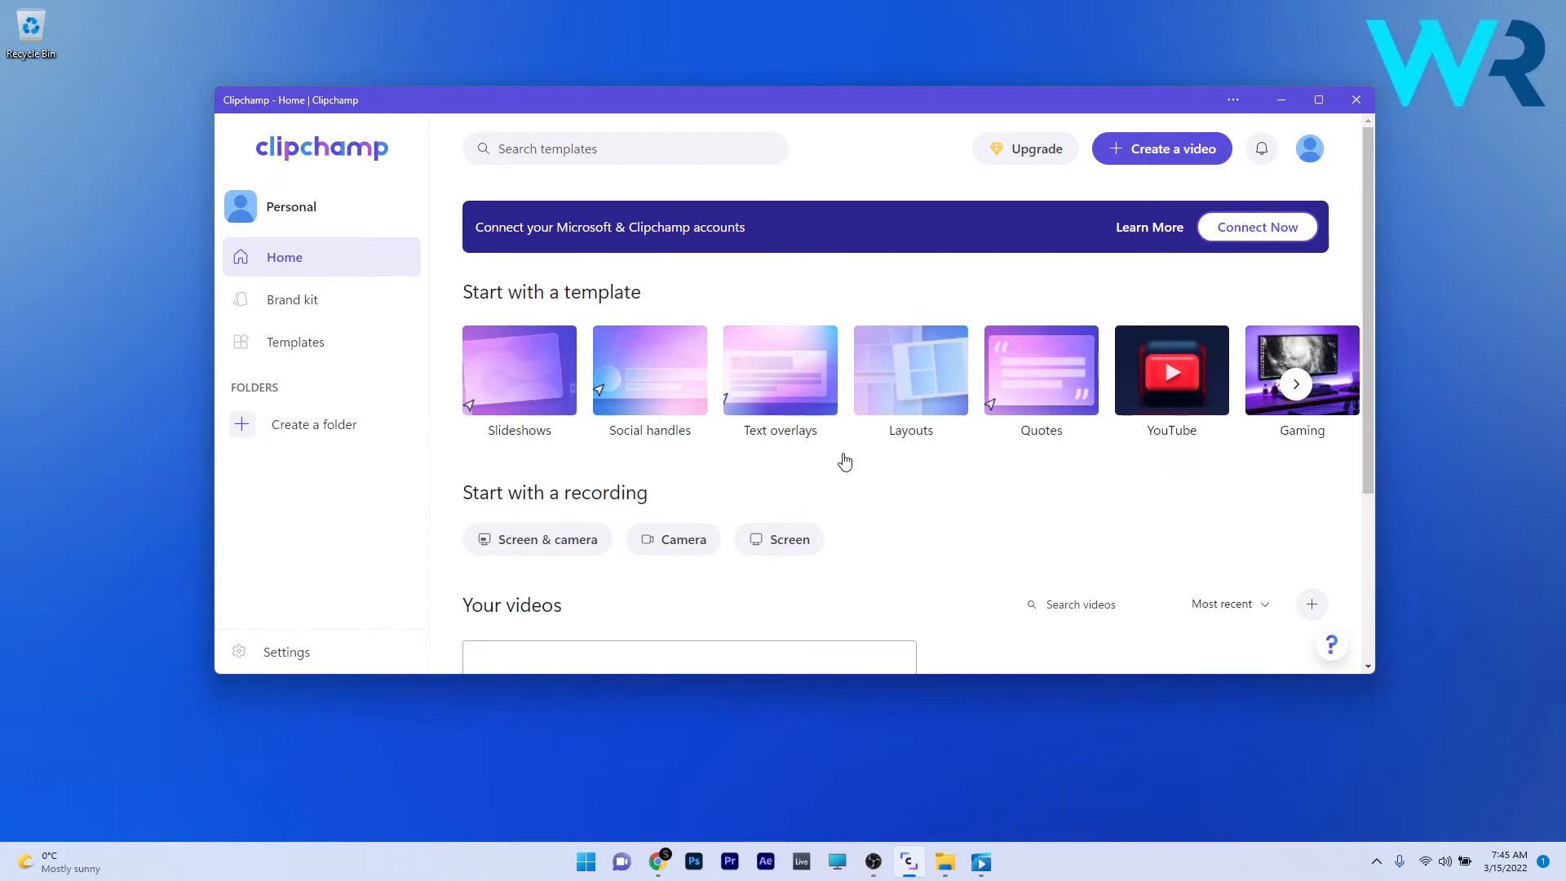
pyautogui.moveTo(791, 496)
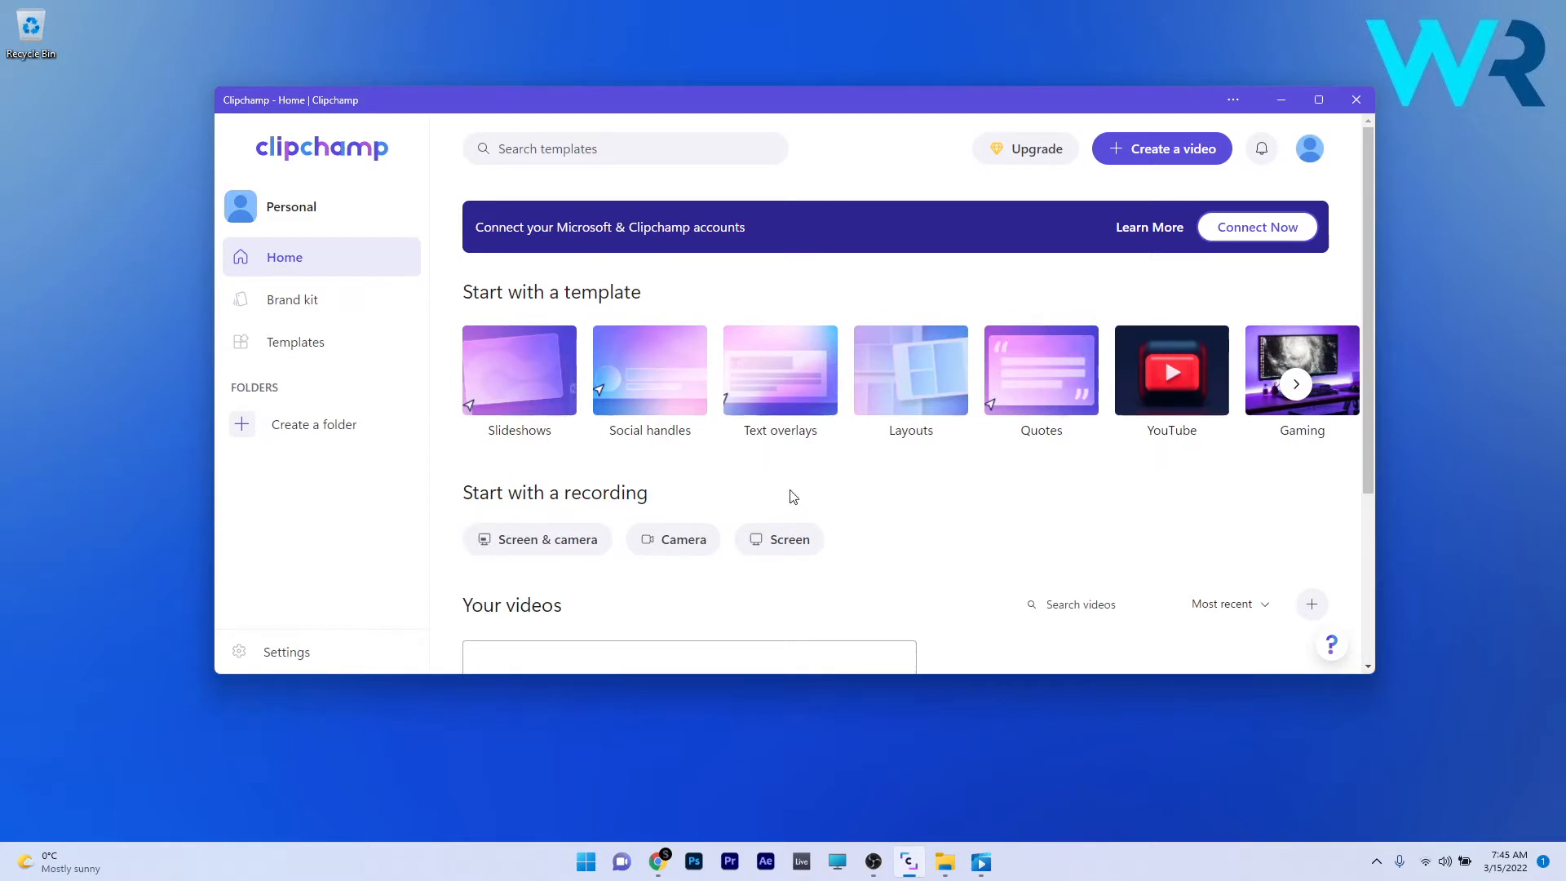
pyautogui.moveTo(1073, 563)
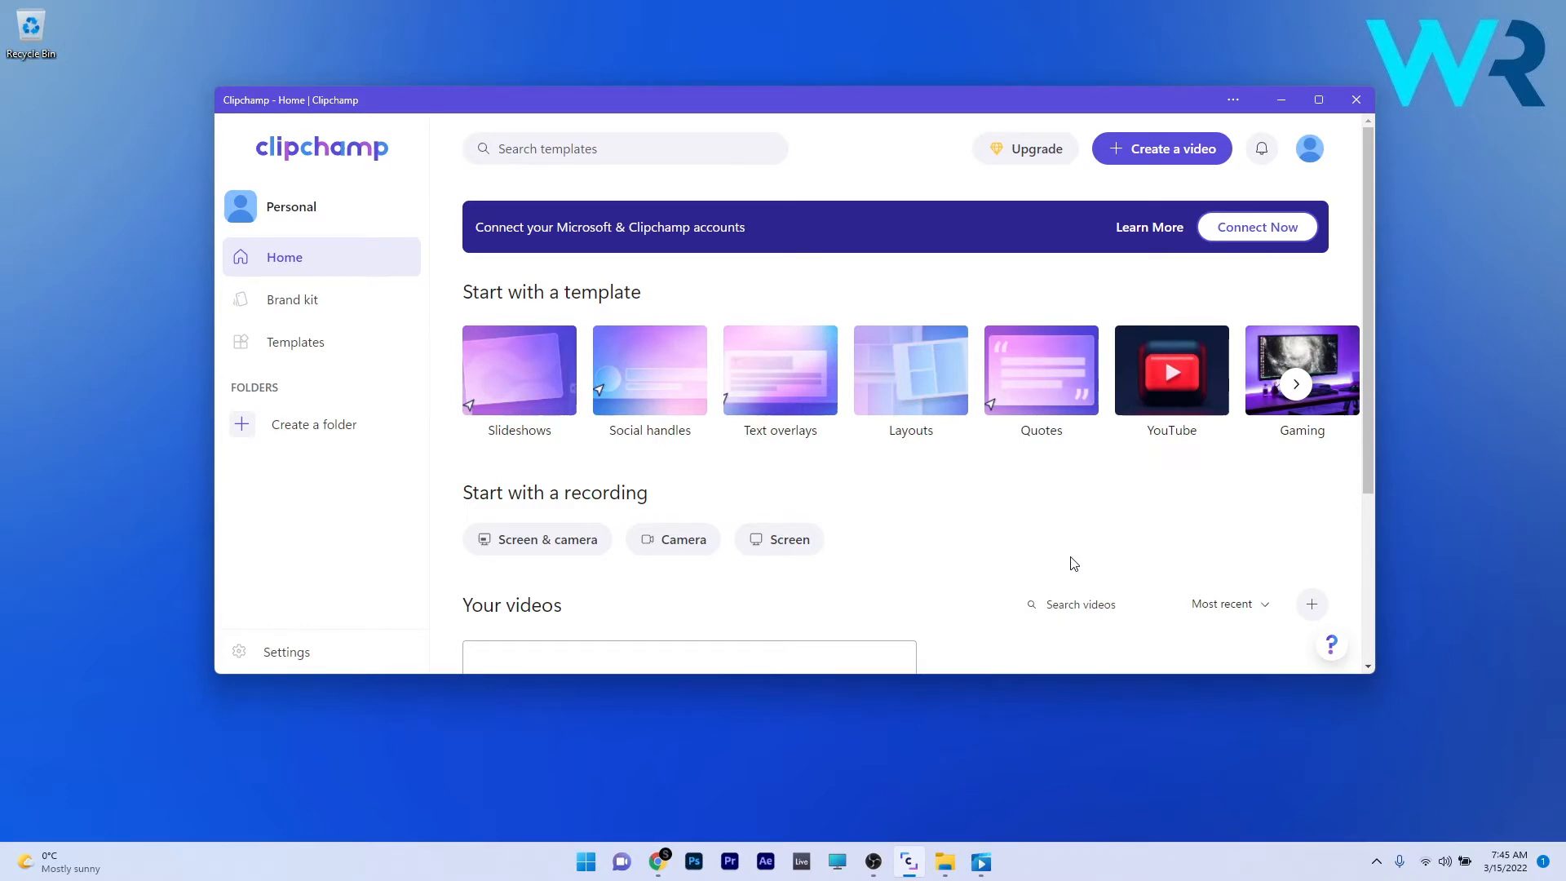
pyautogui.moveTo(993, 409)
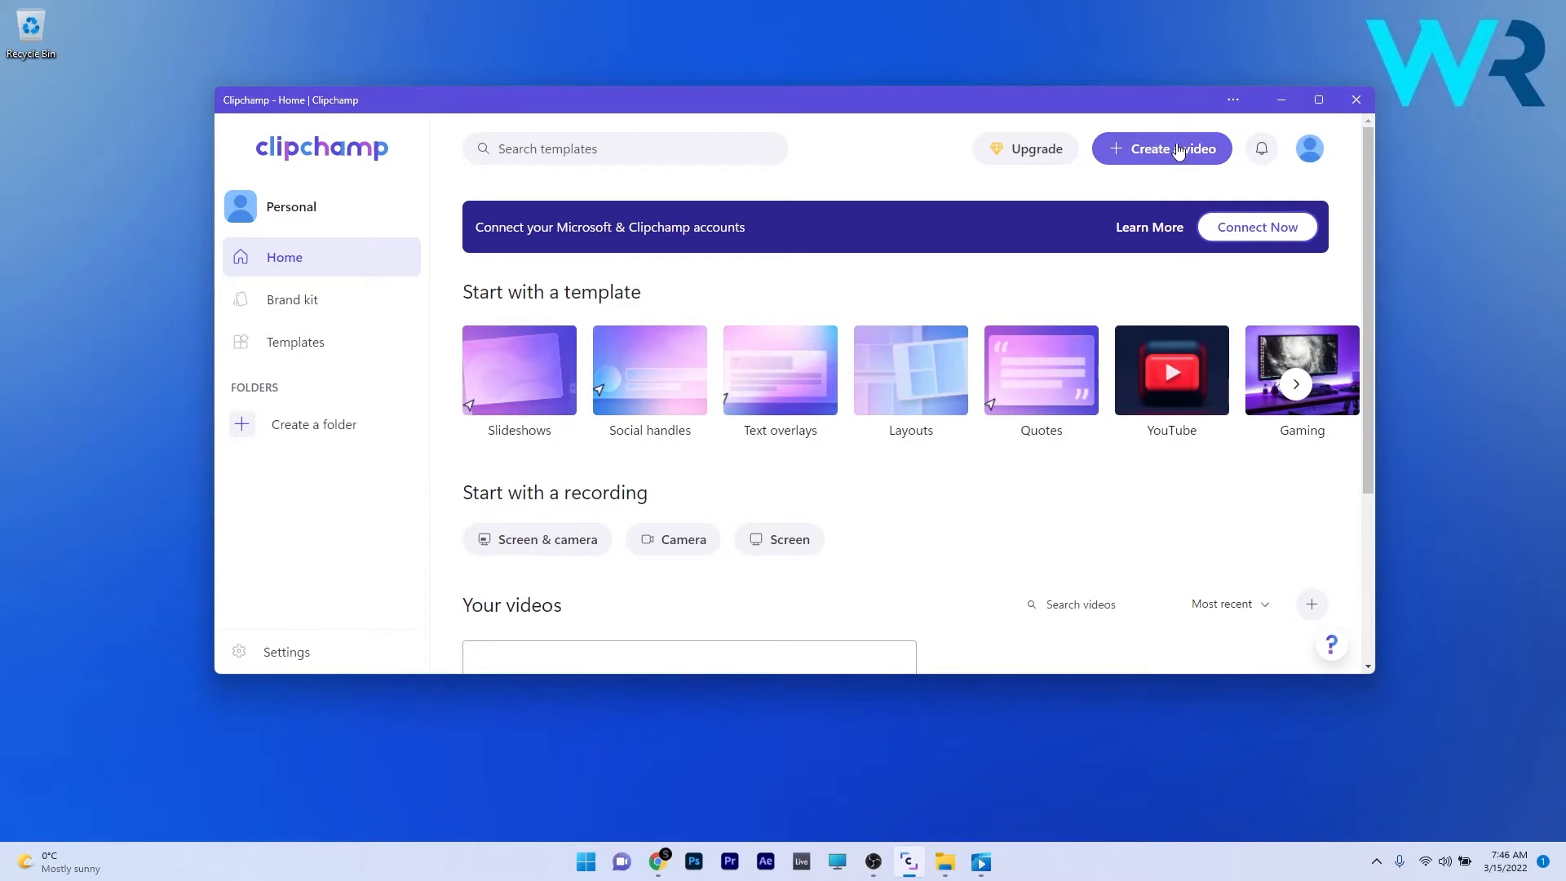
# Step: Create a new blank video project and view its Record & create options in the sidebar
pyautogui.click(1159, 148)
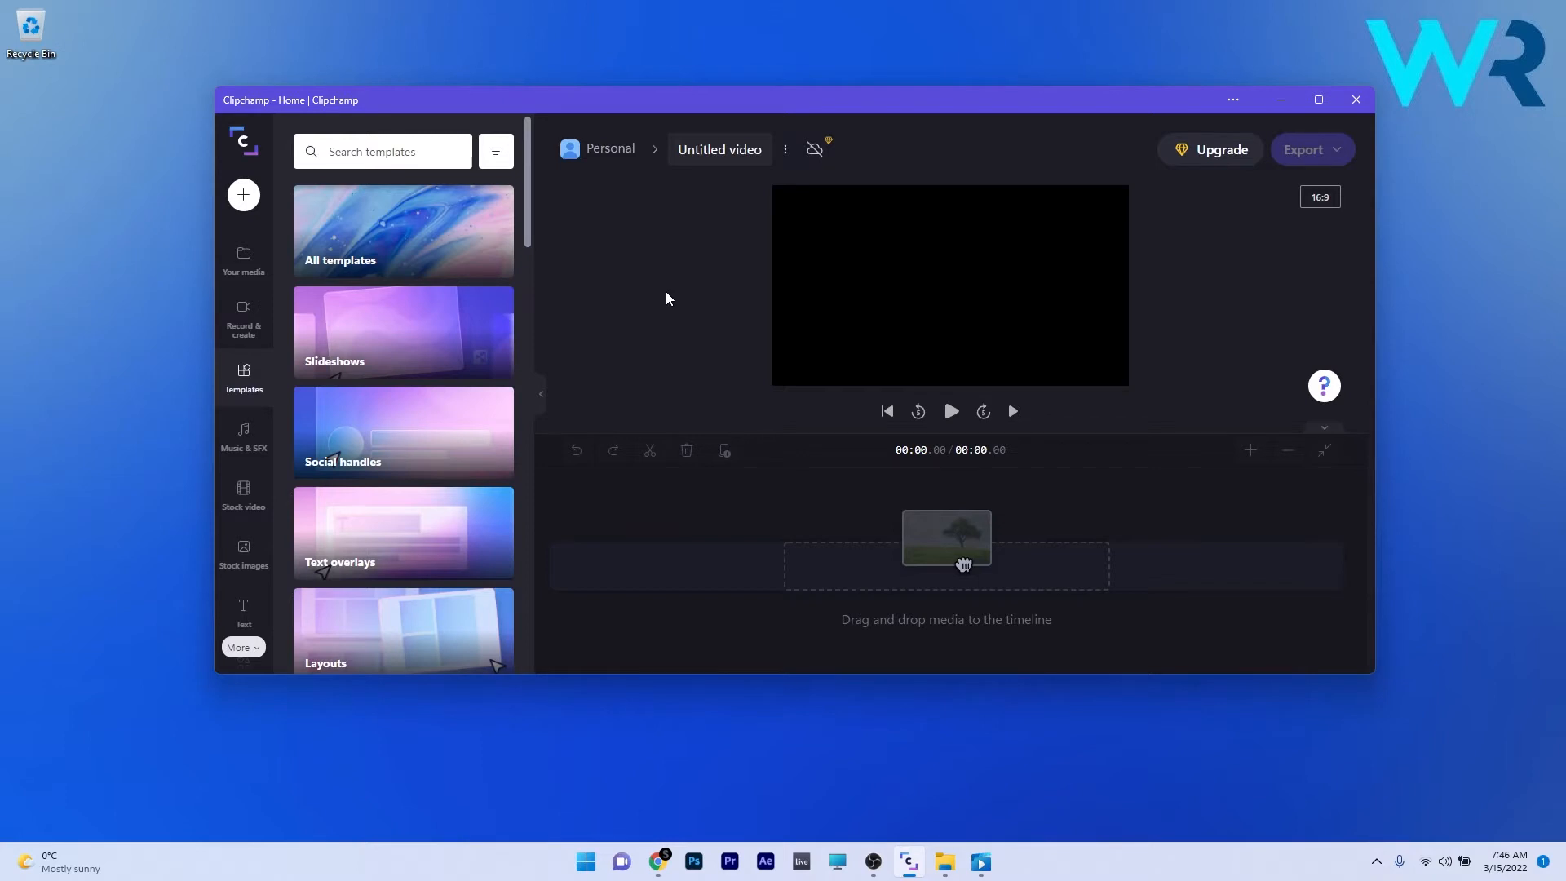
pyautogui.moveTo(675, 302)
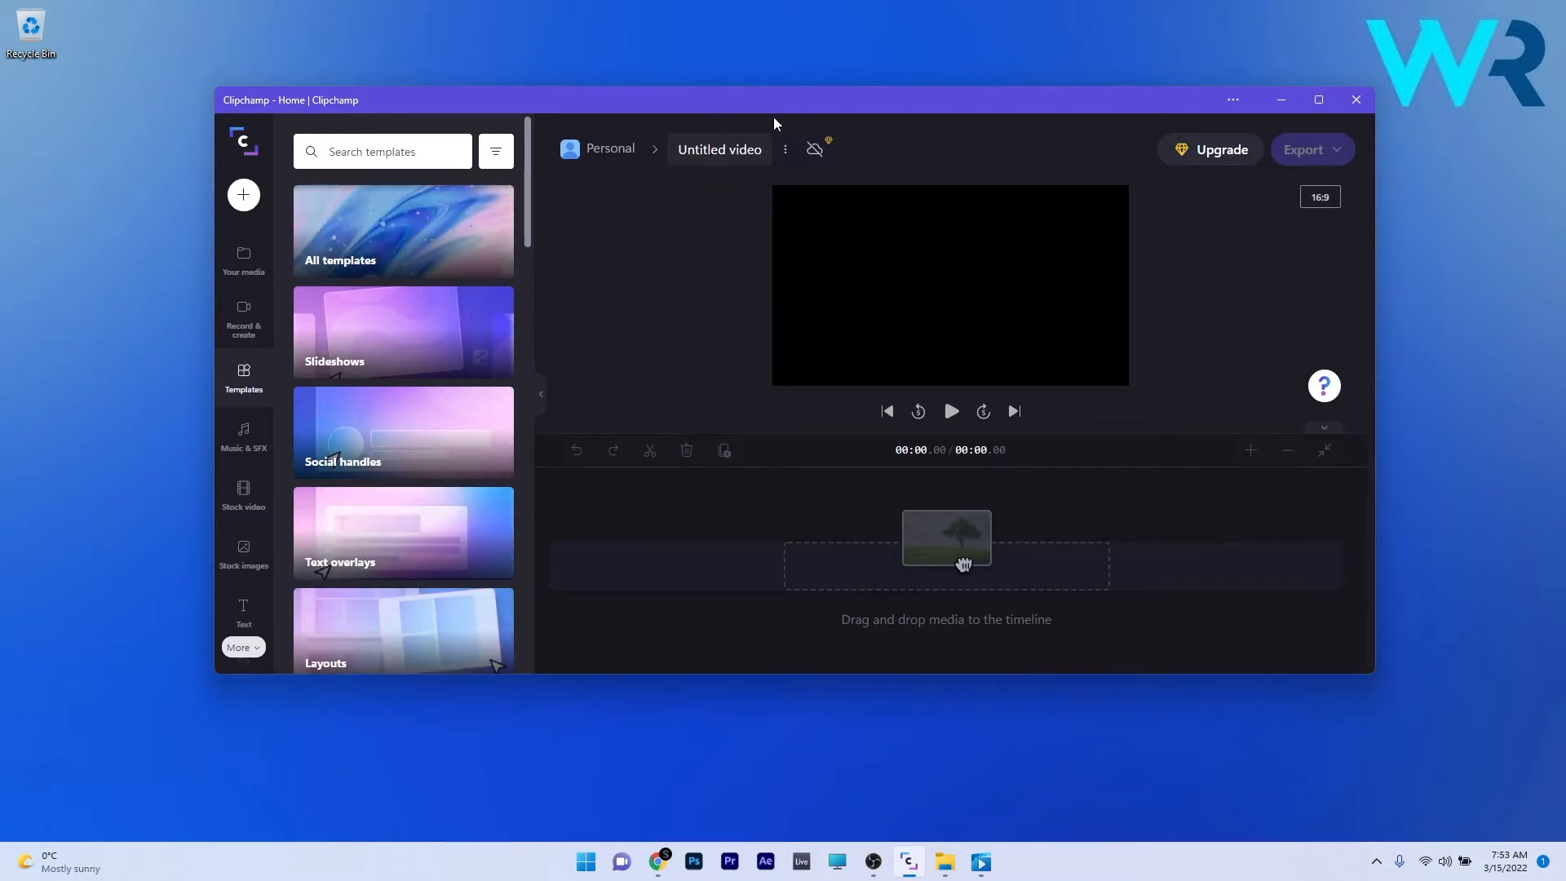
pyautogui.moveTo(343, 330)
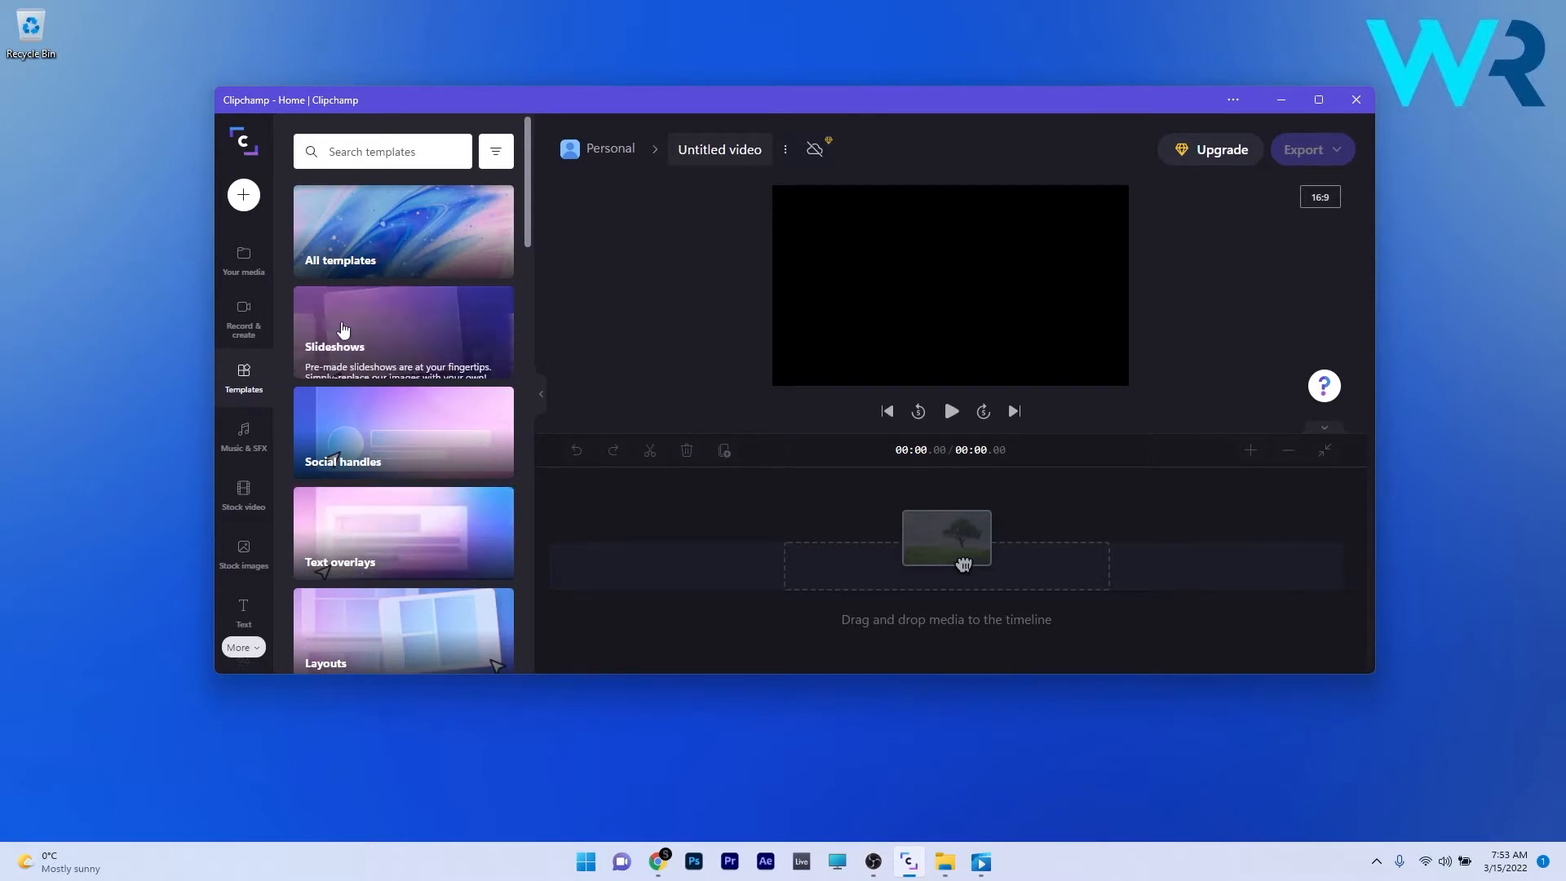
pyautogui.moveTo(243, 257)
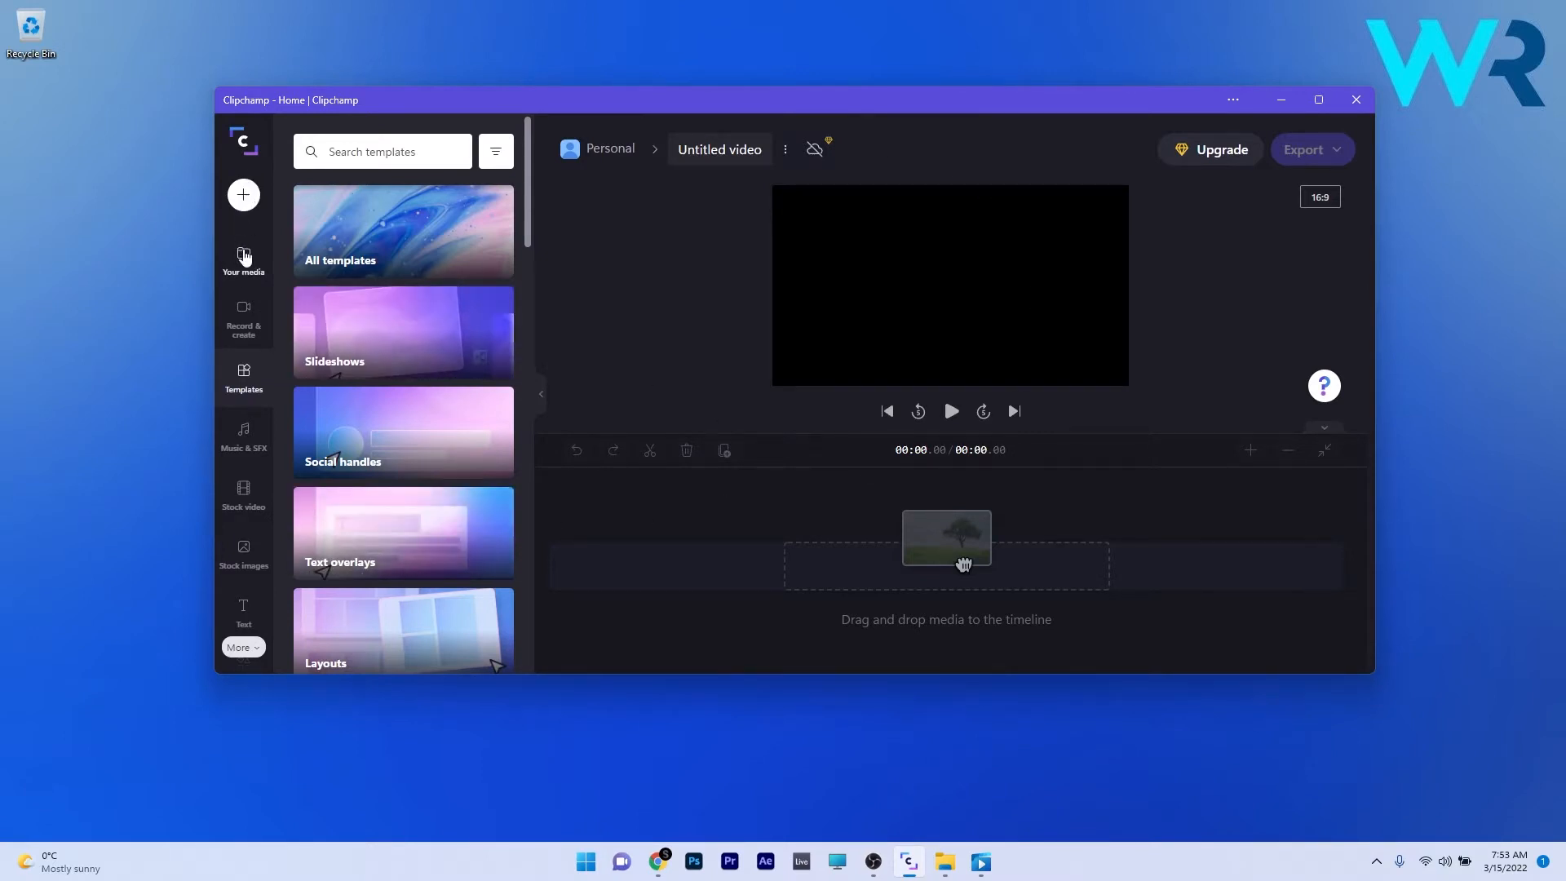
pyautogui.click(243, 259)
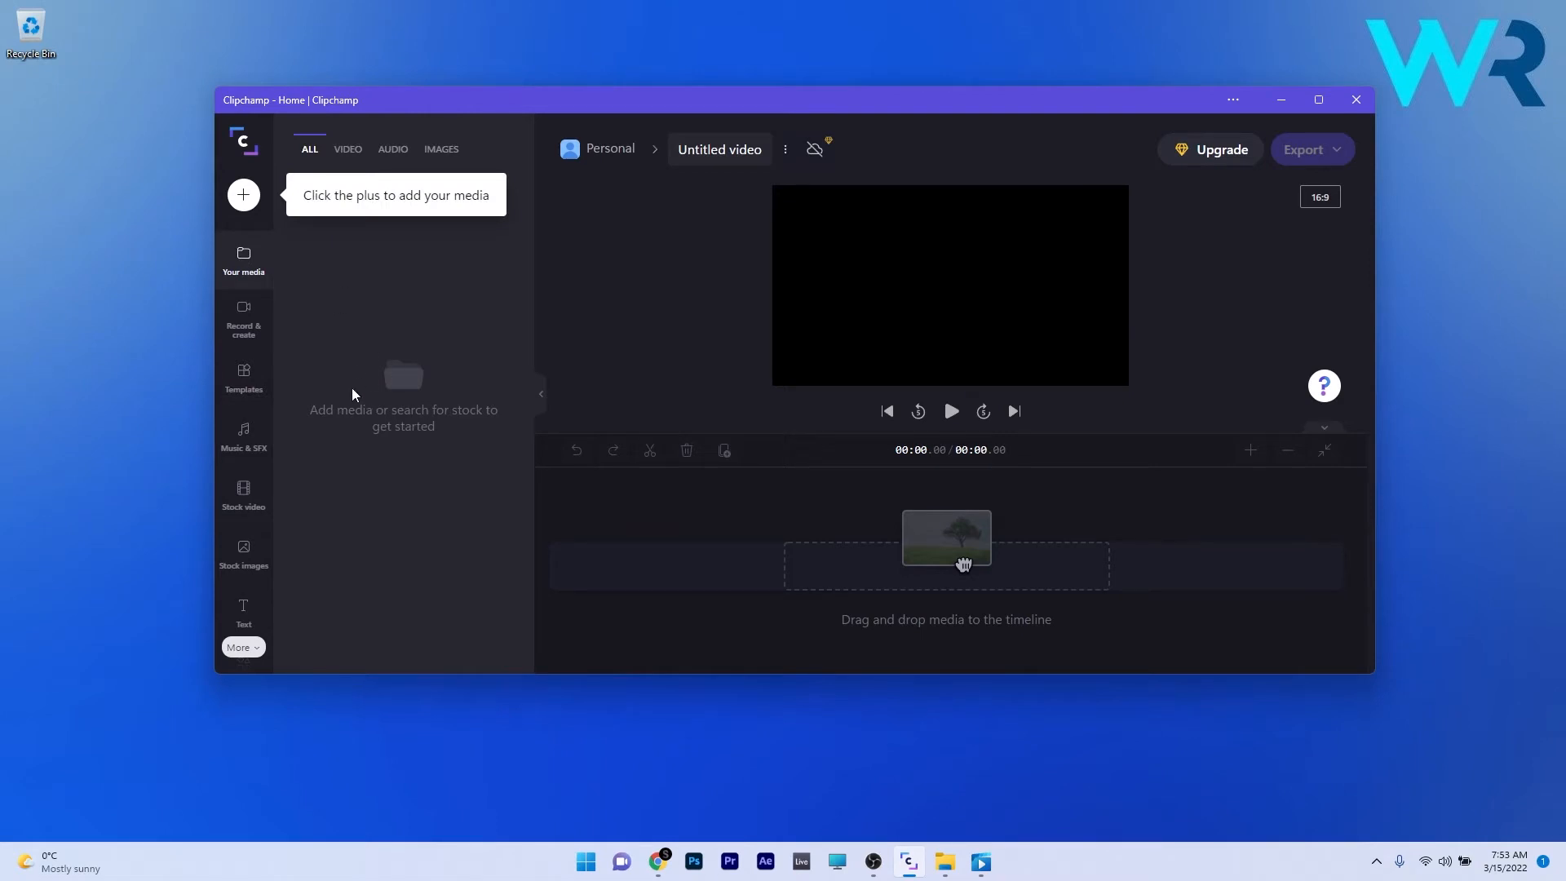
pyautogui.click(243, 318)
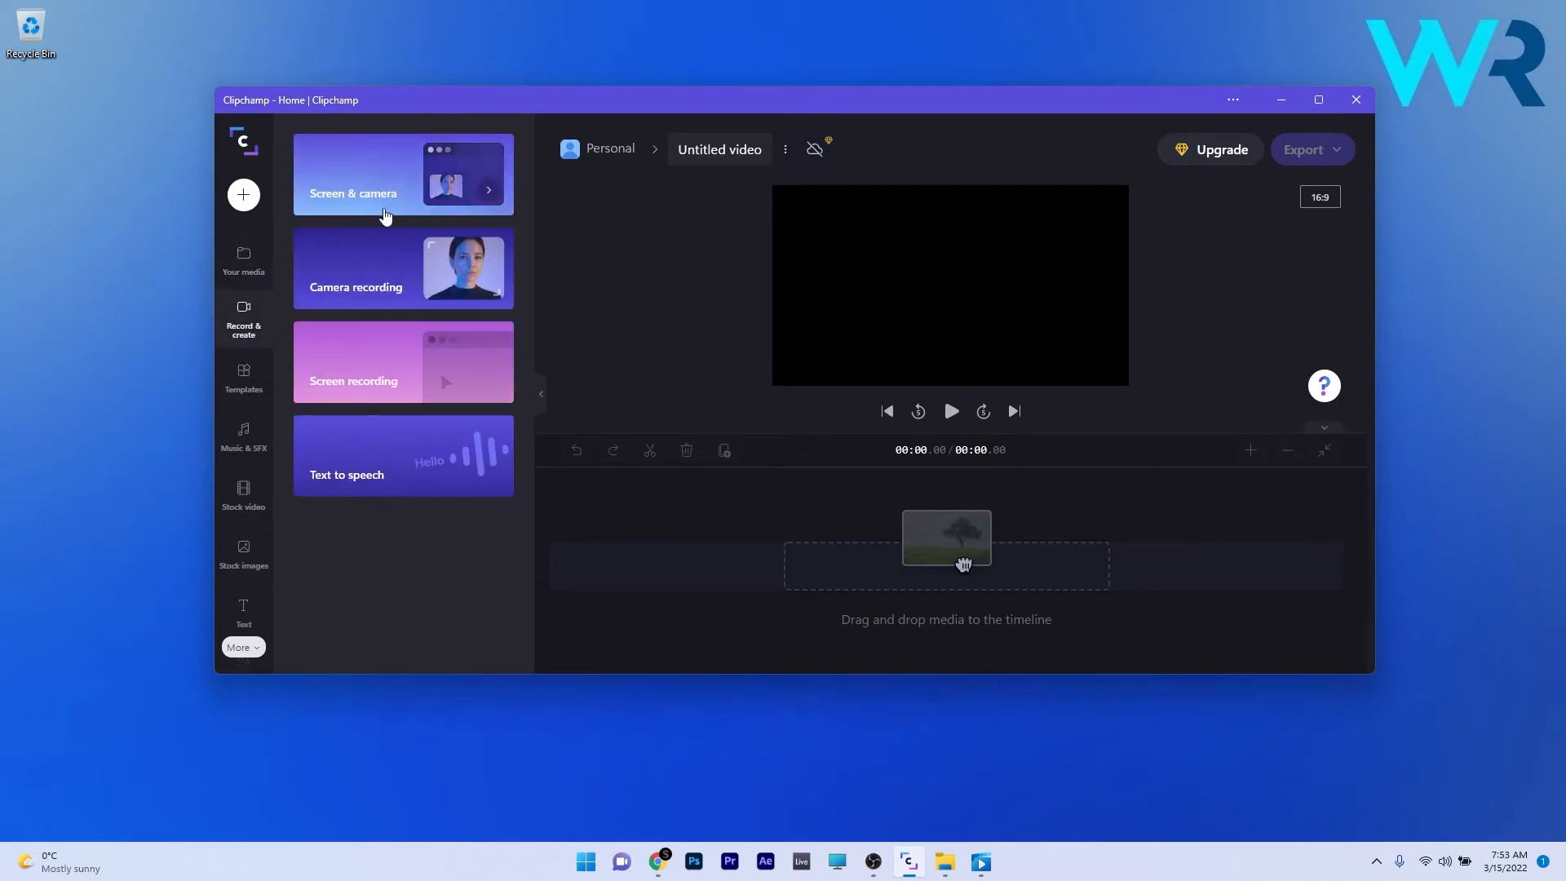
pyautogui.moveTo(421, 210)
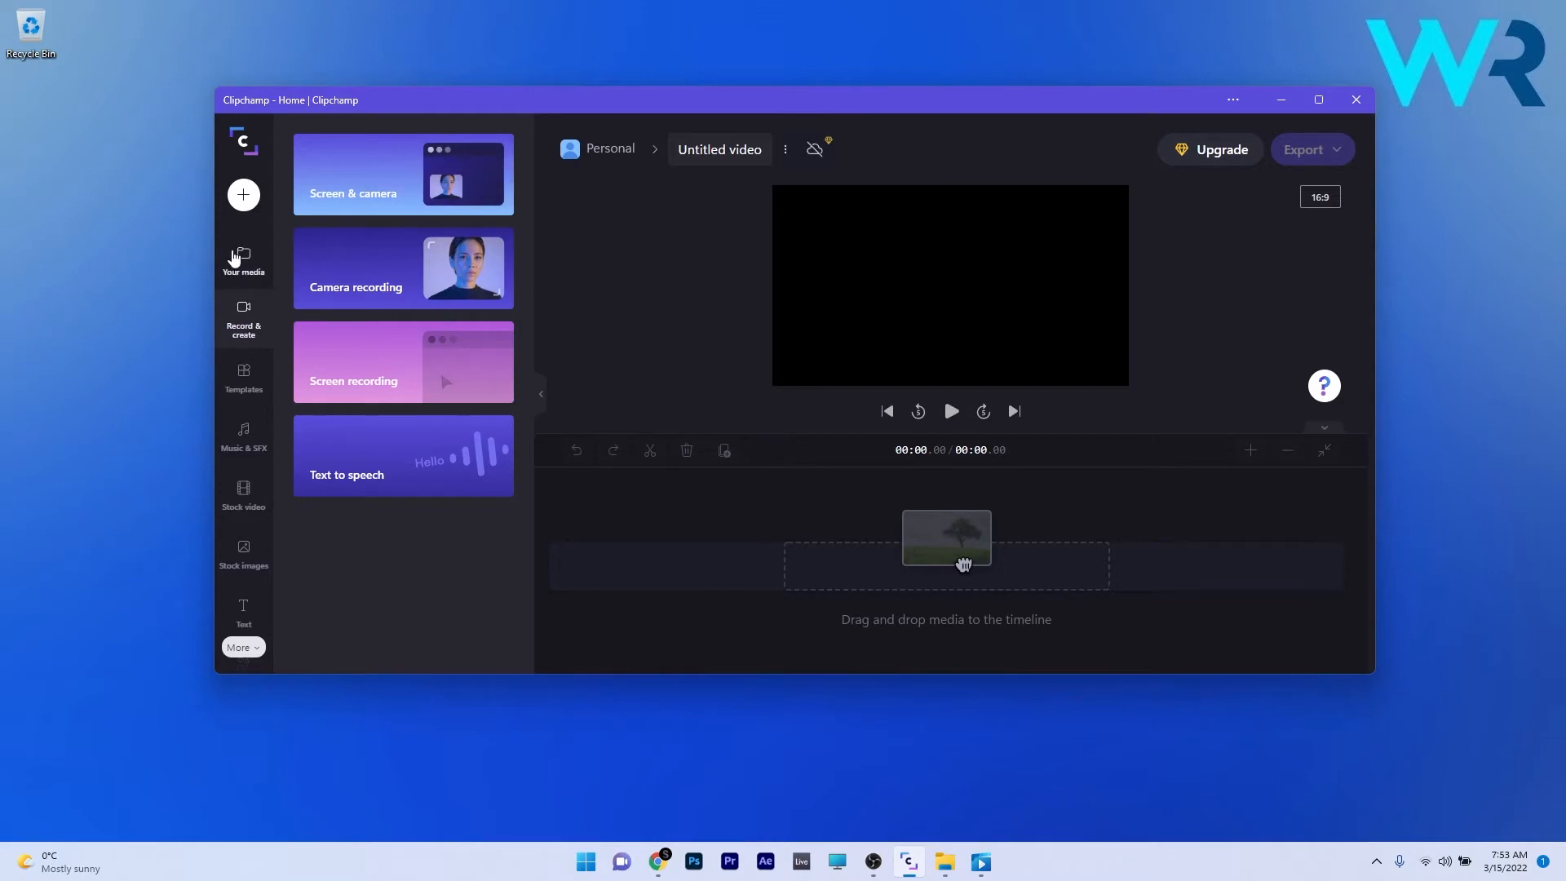
# Step: Return to the empty media library of the new 'New Video 1' project
pyautogui.click(243, 262)
pyautogui.write('New Video 1')
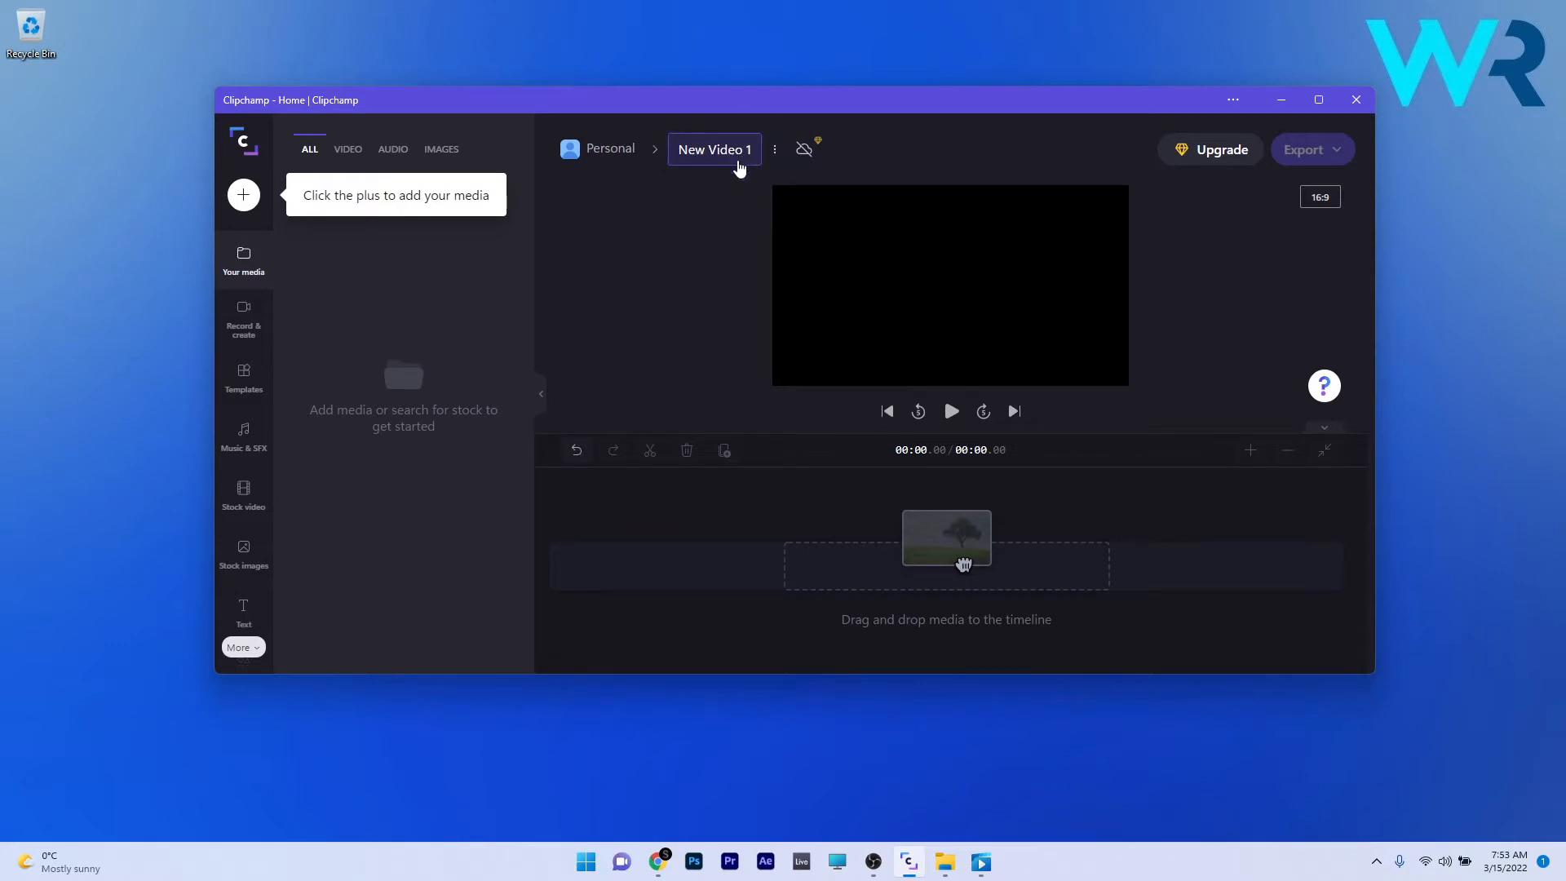
pyautogui.moveTo(714, 176)
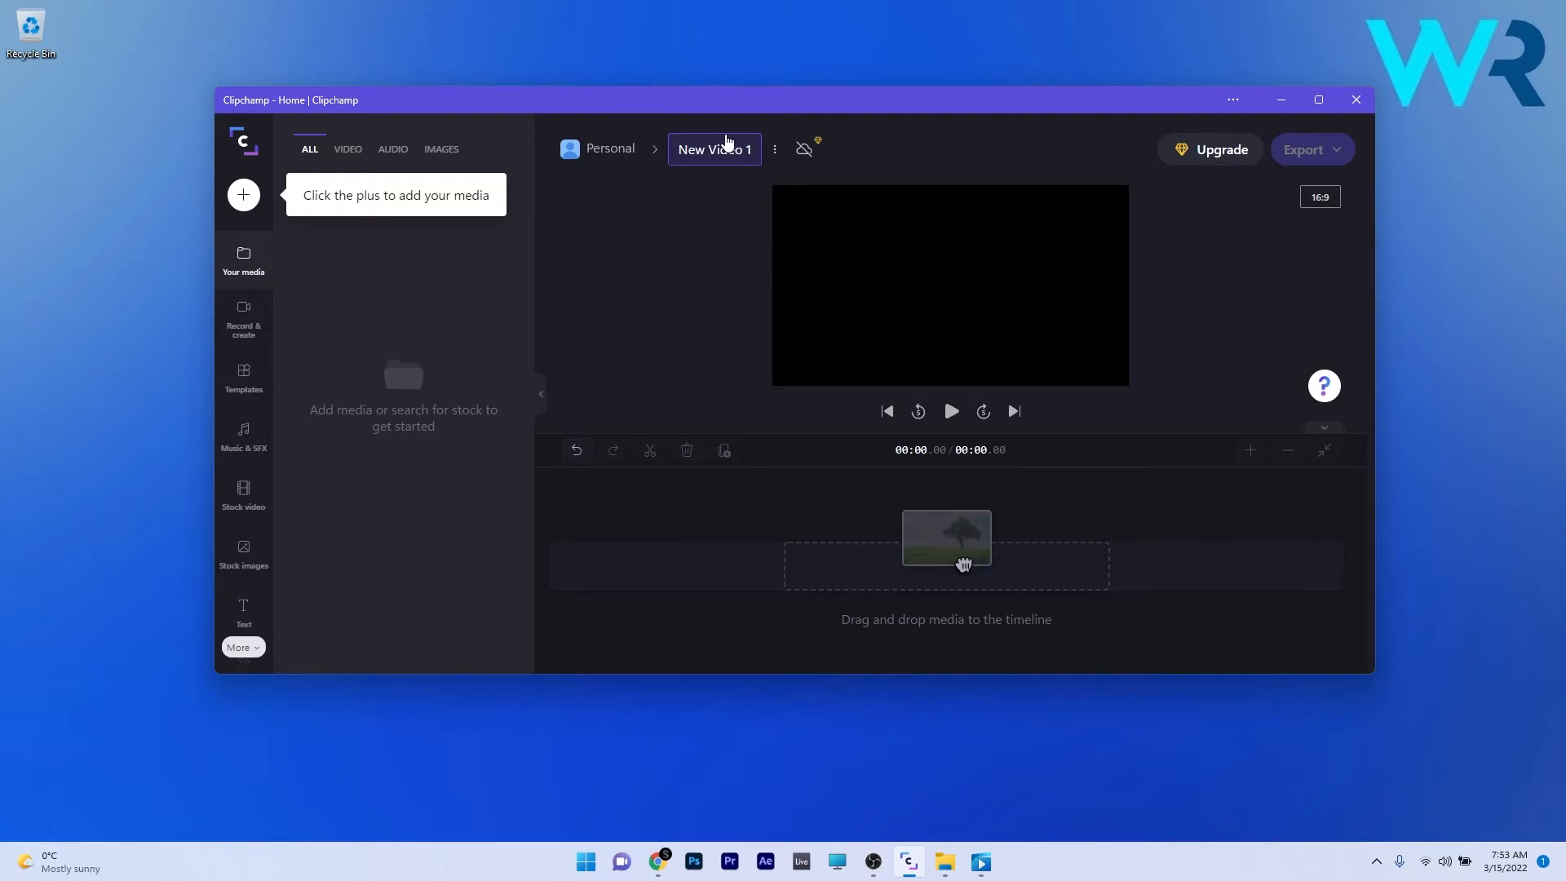
pyautogui.moveTo(701, 235)
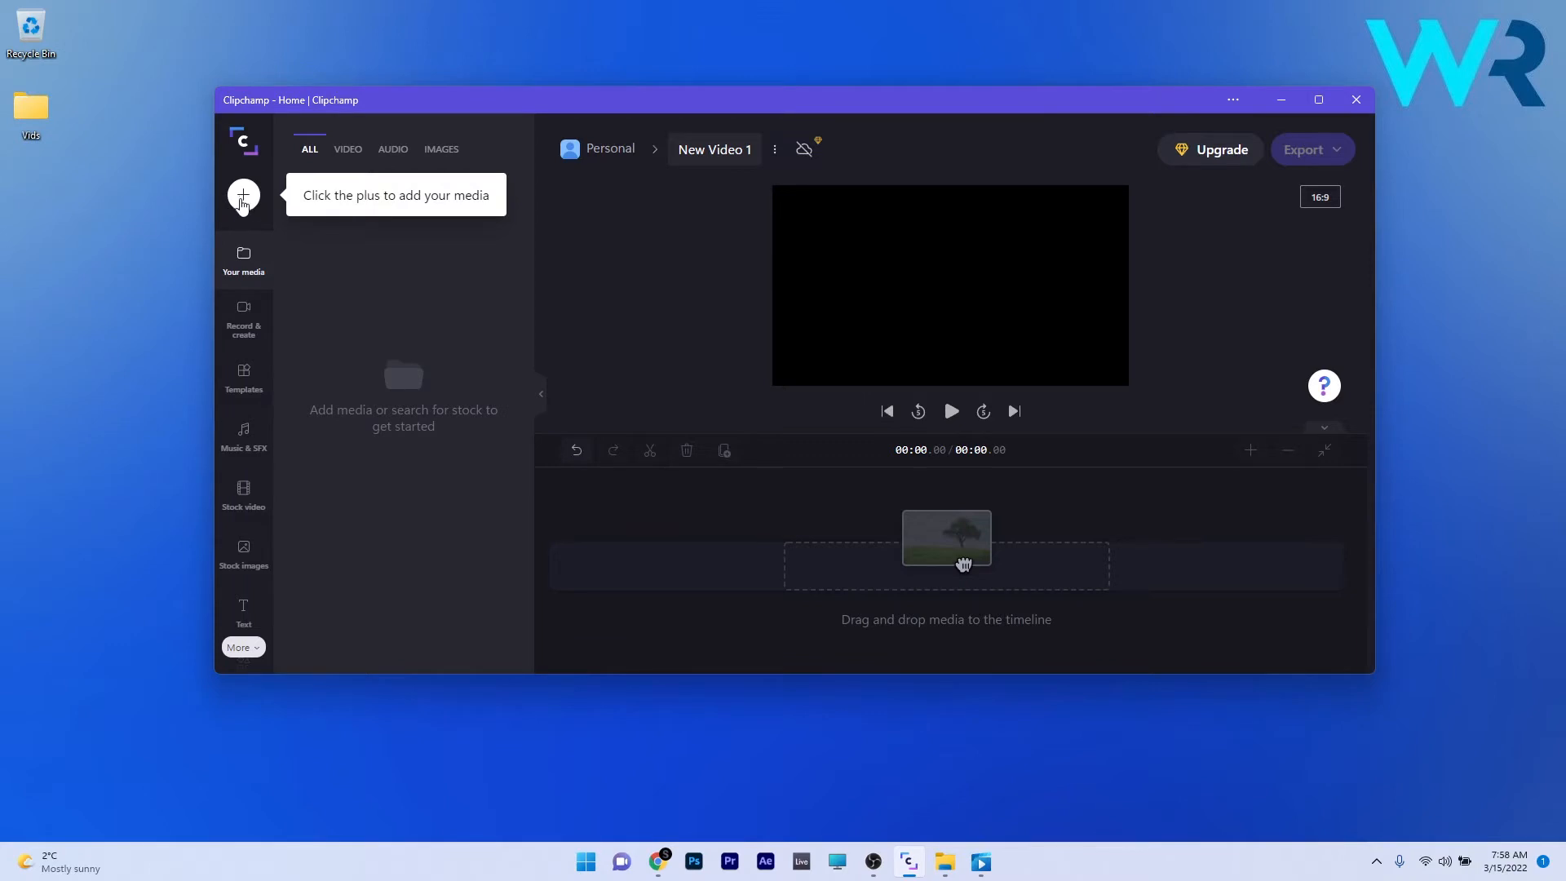
# Step: Bring up the add-media panel with file, cloud and phone import choices
pyautogui.click(243, 194)
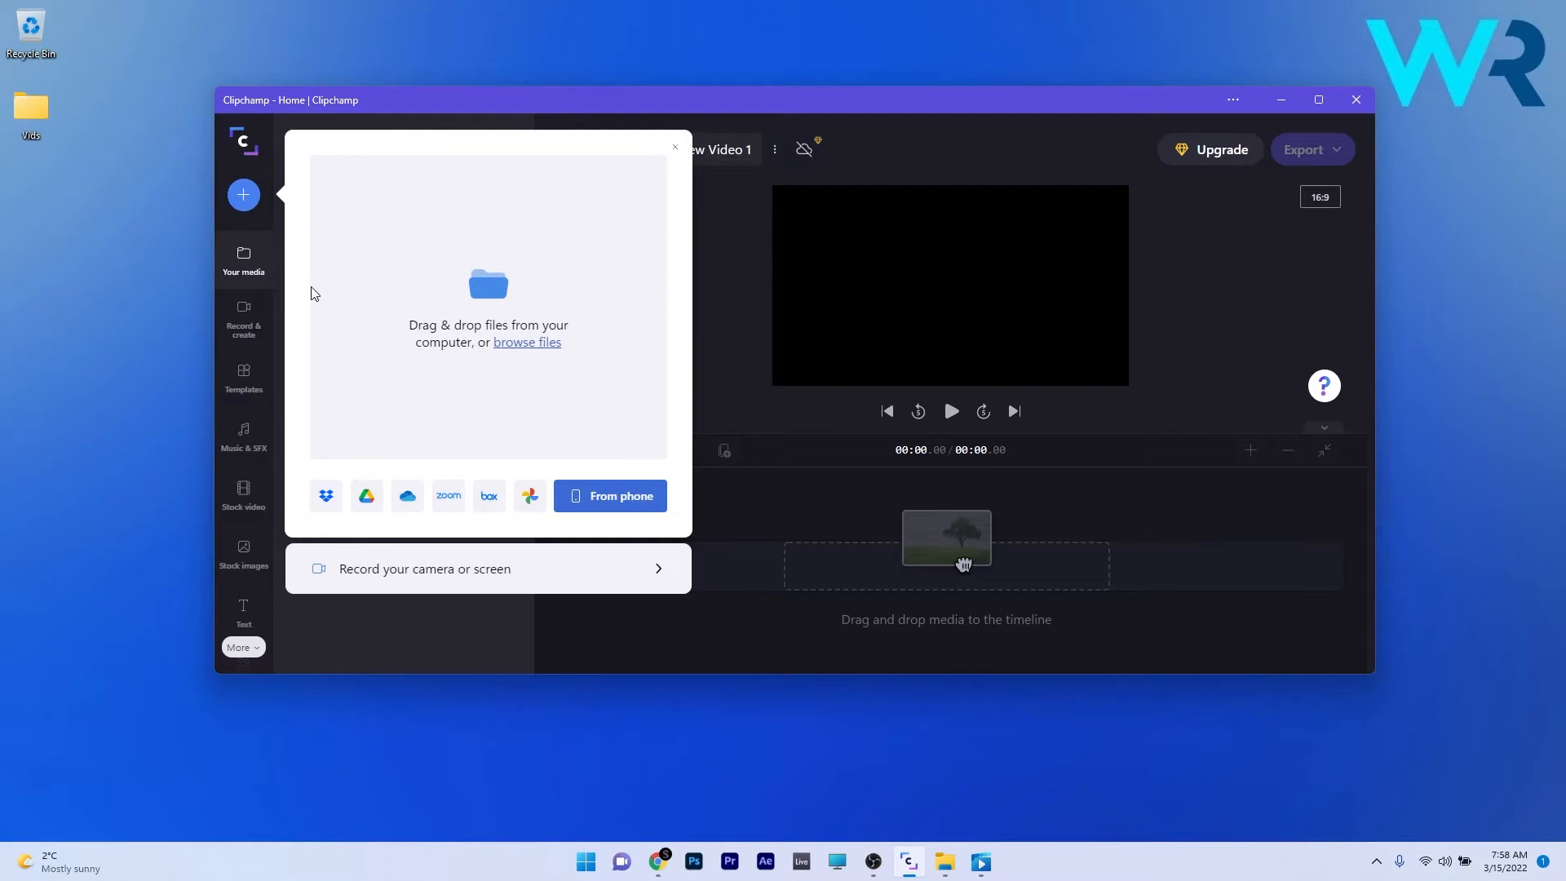
pyautogui.moveTo(285, 452)
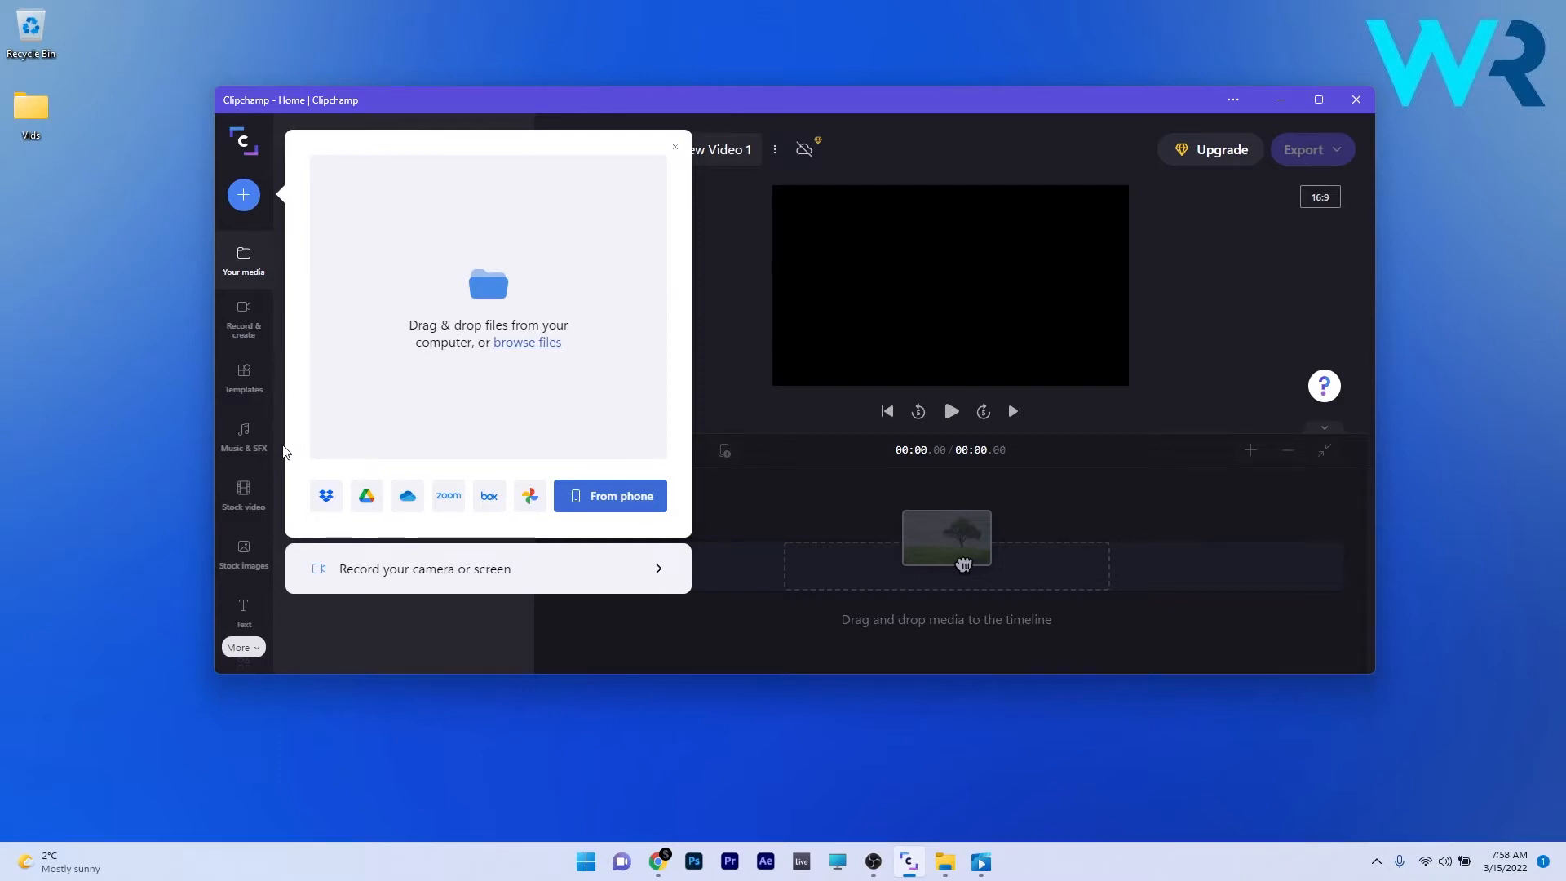
pyautogui.moveTo(324, 496)
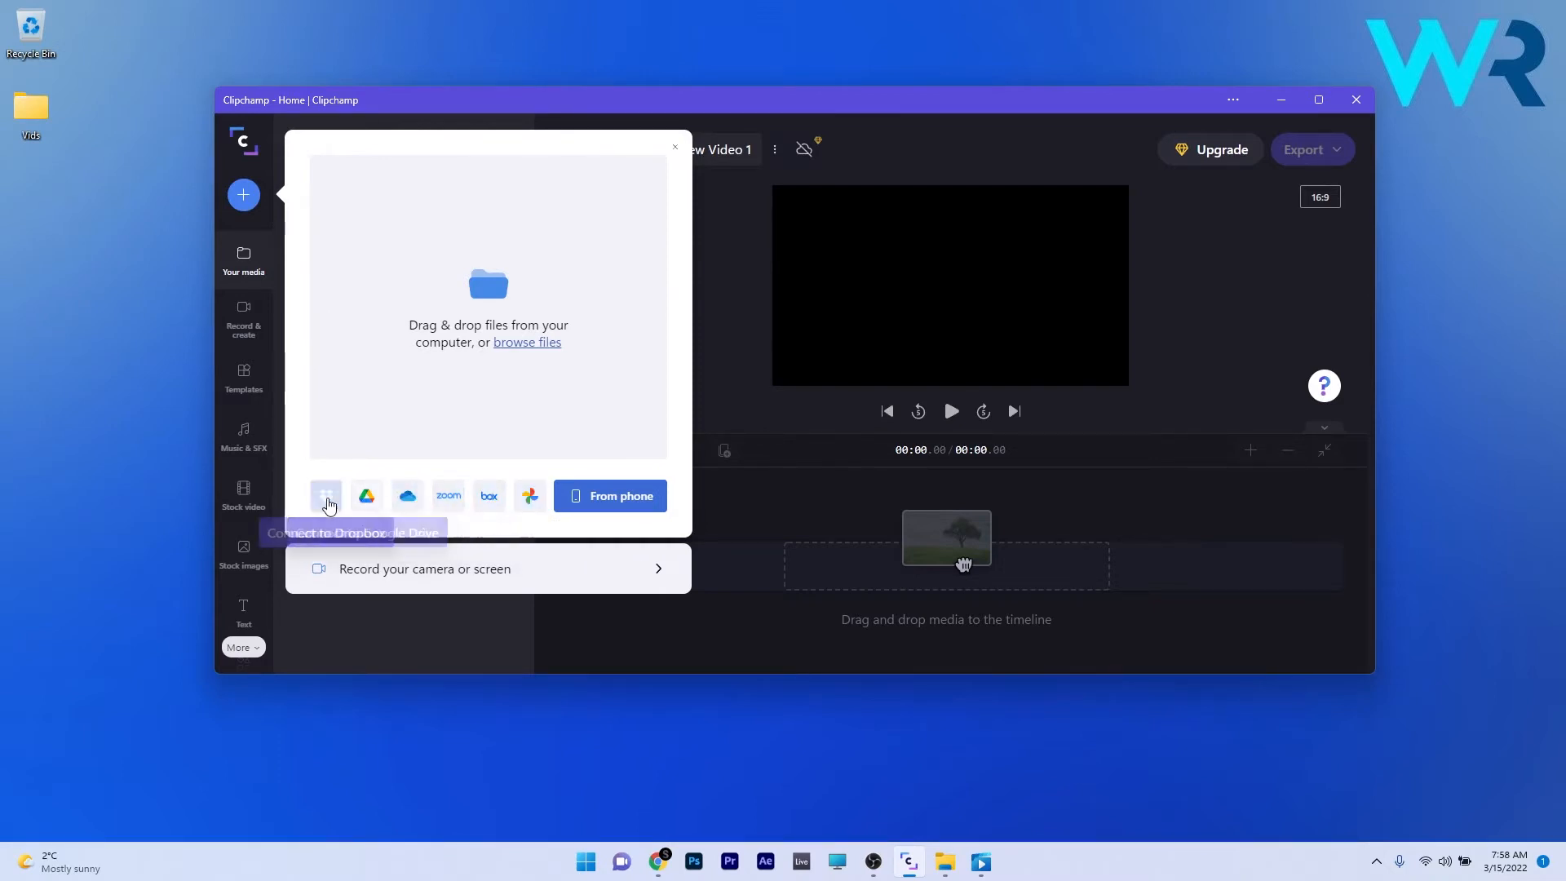
pyautogui.moveTo(292, 500)
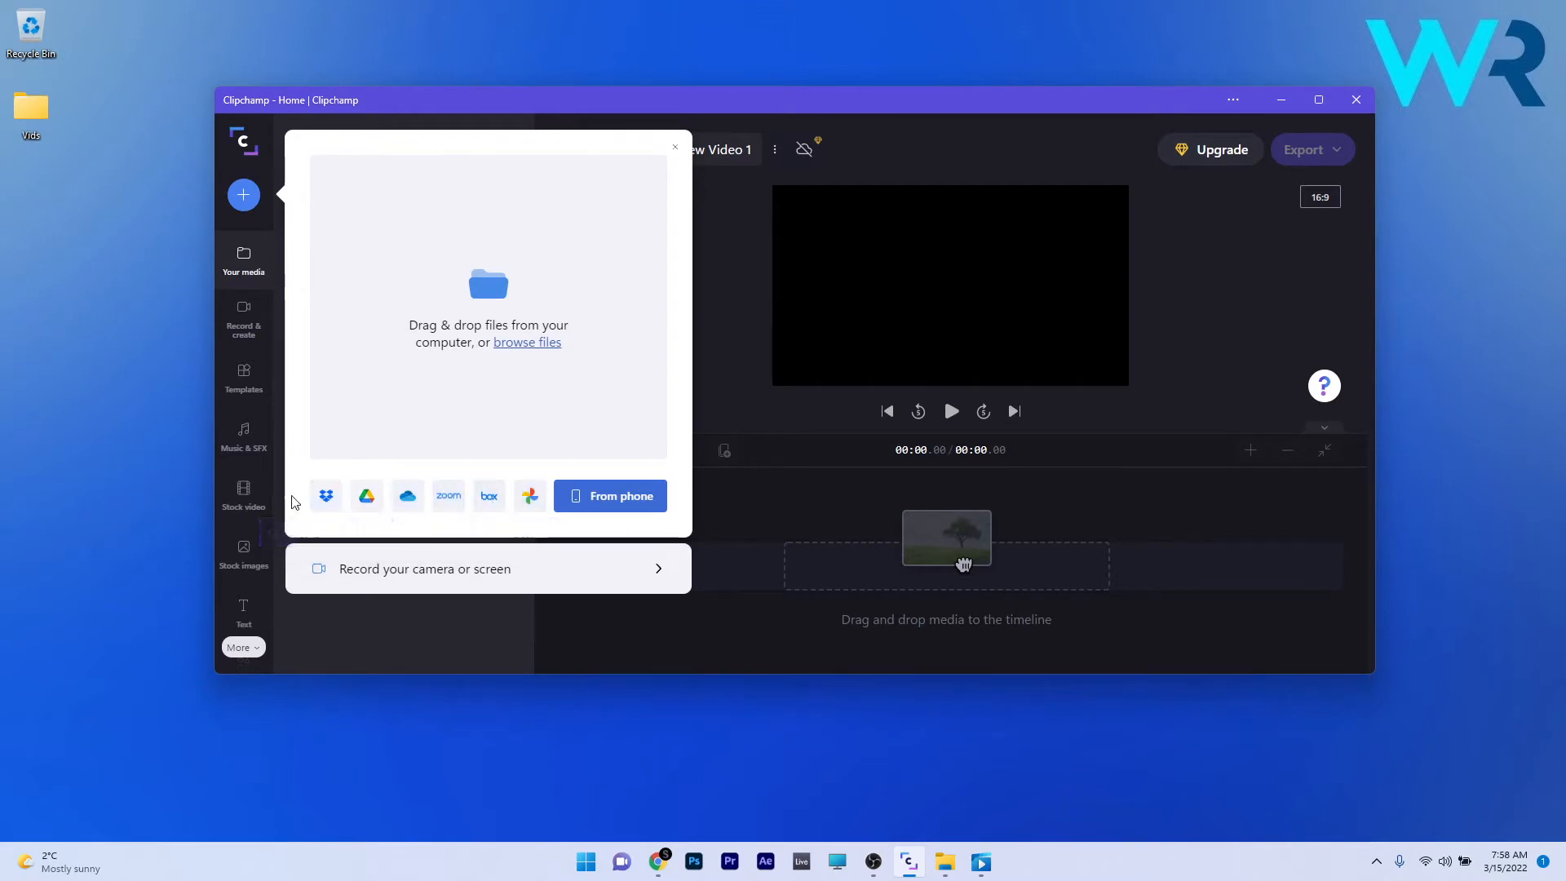
pyautogui.moveTo(528, 496)
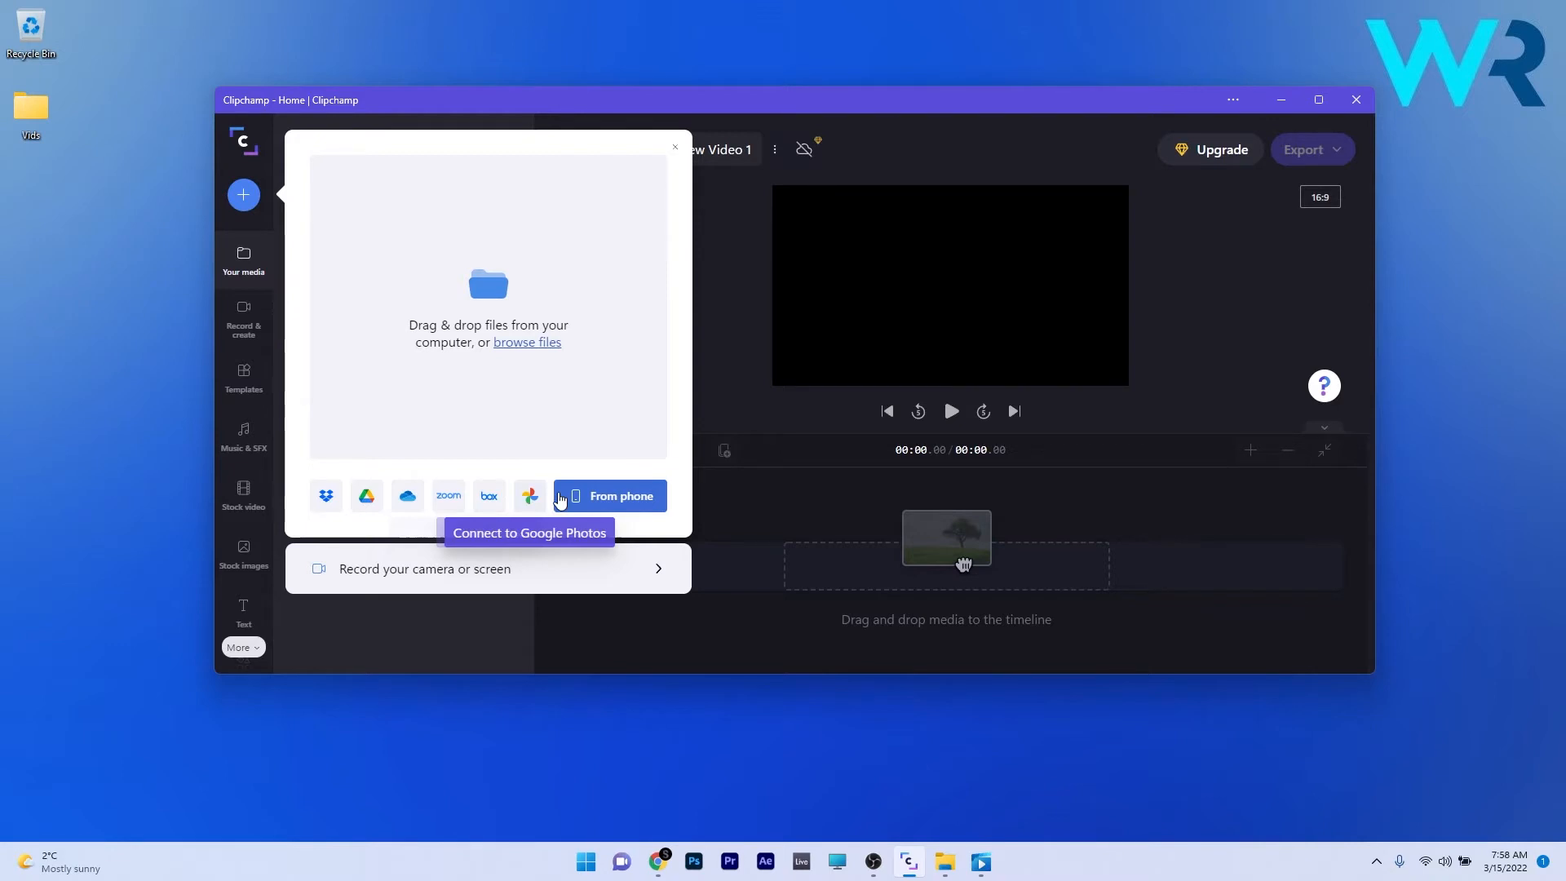
pyautogui.moveTo(447, 496)
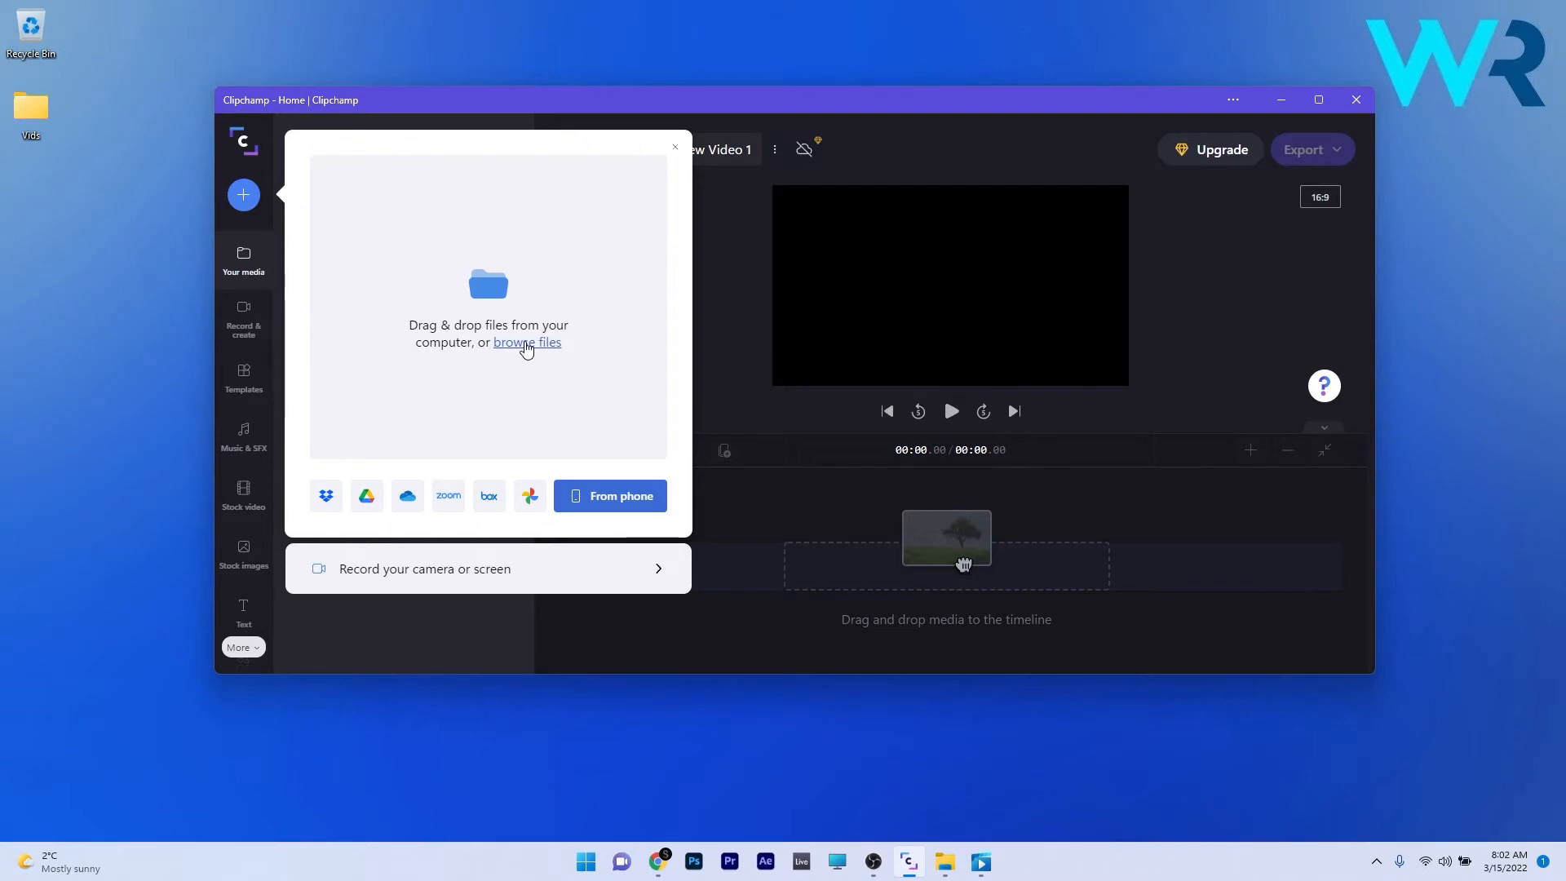
# Step: Import the three dashcam MP4 clips from the Vids folder into the media library
pyautogui.click(527, 341)
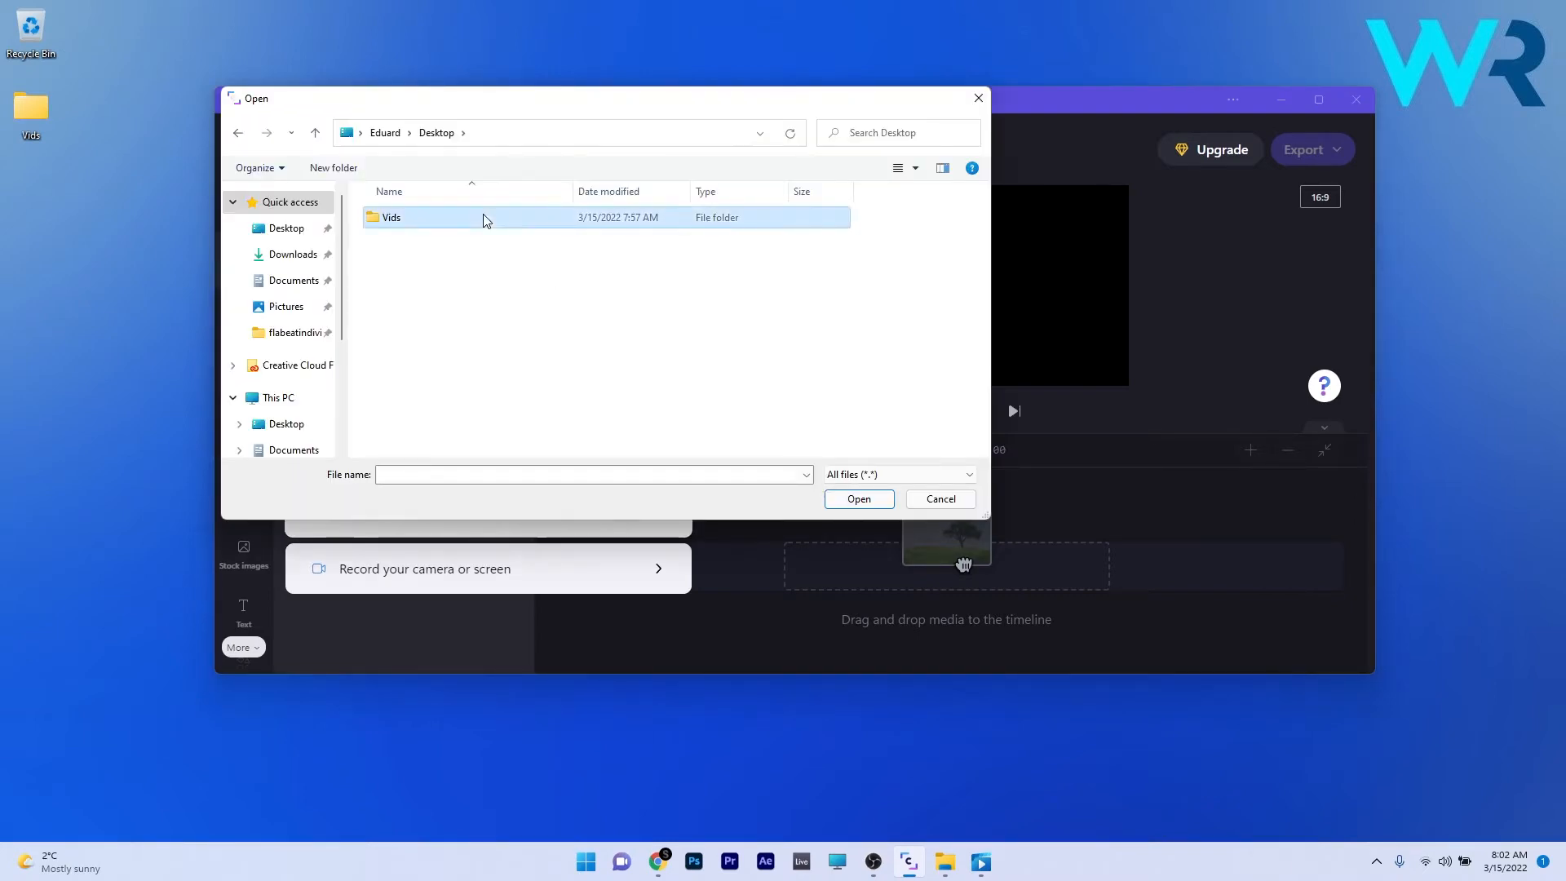
pyautogui.doubleClick(391, 216)
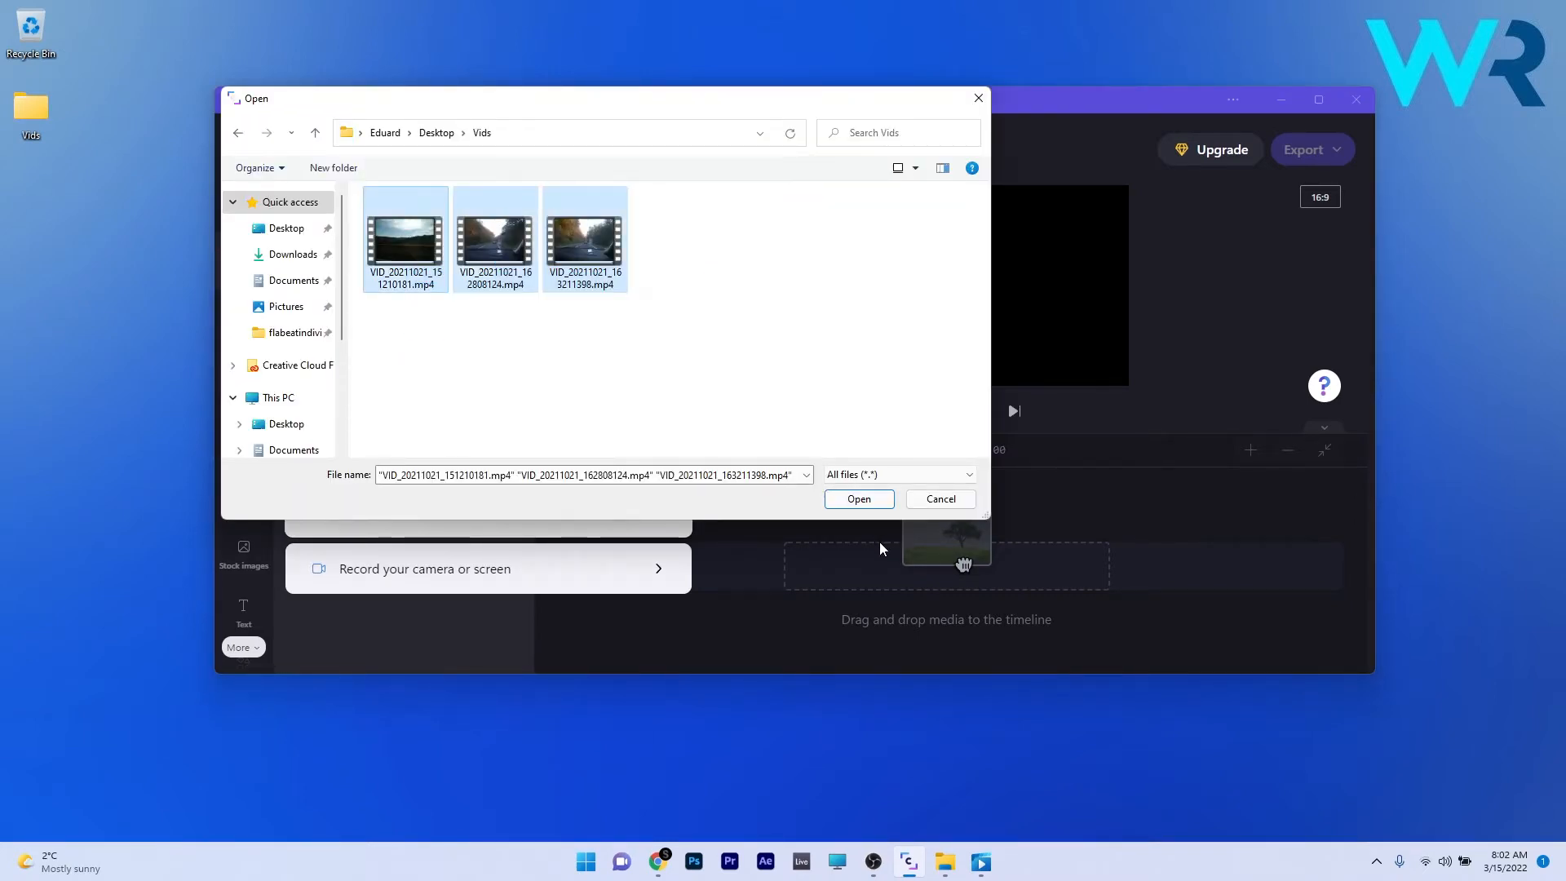
pyautogui.click(856, 499)
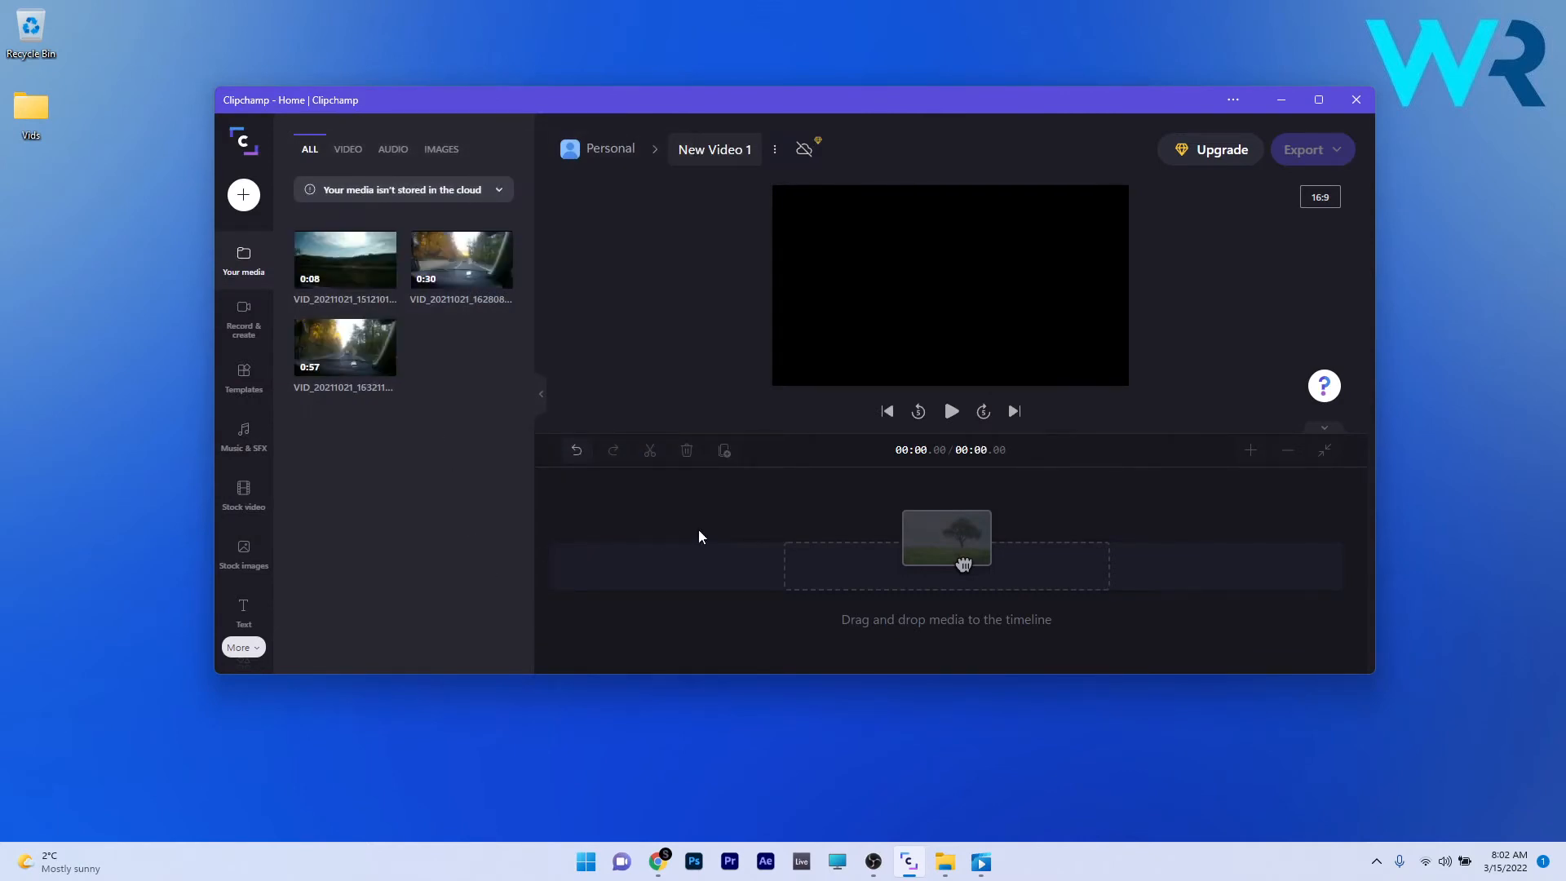
pyautogui.moveTo(336, 281)
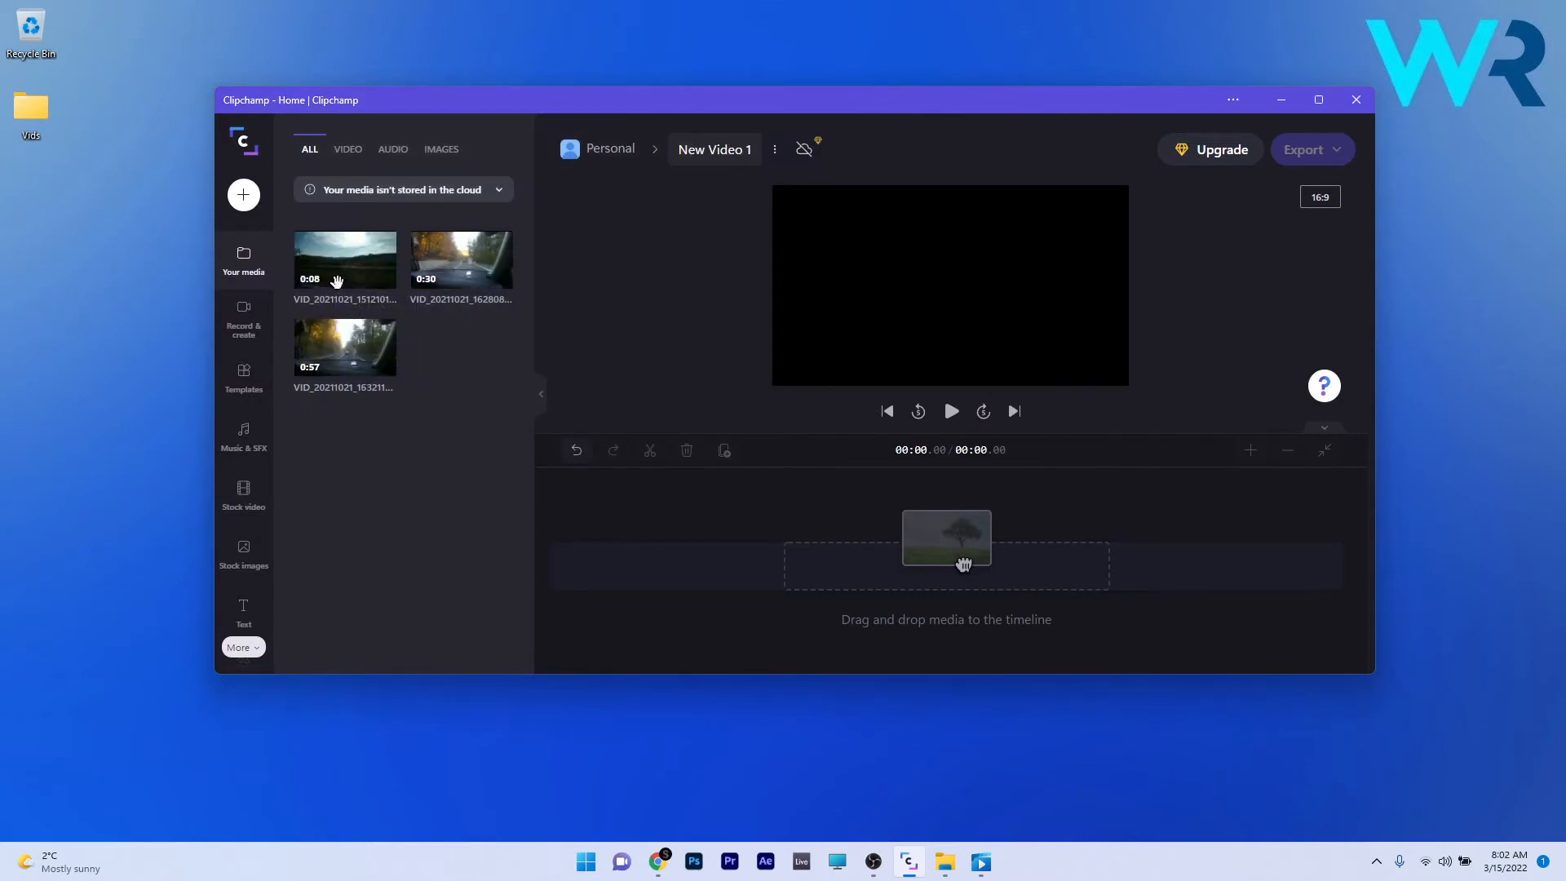
pyautogui.moveTo(245, 398)
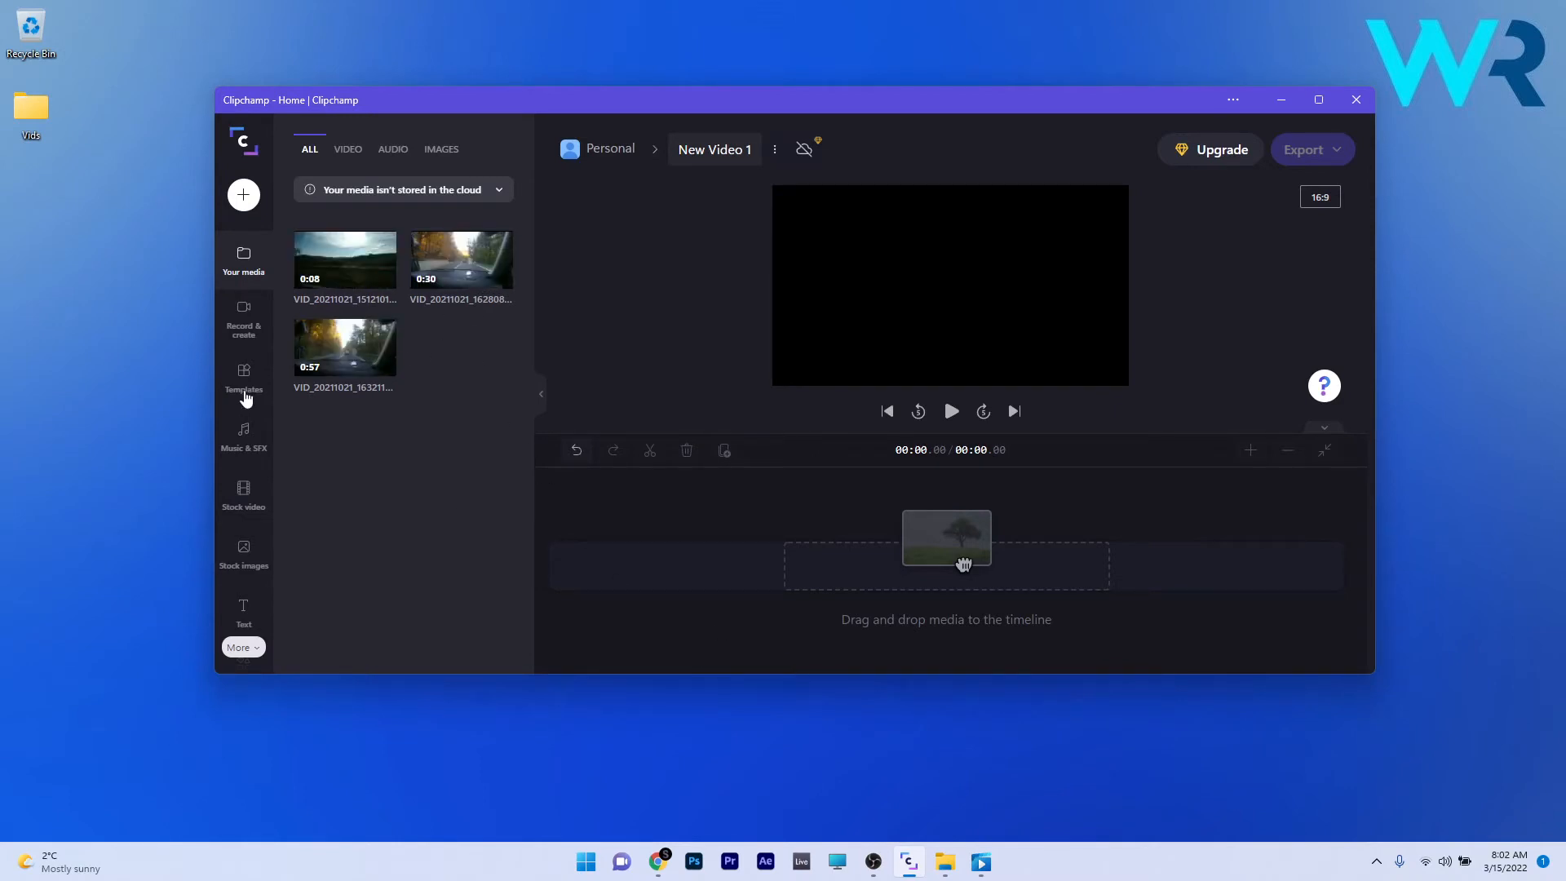
pyautogui.moveTo(344, 261)
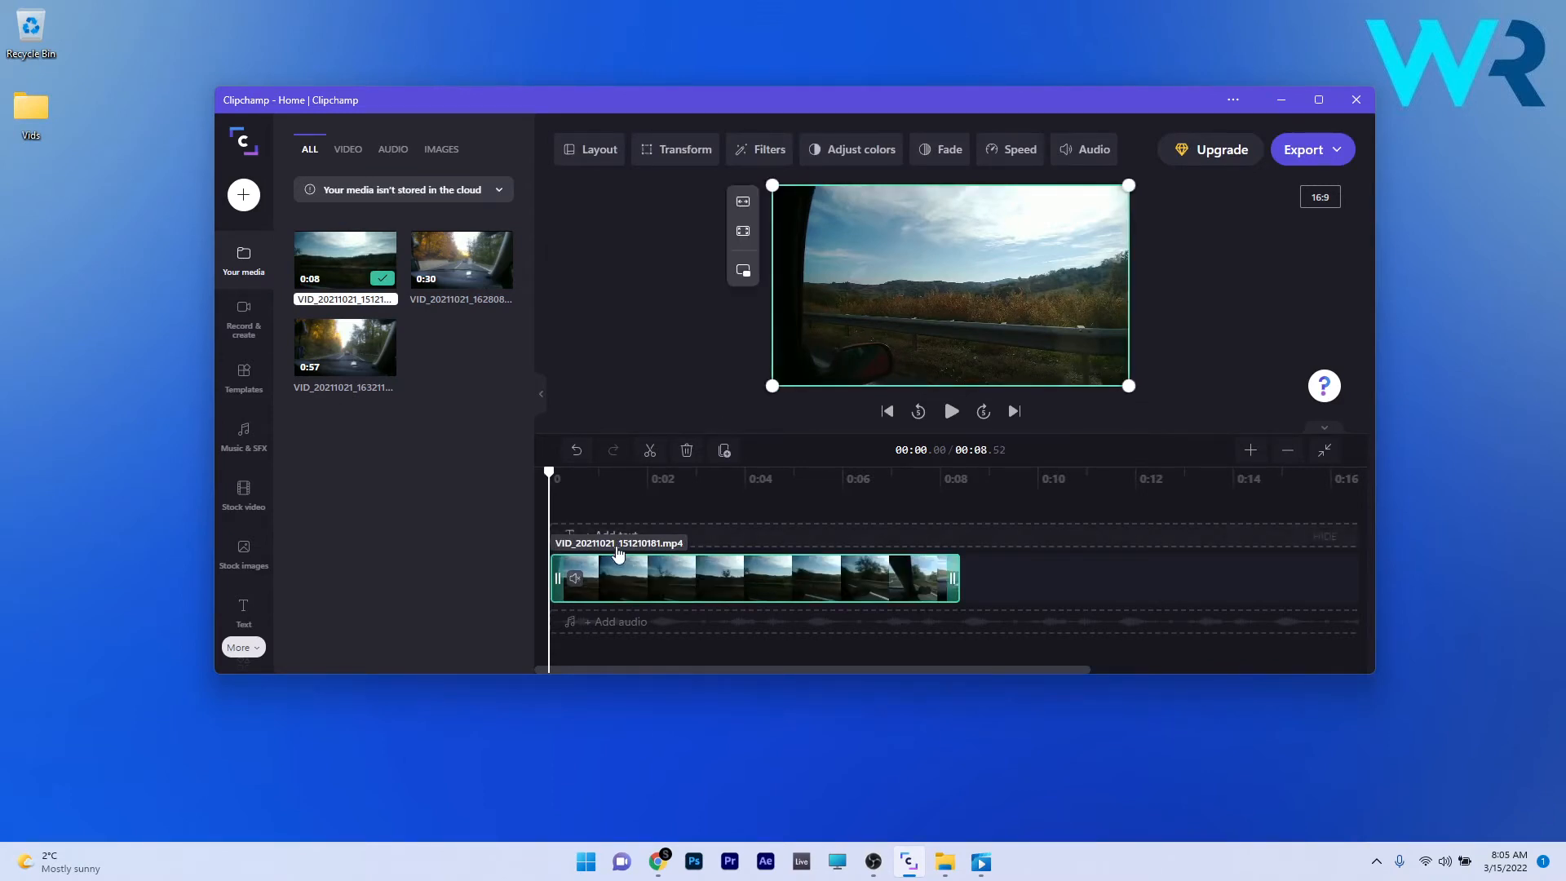
pyautogui.moveTo(594, 145)
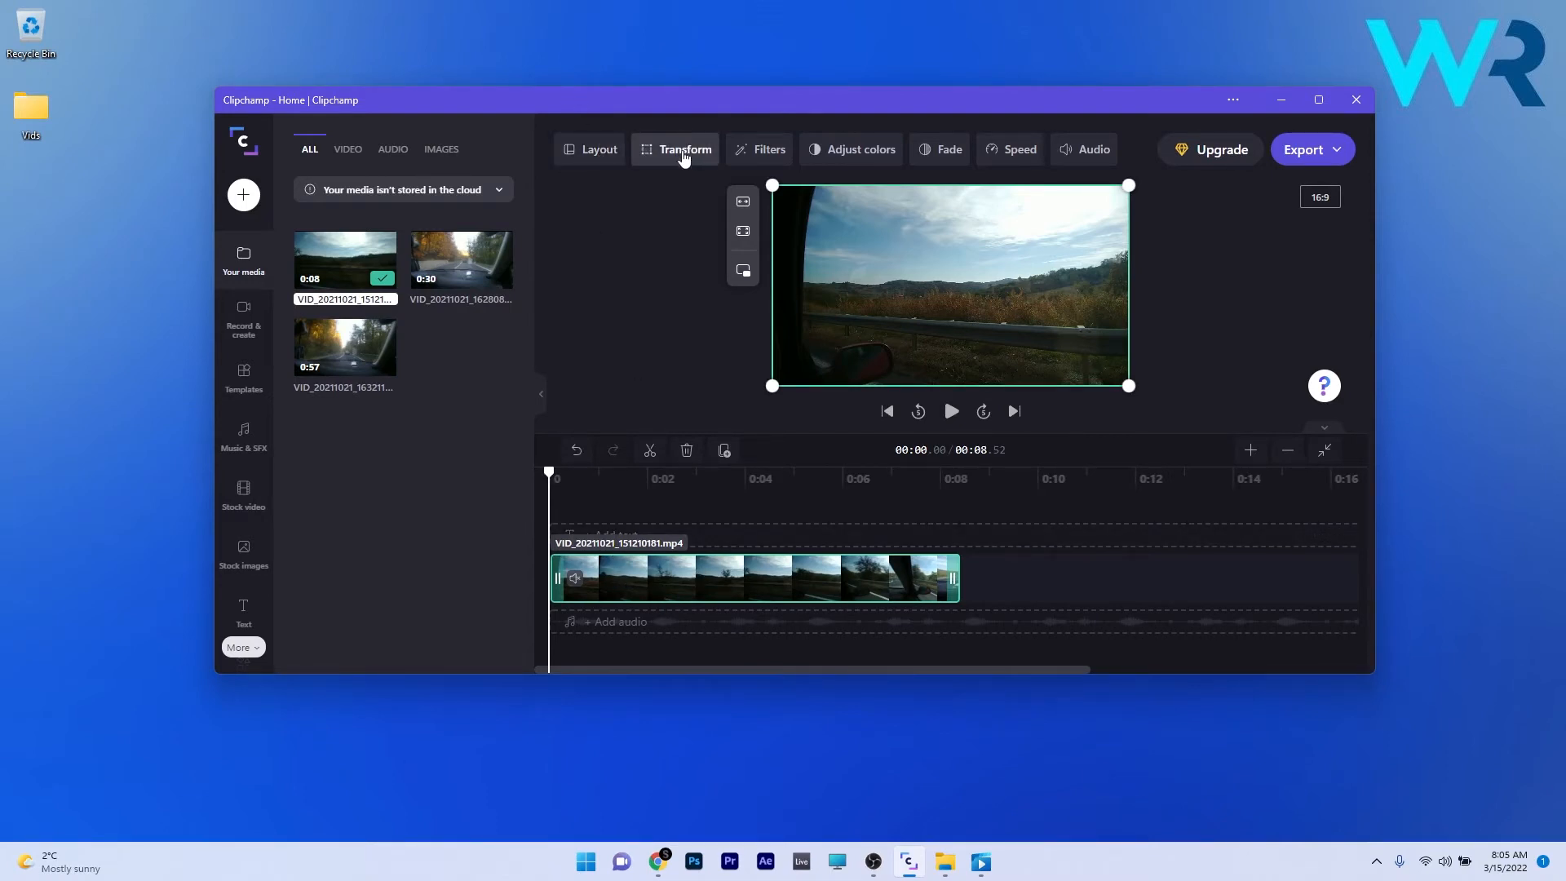
# Step: Set the clip to a picture-in-picture layout and review its transform and filter options
pyautogui.click(598, 148)
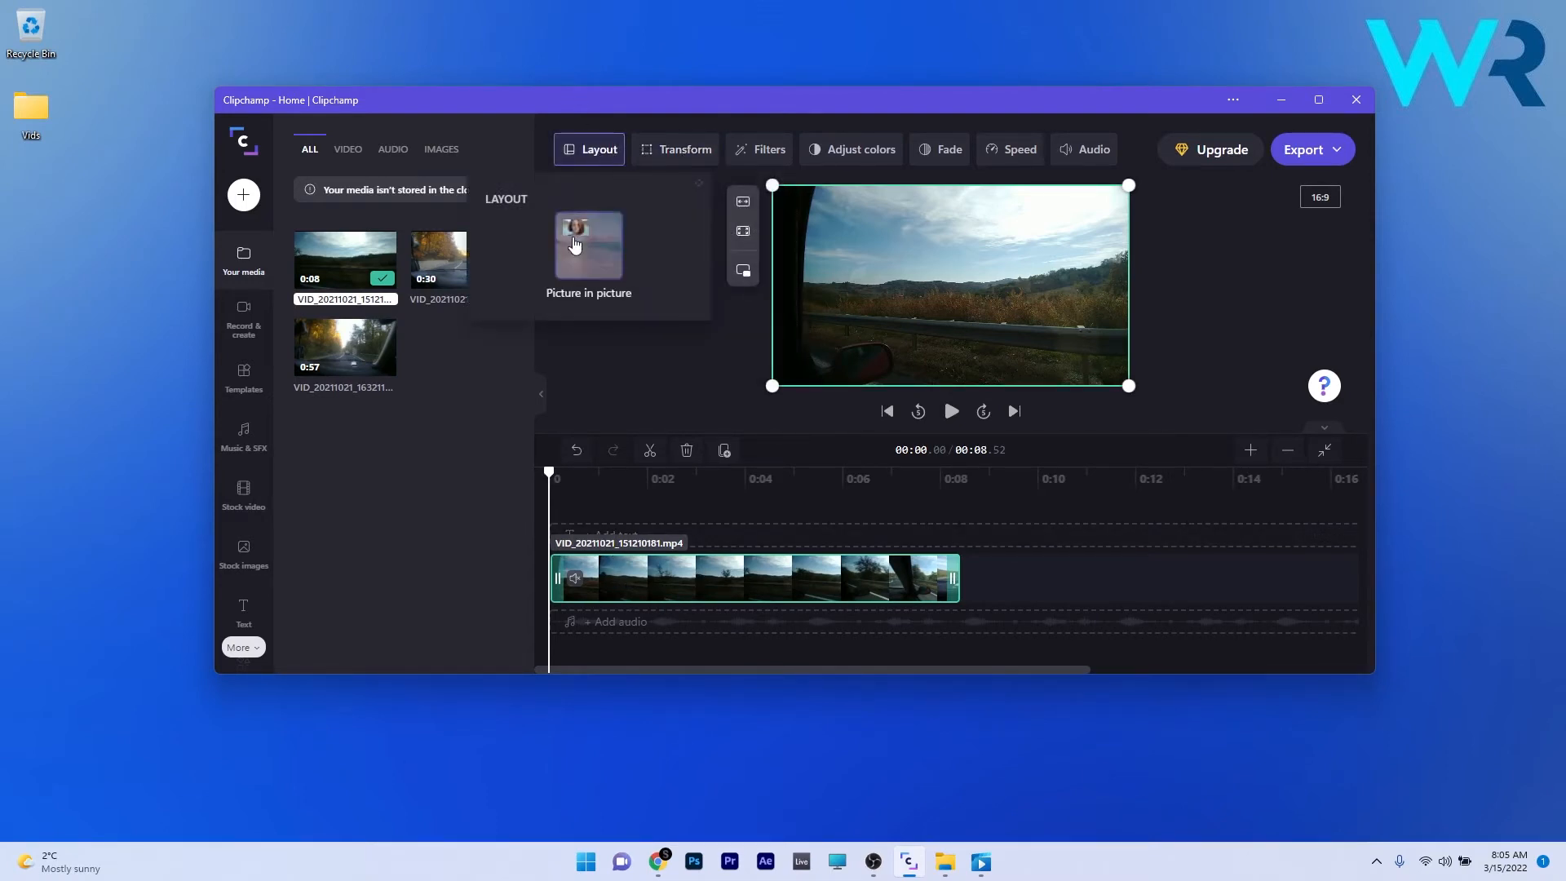
pyautogui.click(588, 245)
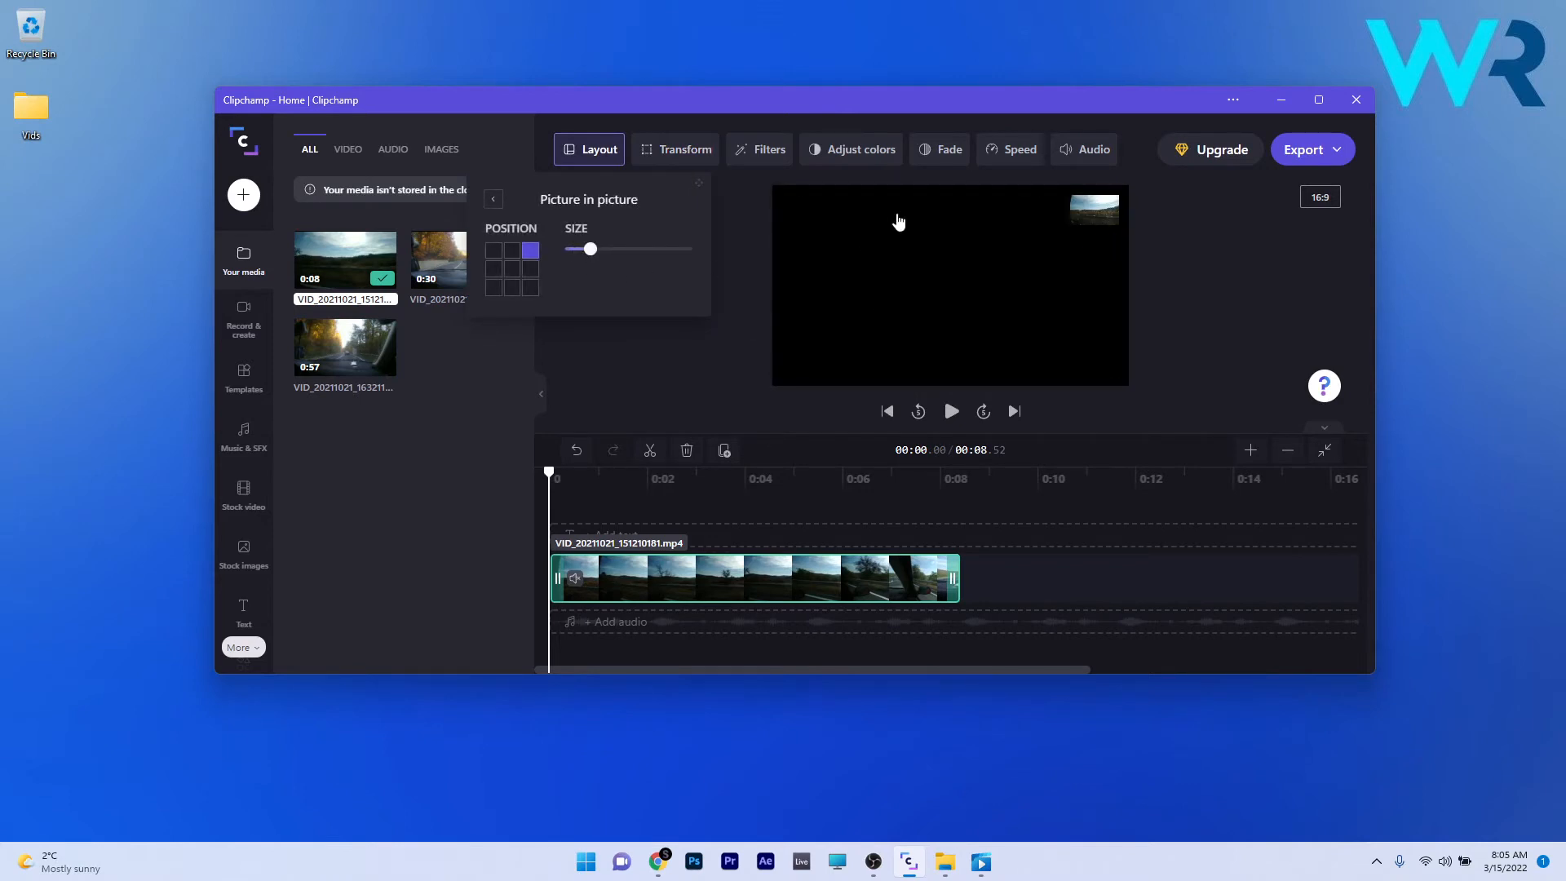
pyautogui.click(684, 148)
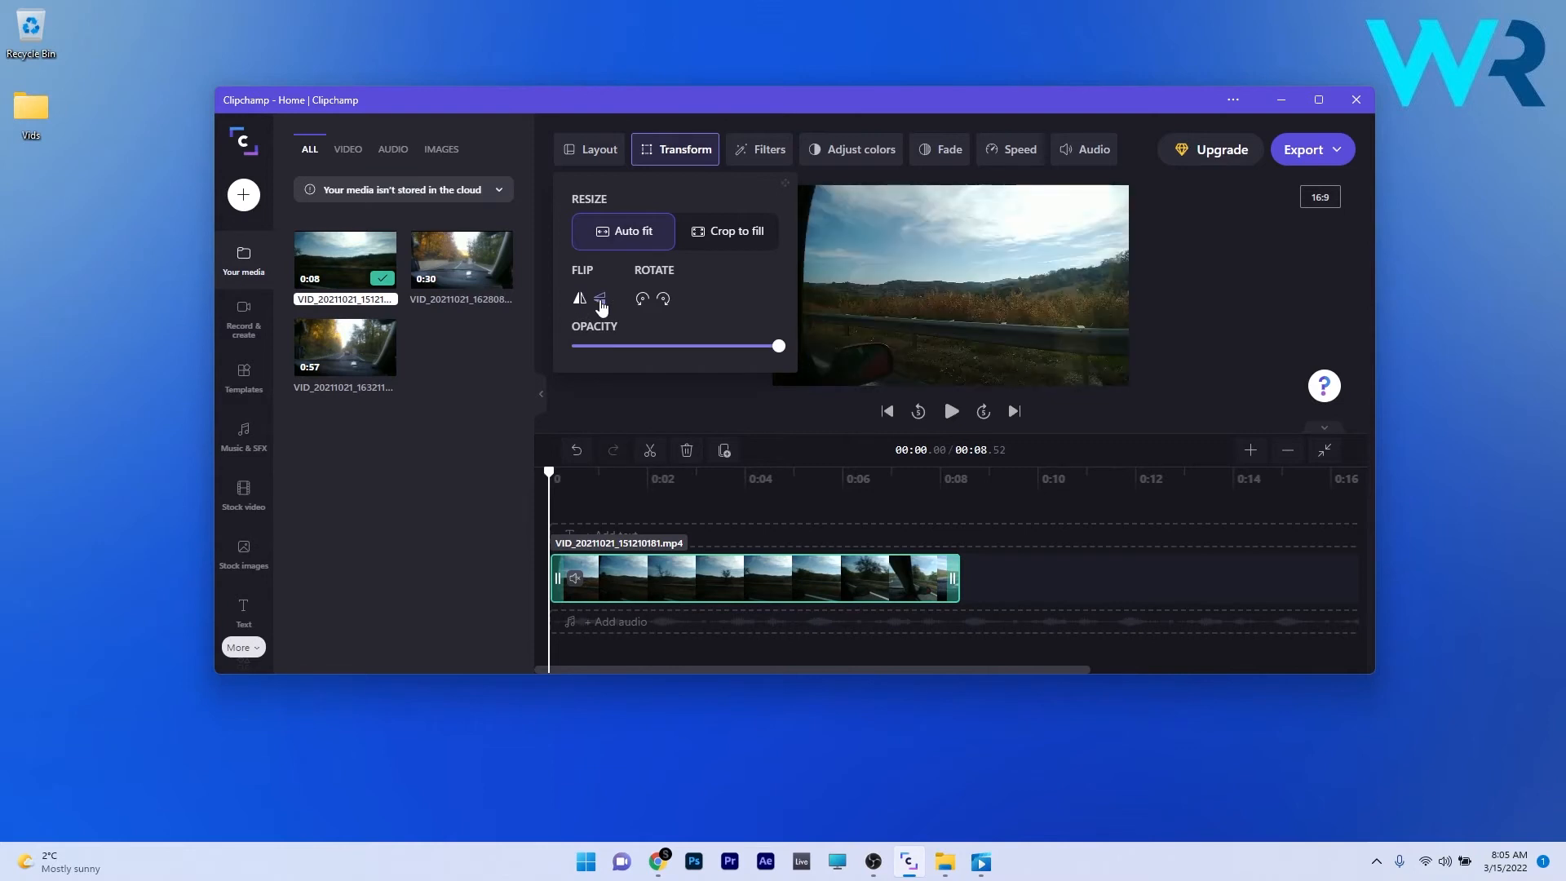
pyautogui.click(766, 148)
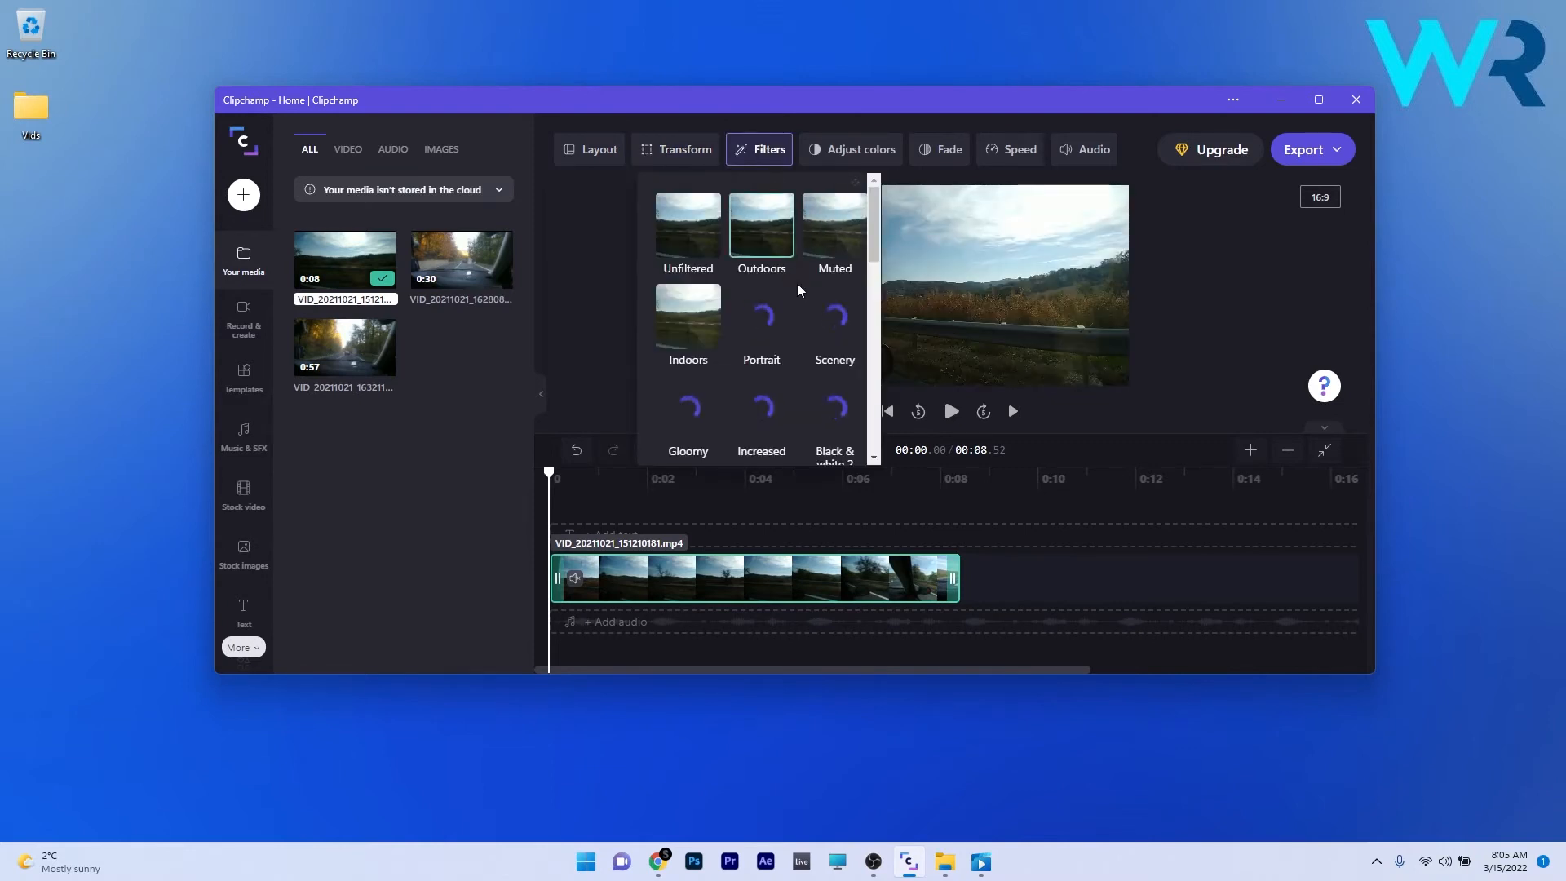
# Step: Review colour adjustments and fade settings, play the preview, and show the speed choices
pyautogui.click(856, 148)
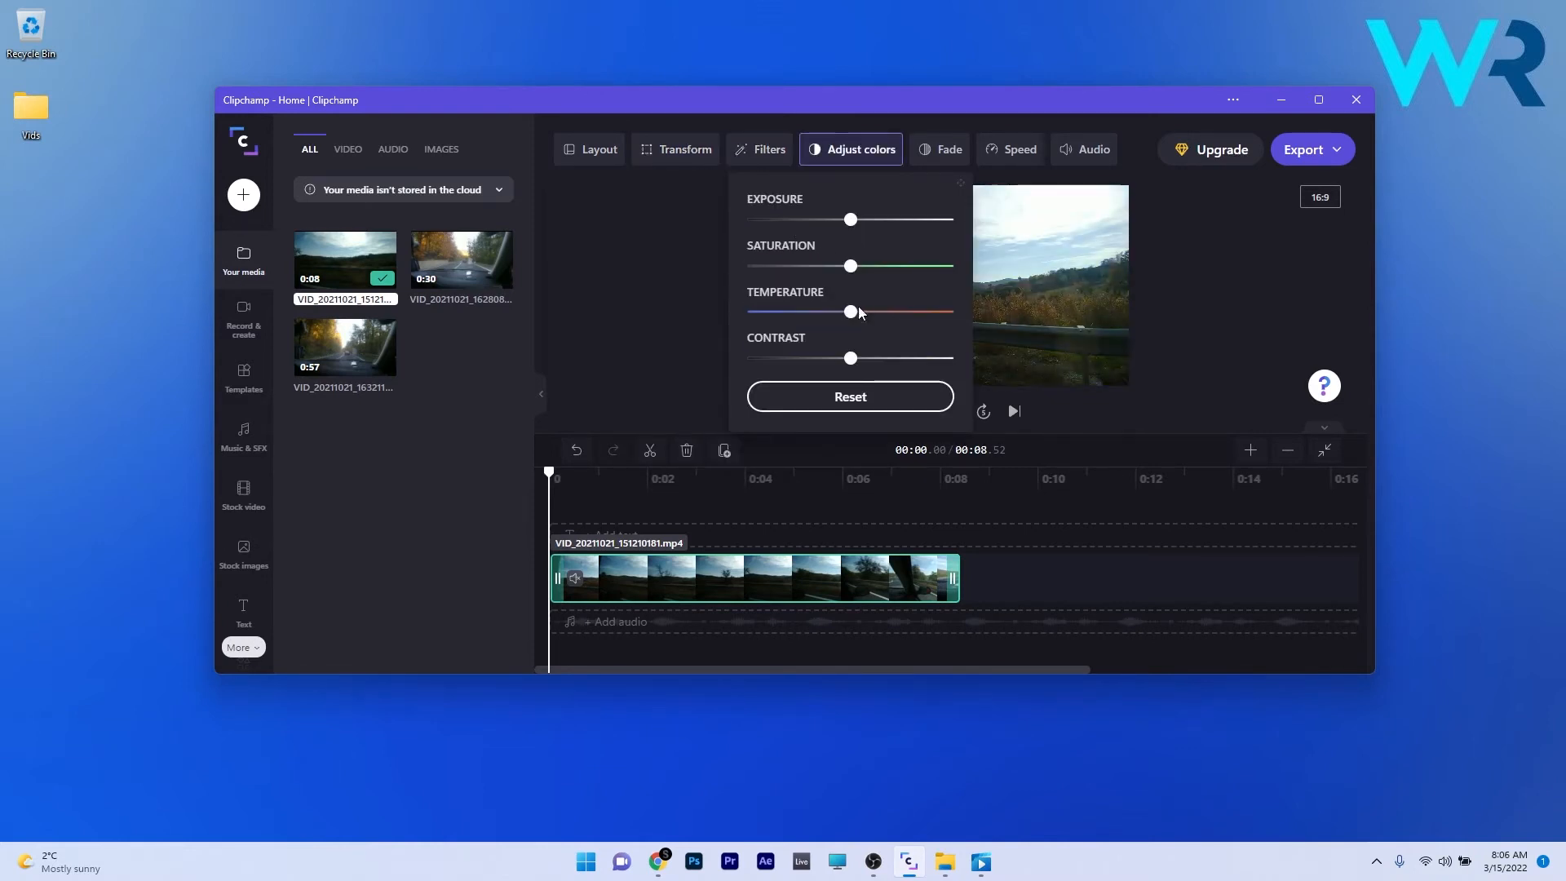
pyautogui.click(946, 148)
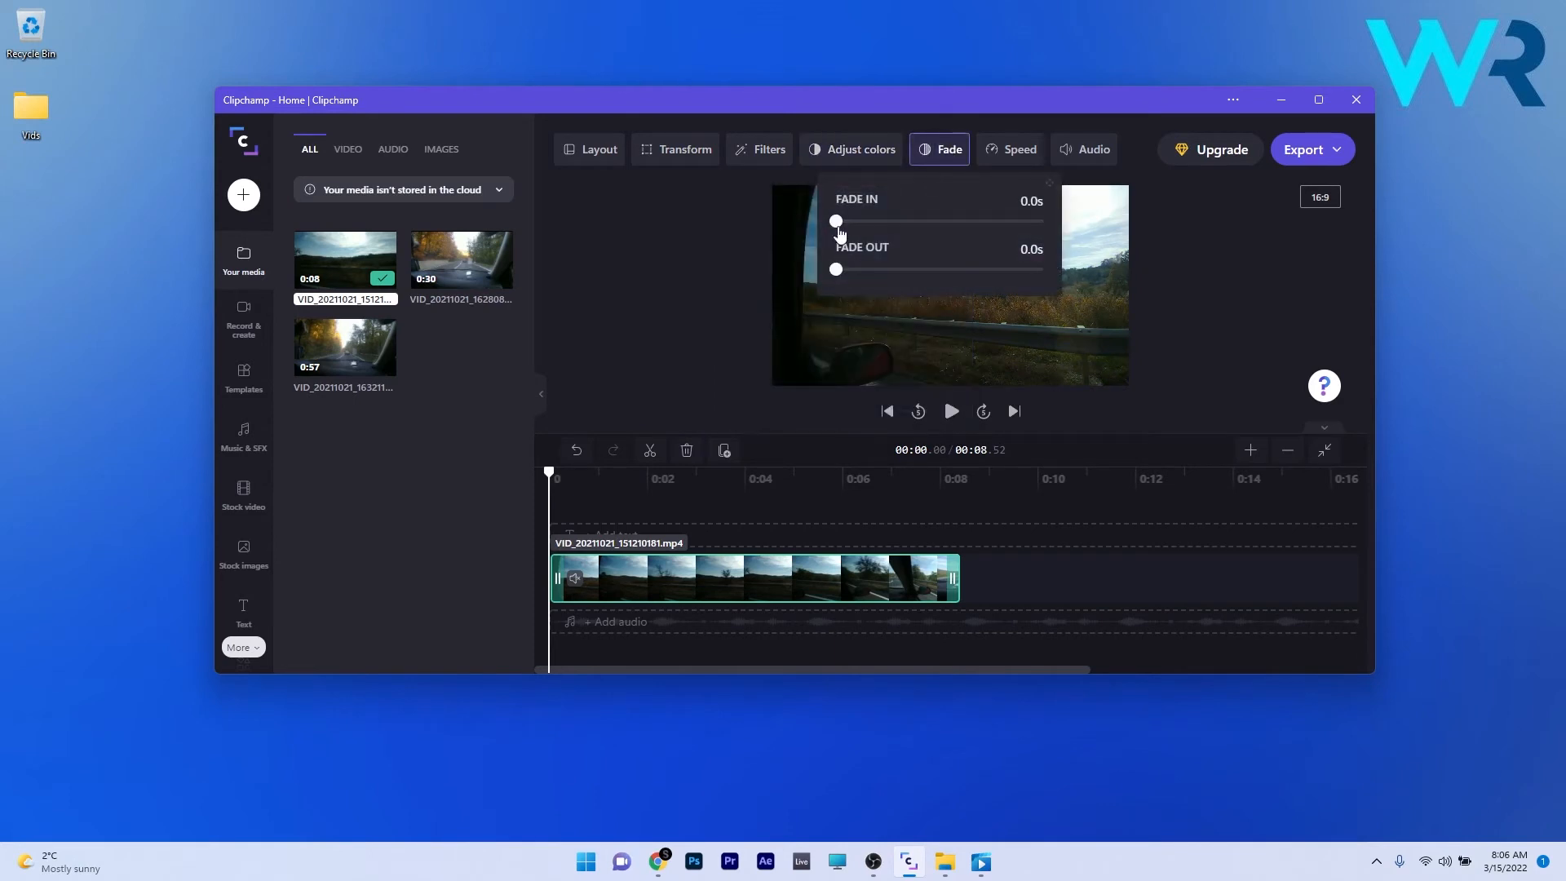
pyautogui.click(949, 411)
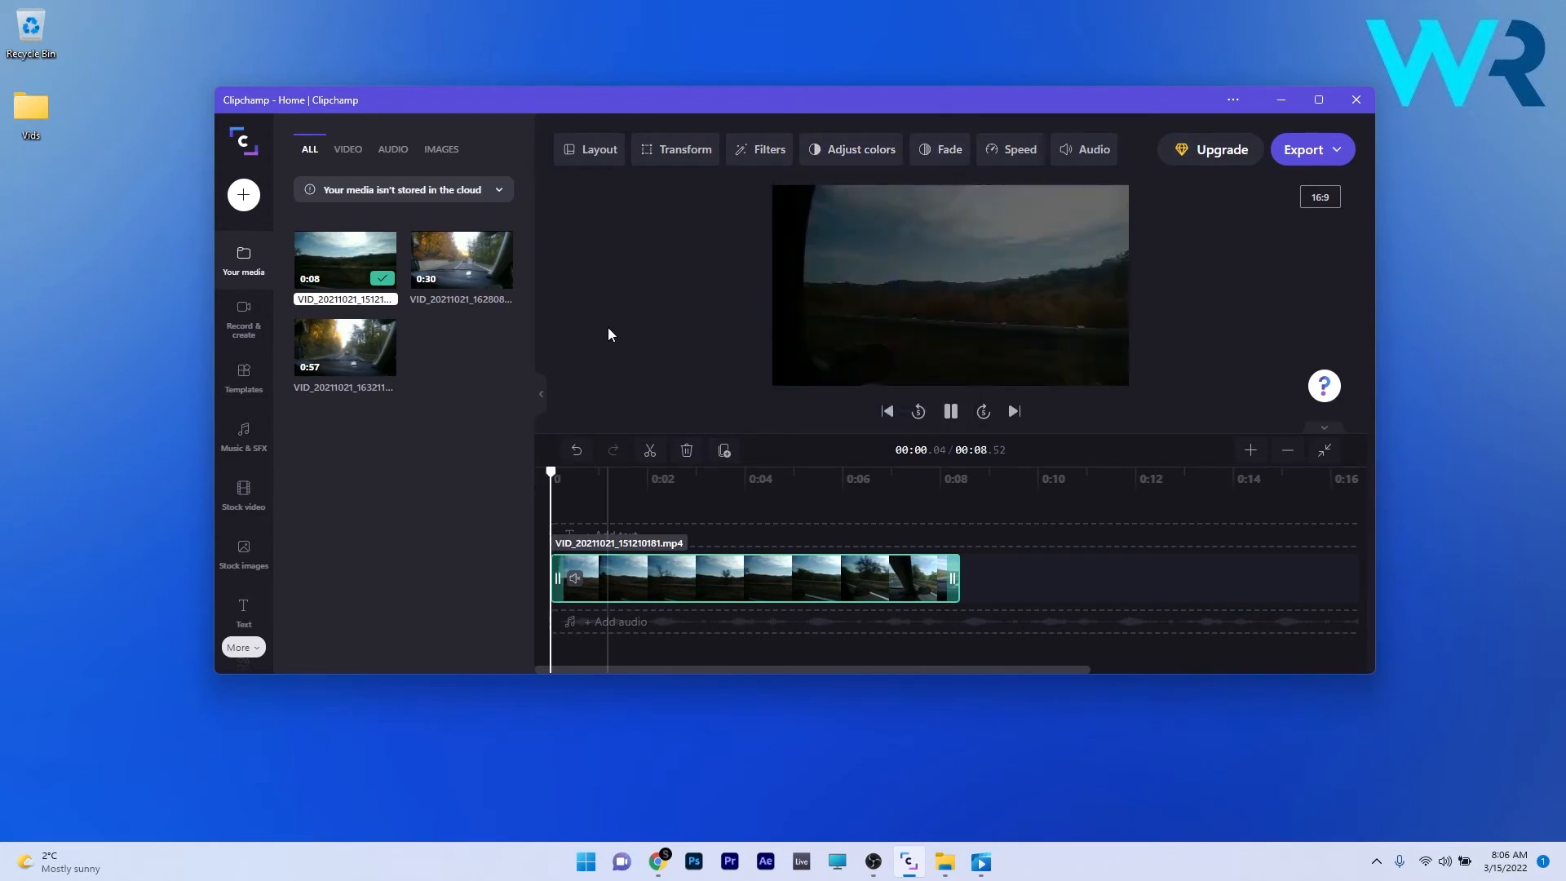
pyautogui.click(1017, 148)
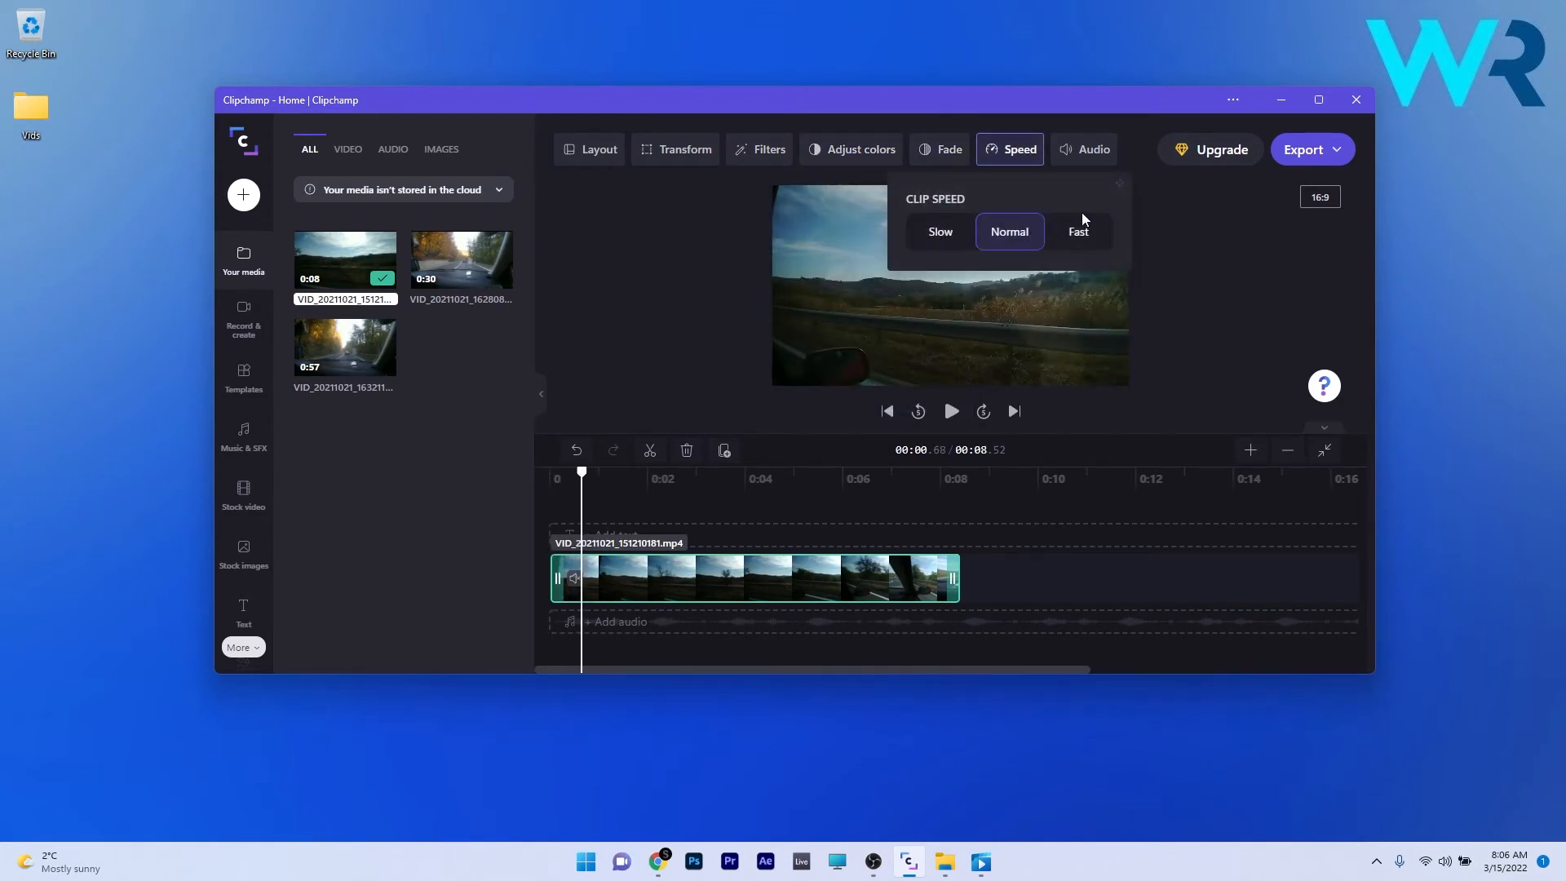
pyautogui.moveTo(1055, 208)
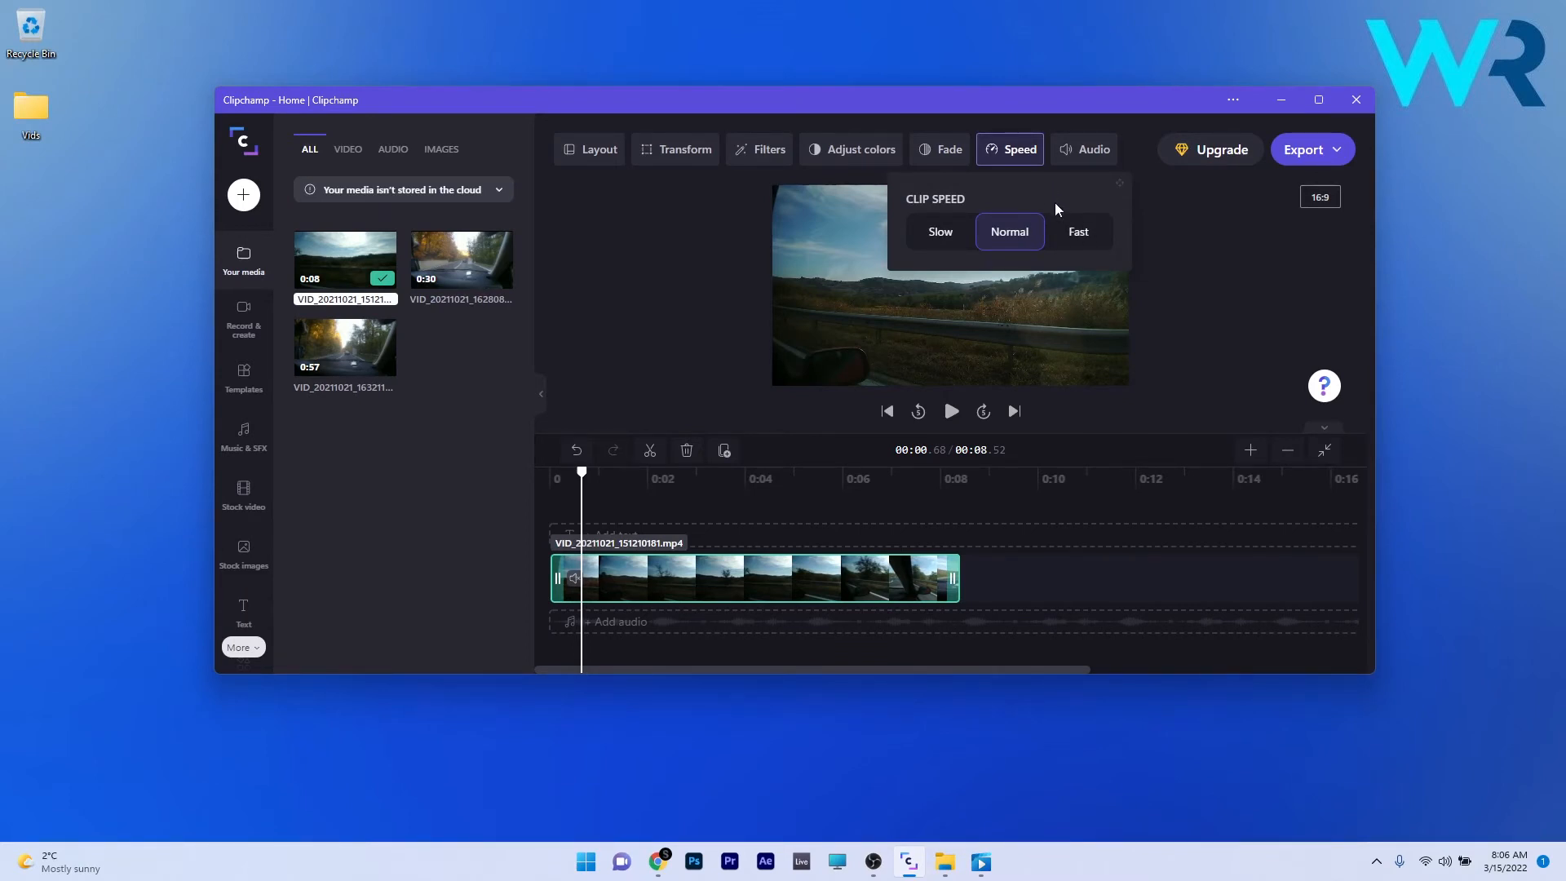
# Step: Separate the dashcam clip's audio onto its own timeline track
pyautogui.click(1083, 148)
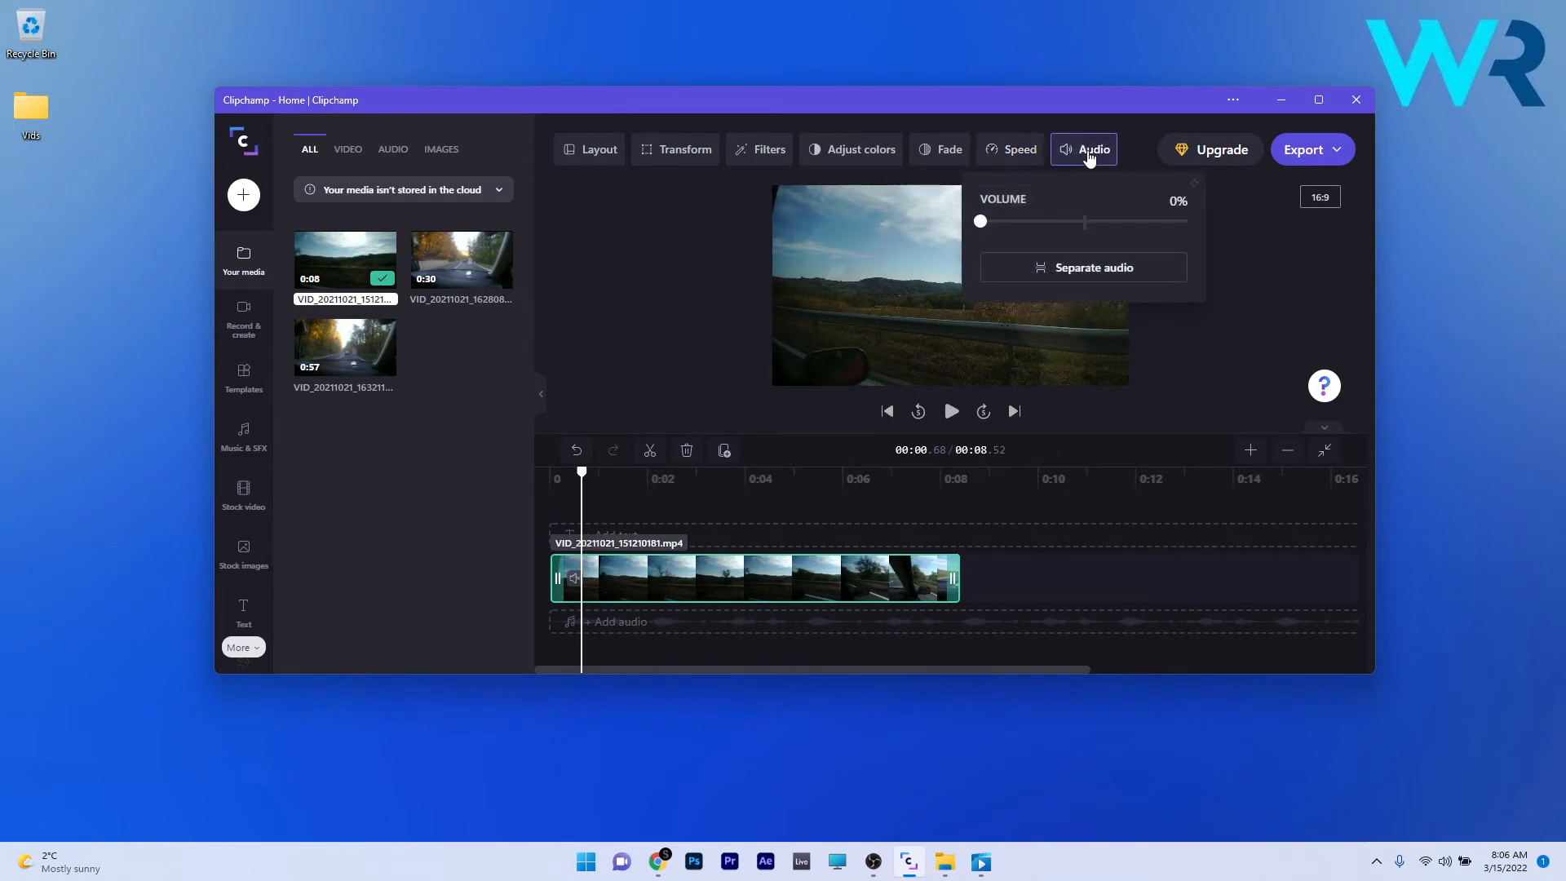
pyautogui.moveTo(923, 287)
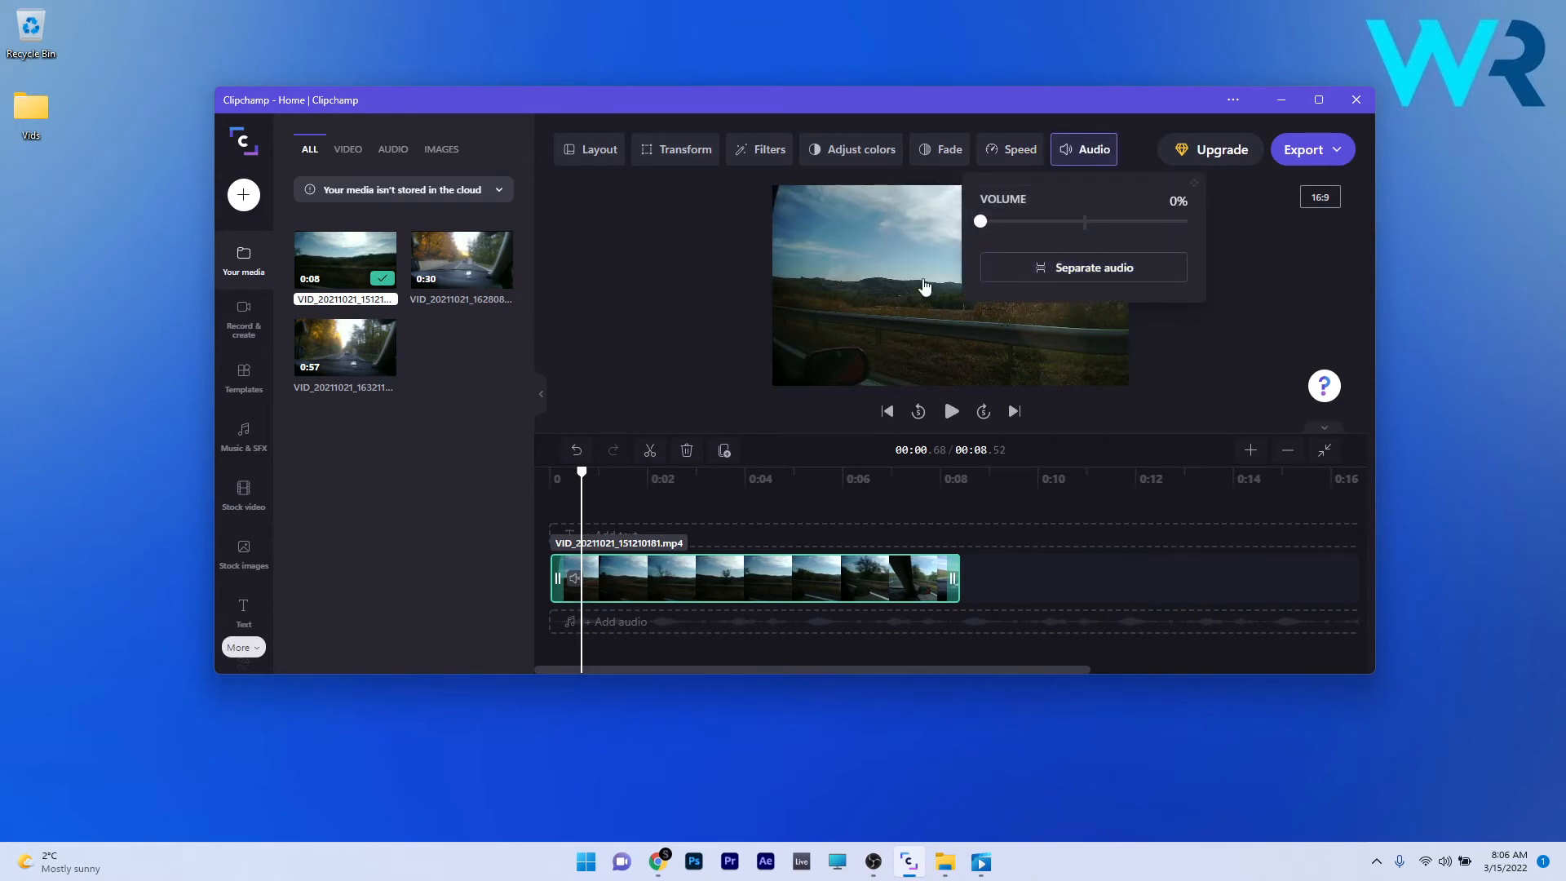
pyautogui.moveTo(758, 620)
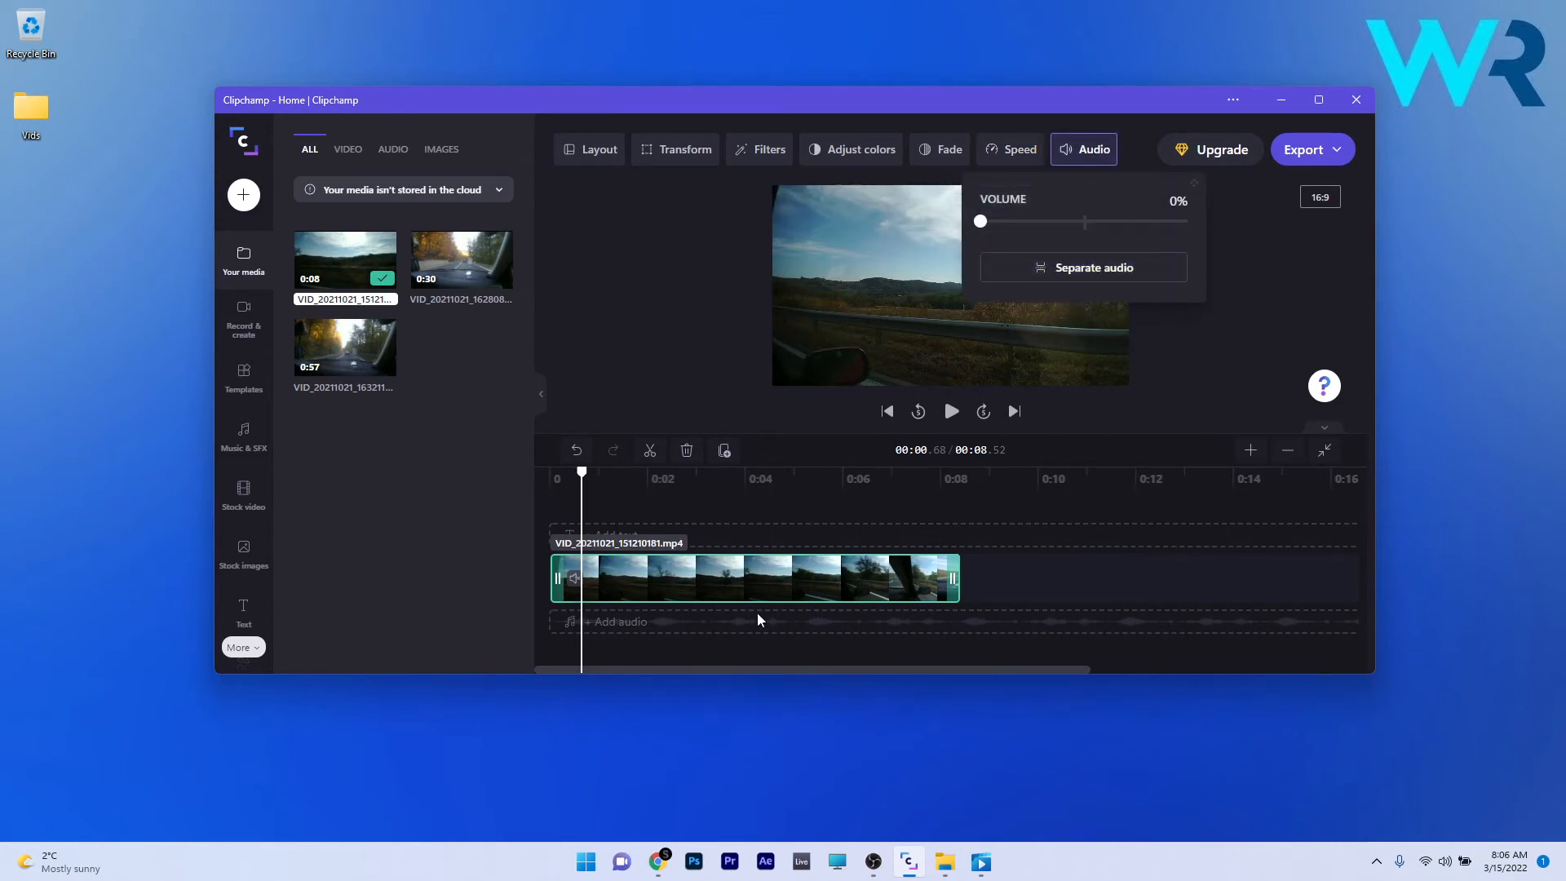
pyautogui.click(1083, 266)
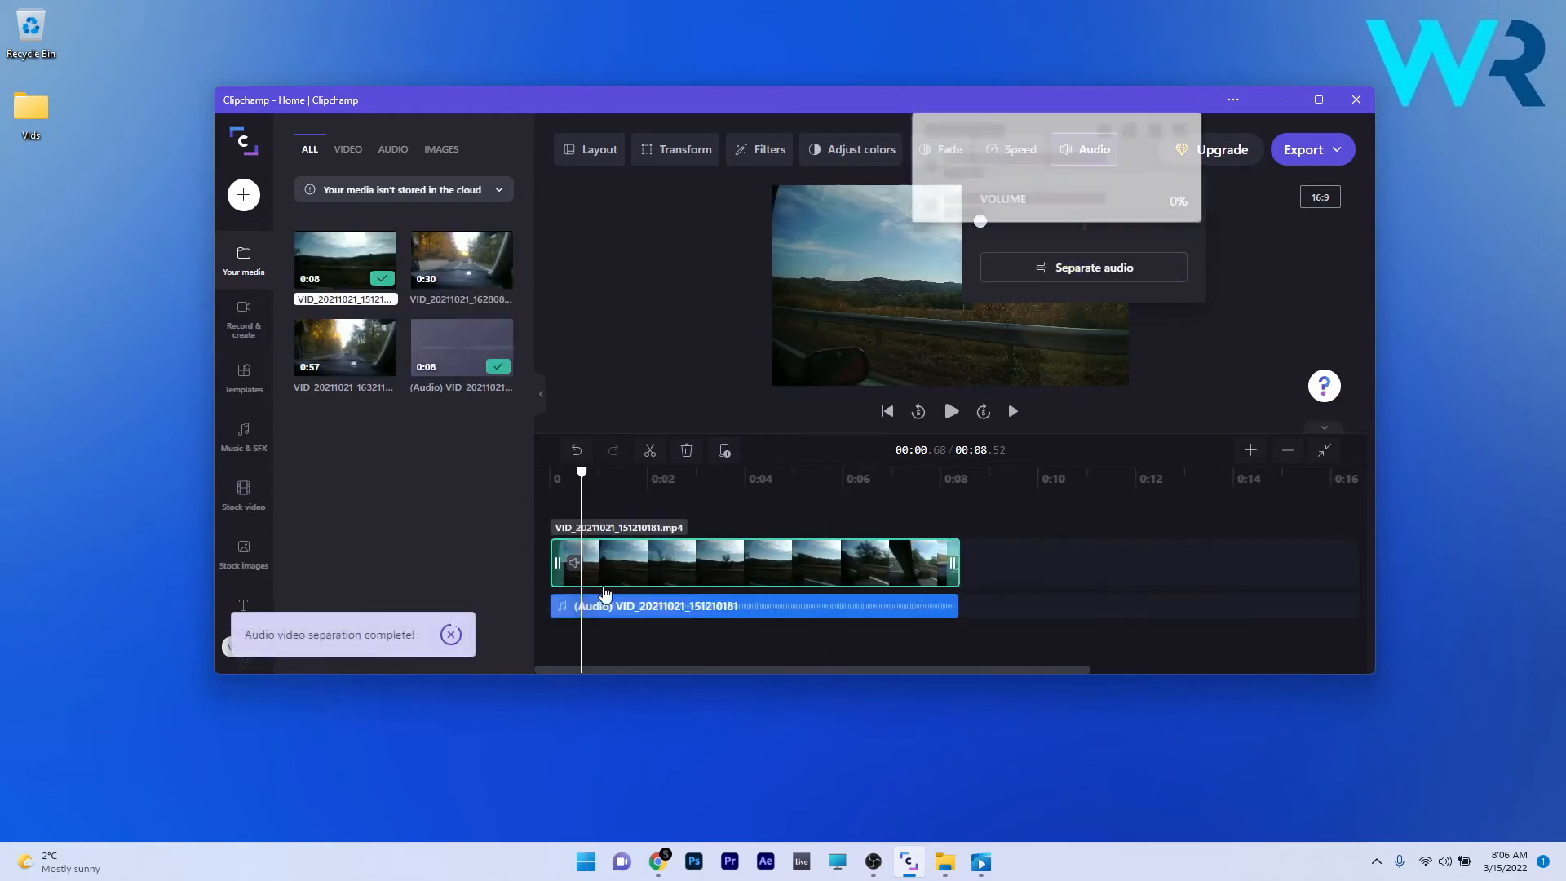
pyautogui.click(1186, 100)
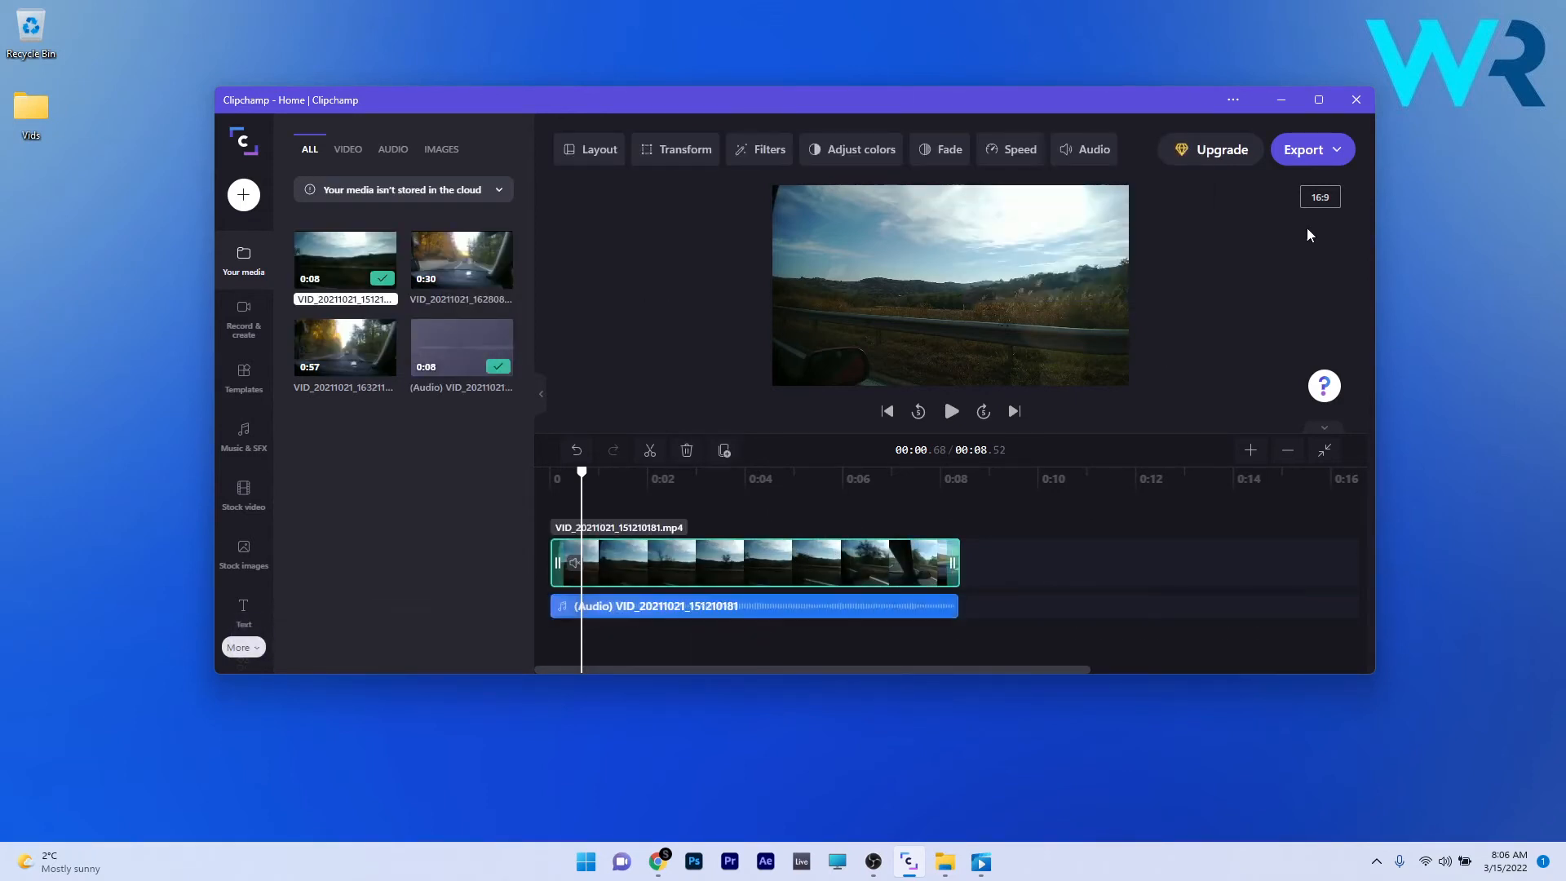
pyautogui.moveTo(1313, 228)
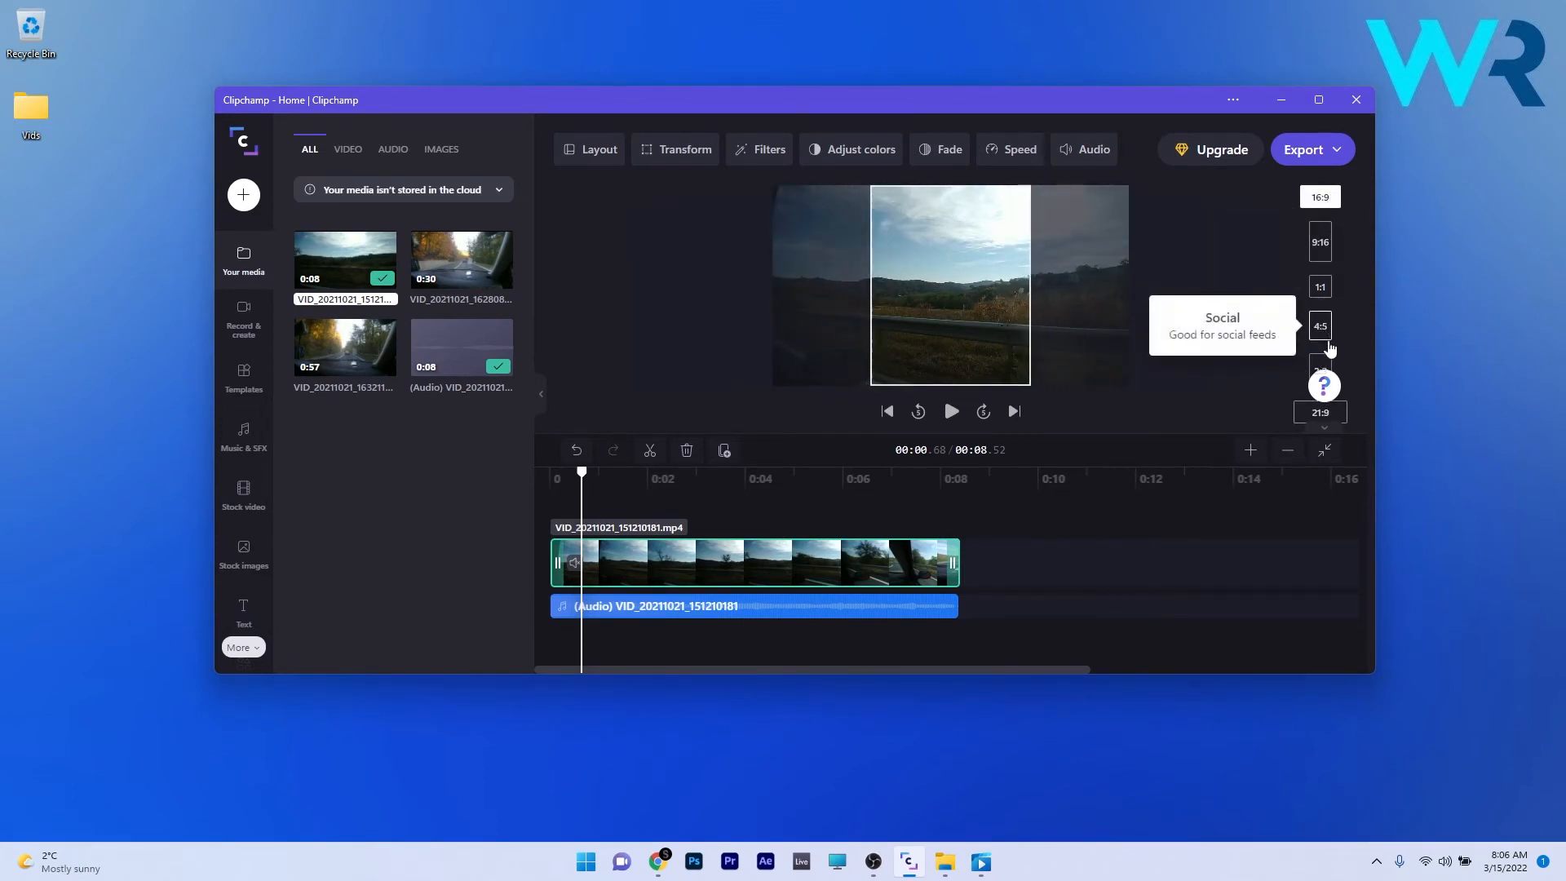
pyautogui.click(1319, 196)
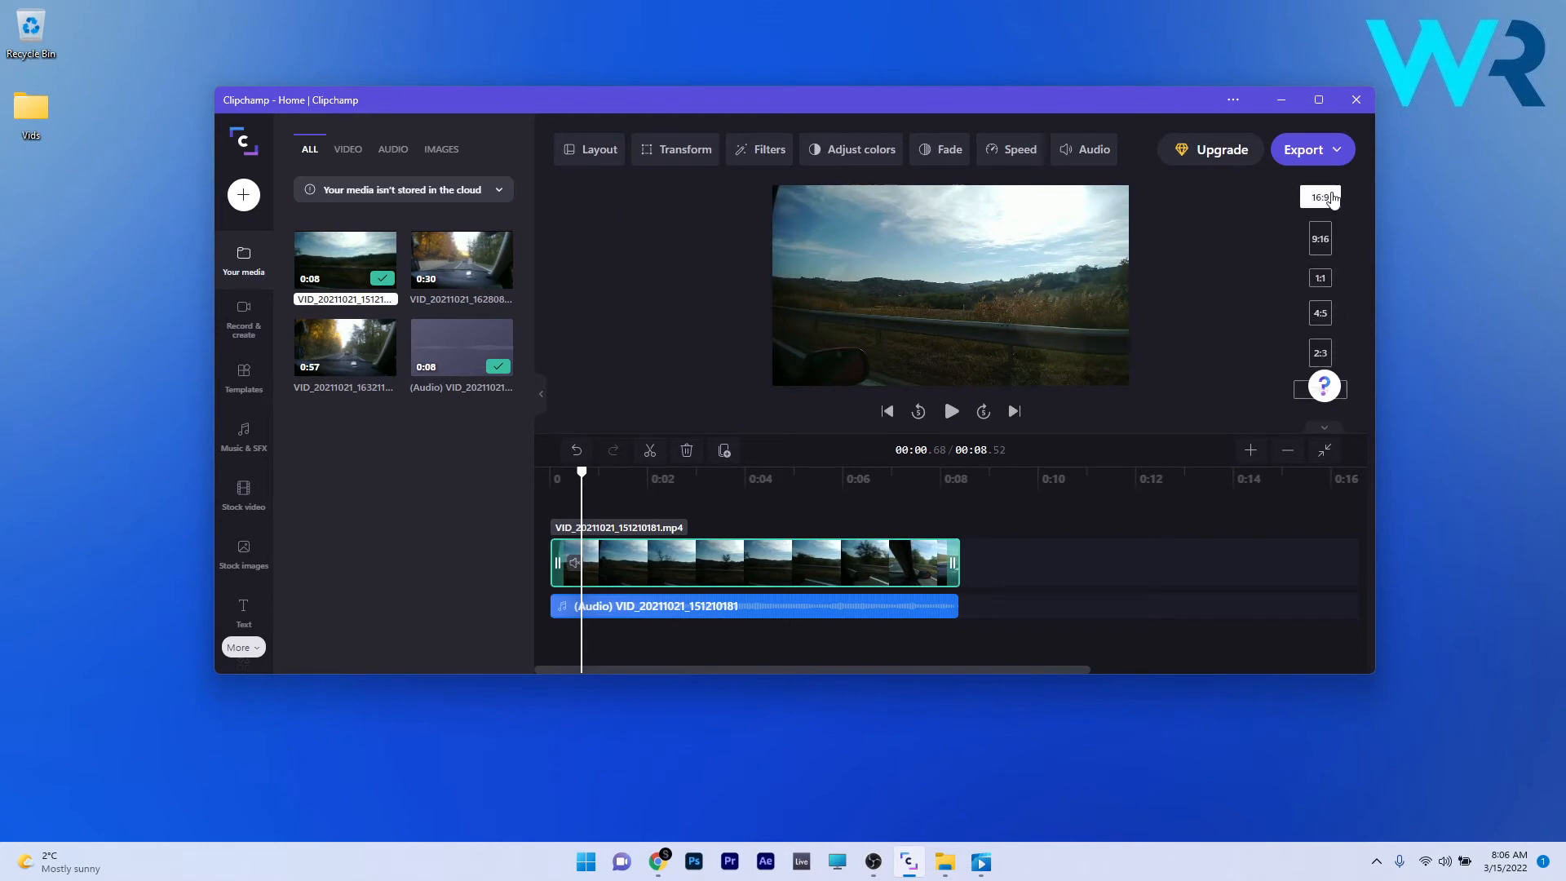
pyautogui.moveTo(1319, 409)
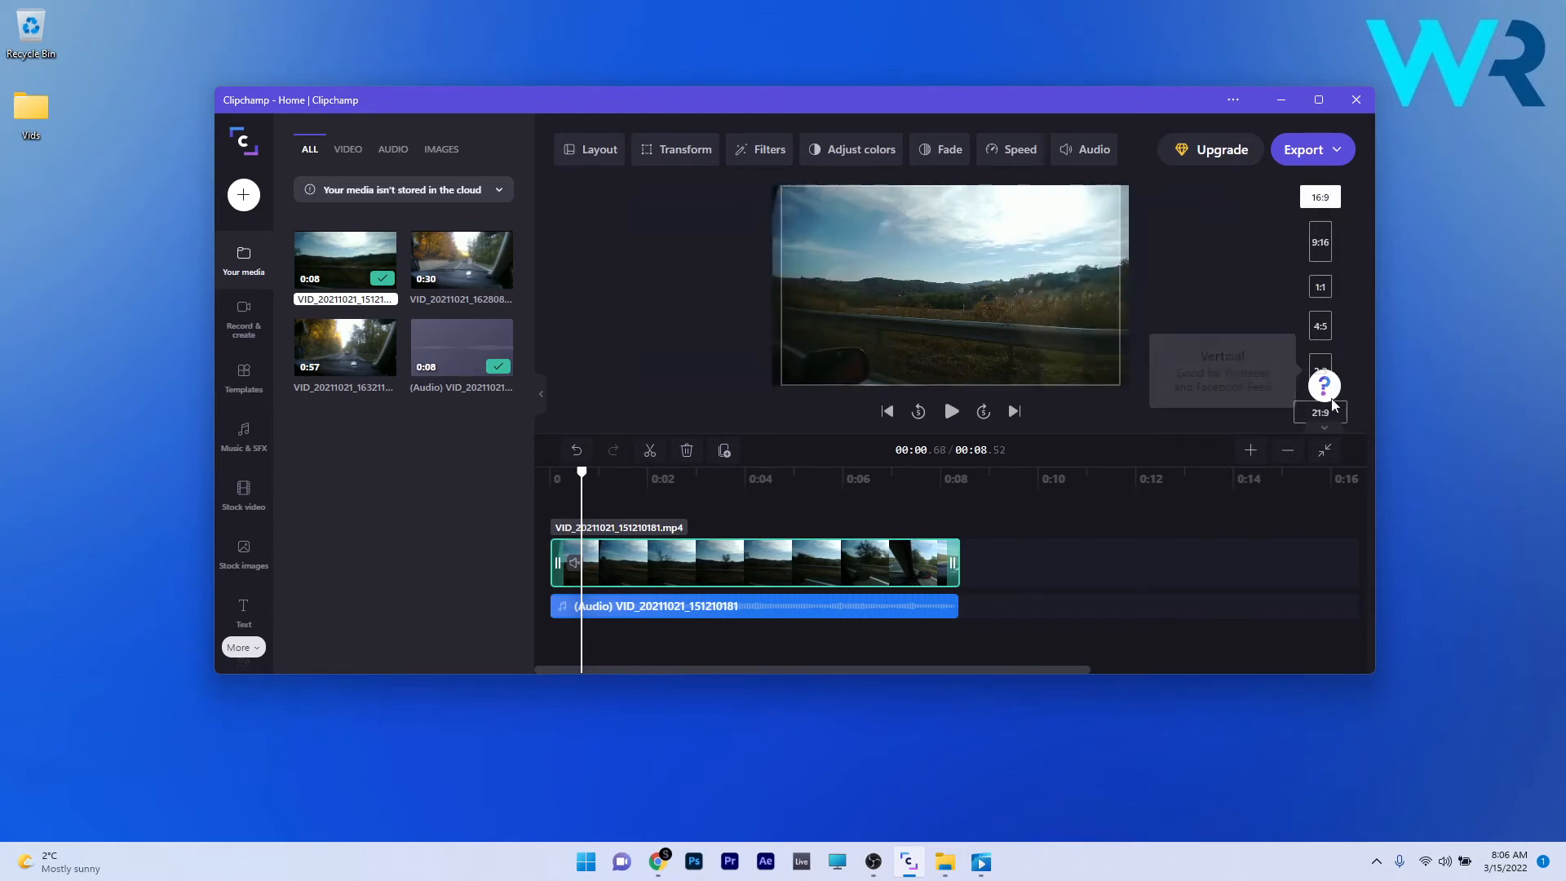
pyautogui.click(1320, 241)
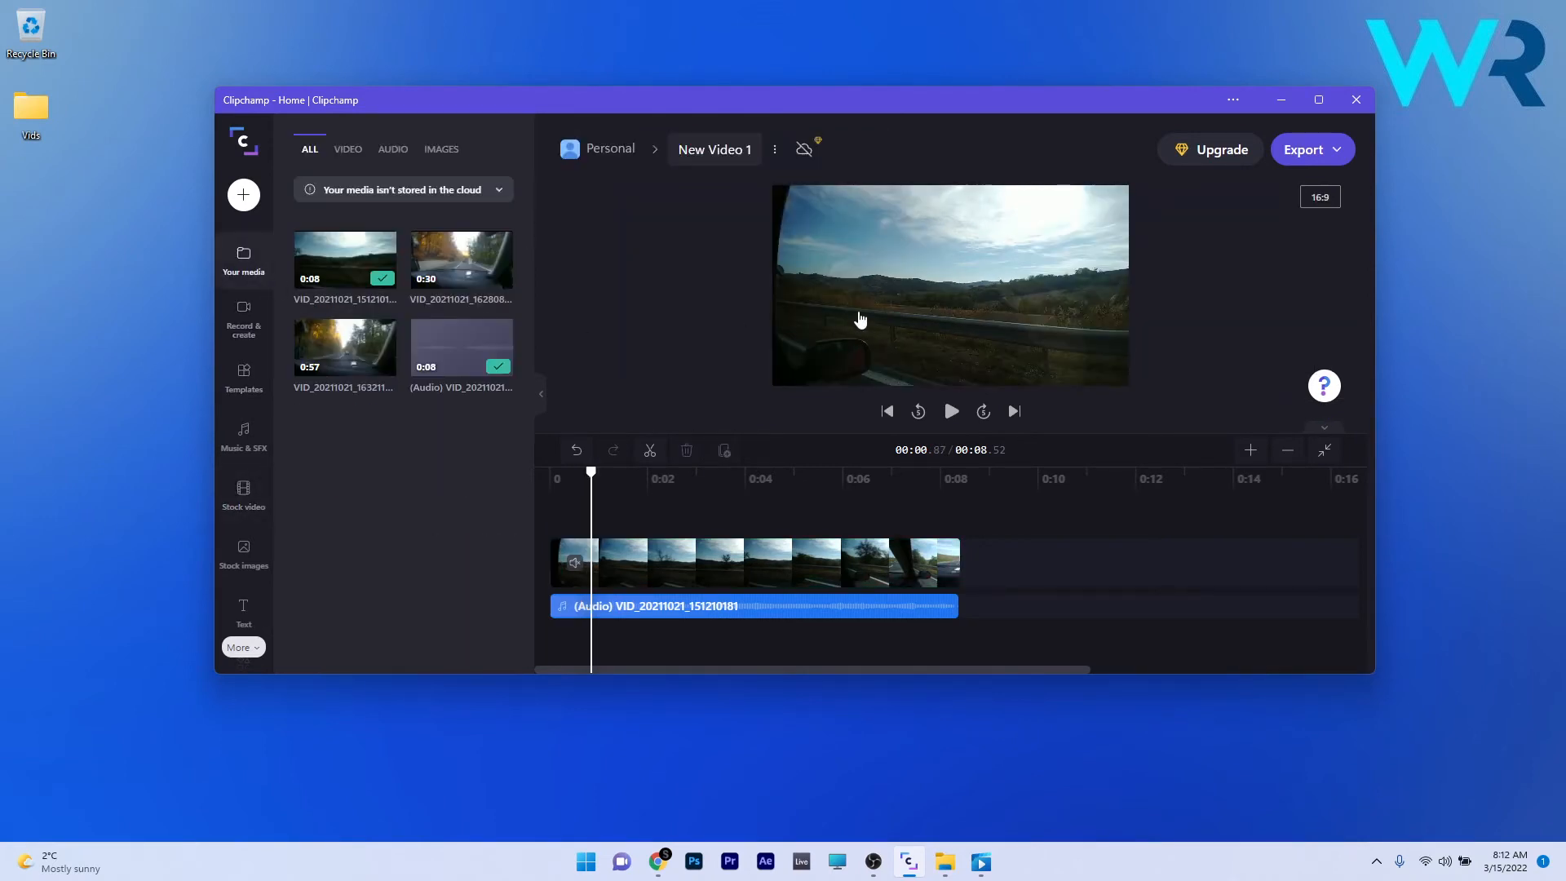
# Step: Add the Gentle Happiness music track to the timeline and browse the stock video library
pyautogui.click(753, 561)
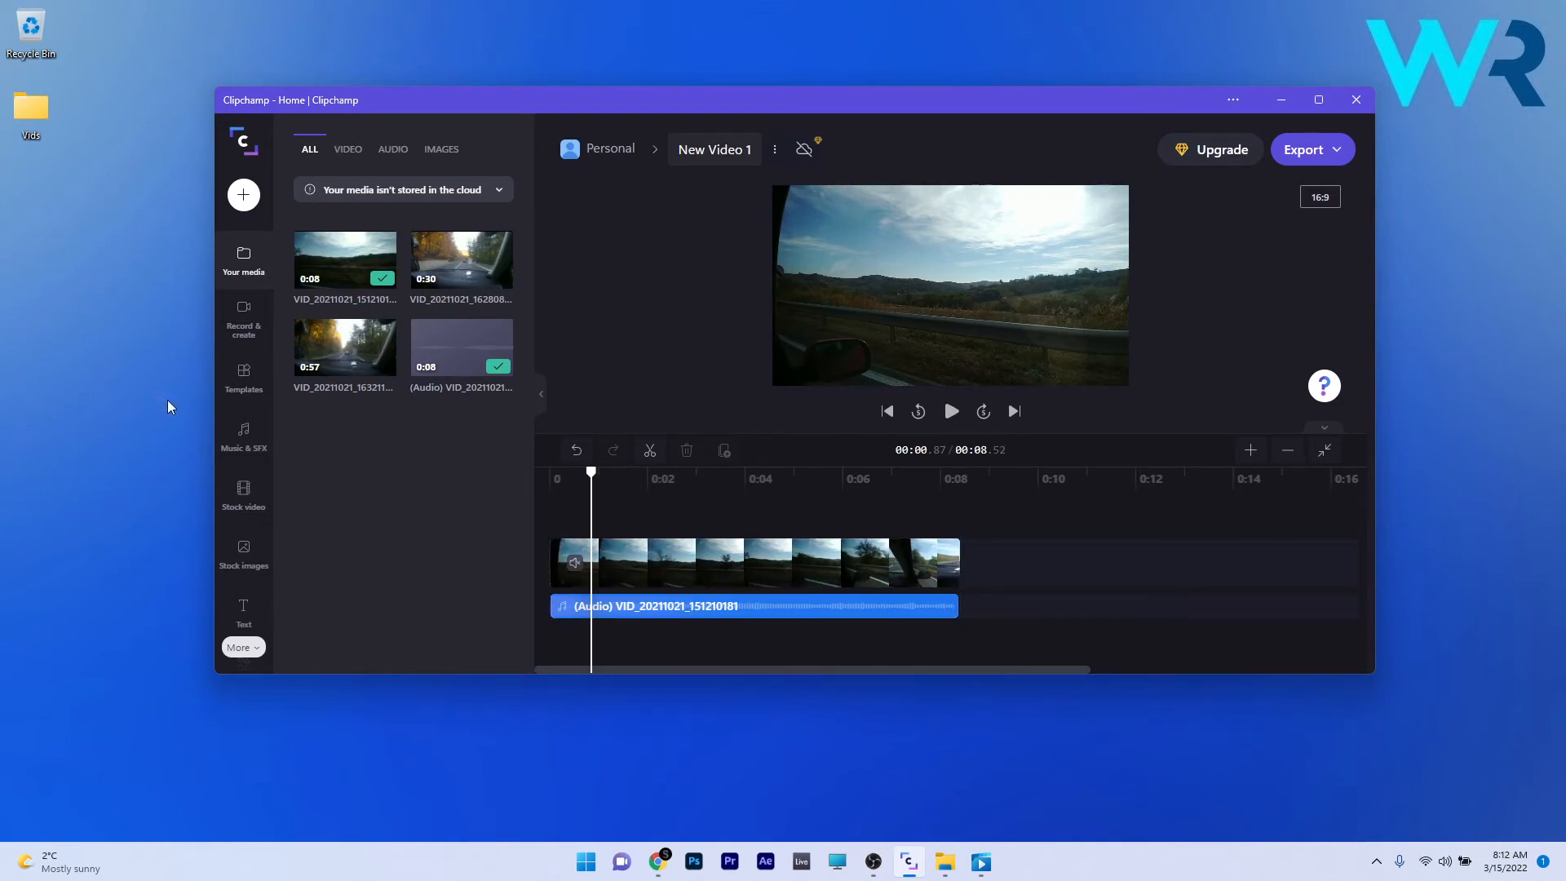
pyautogui.click(243, 438)
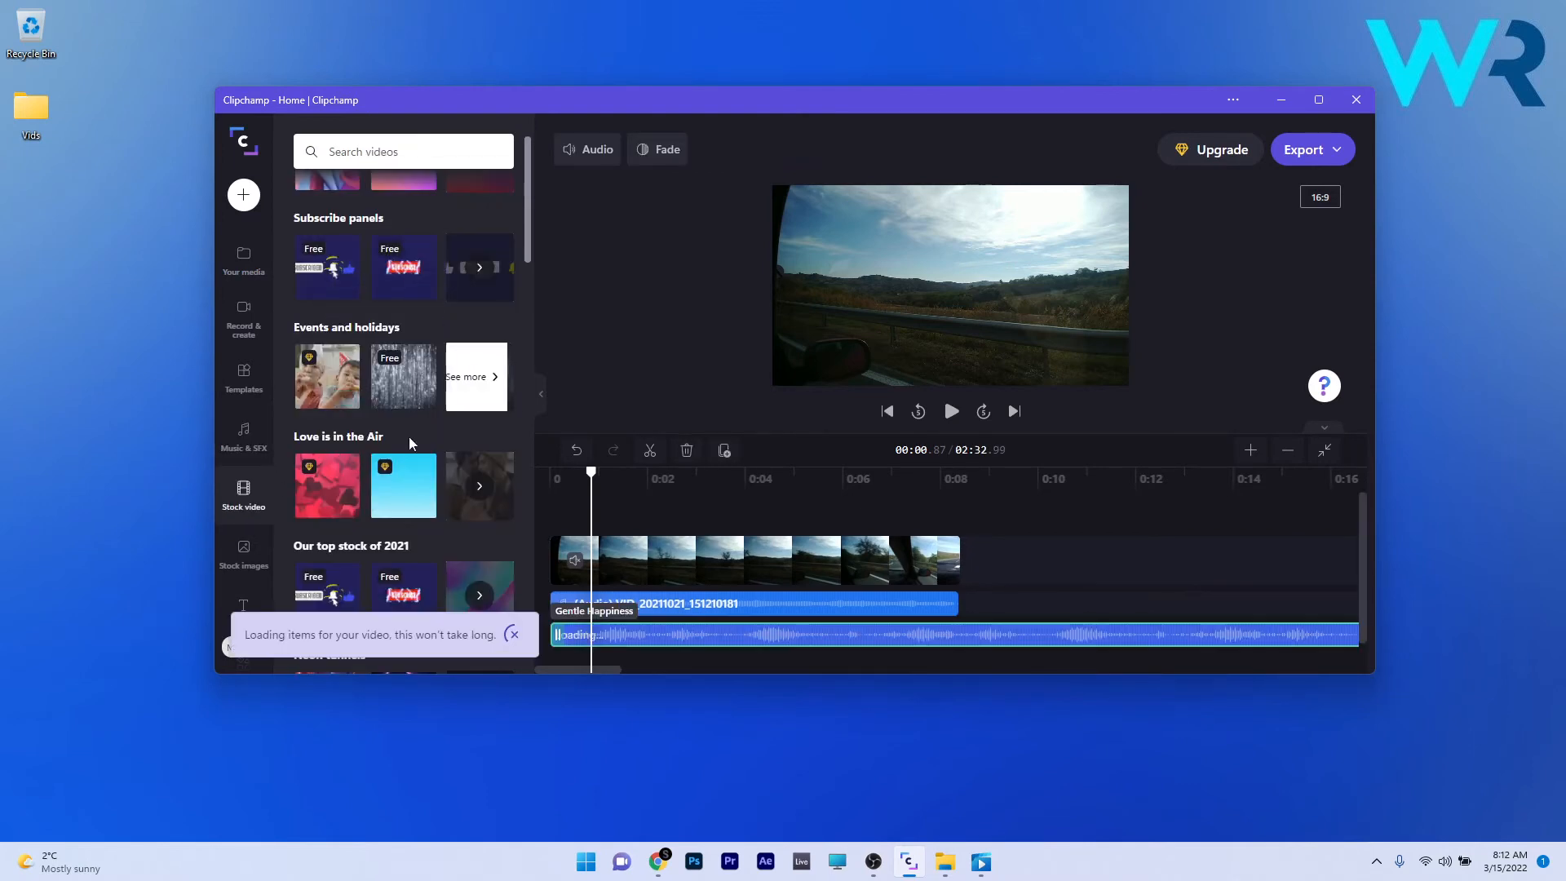
pyautogui.moveTo(388, 372)
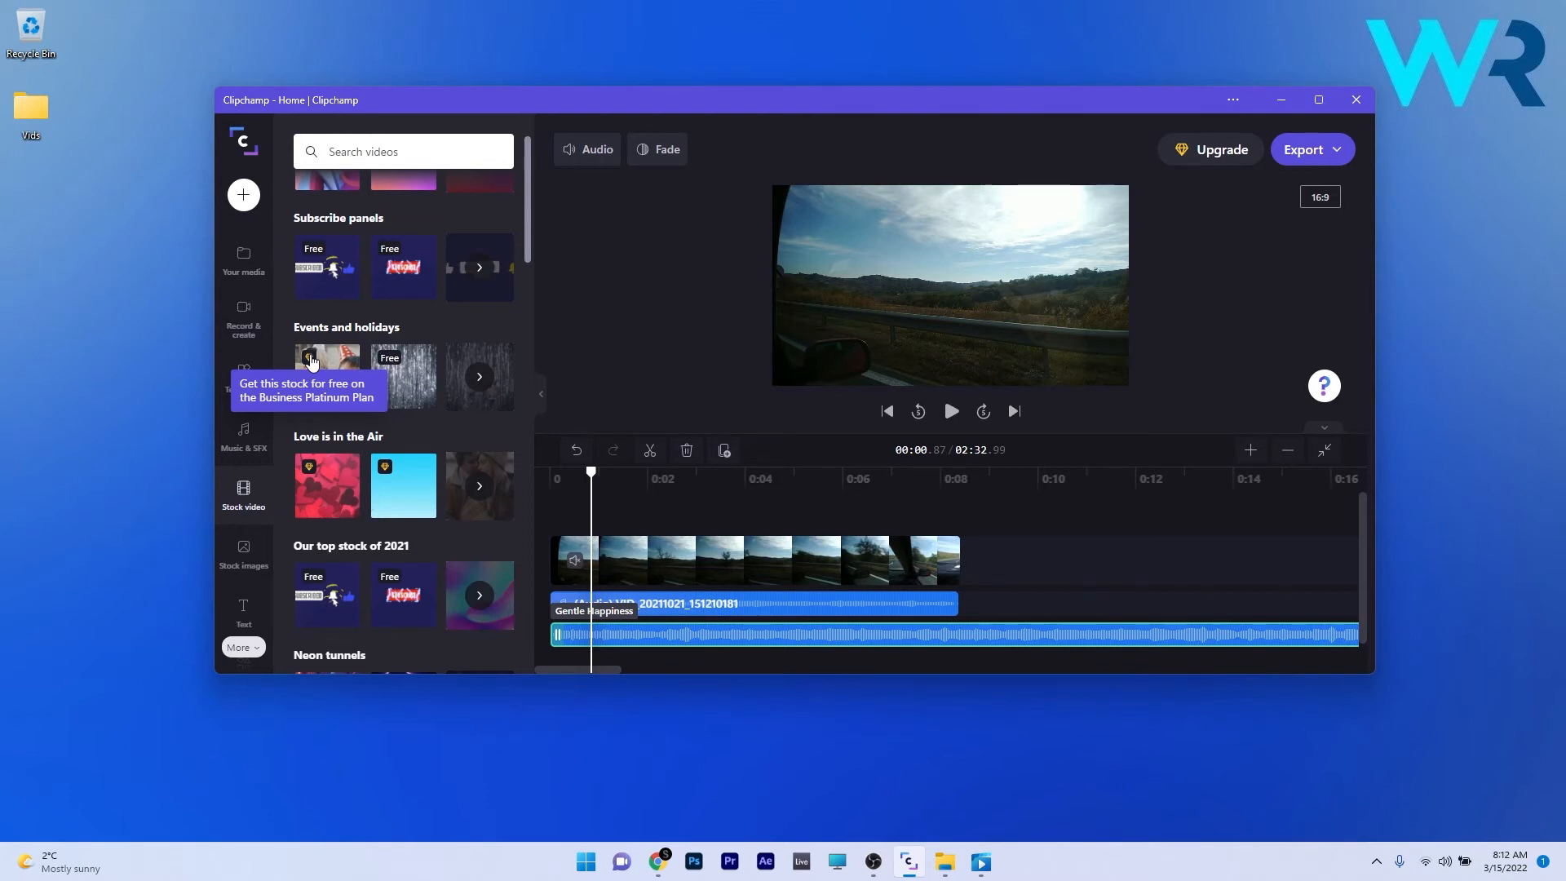
pyautogui.click(243, 492)
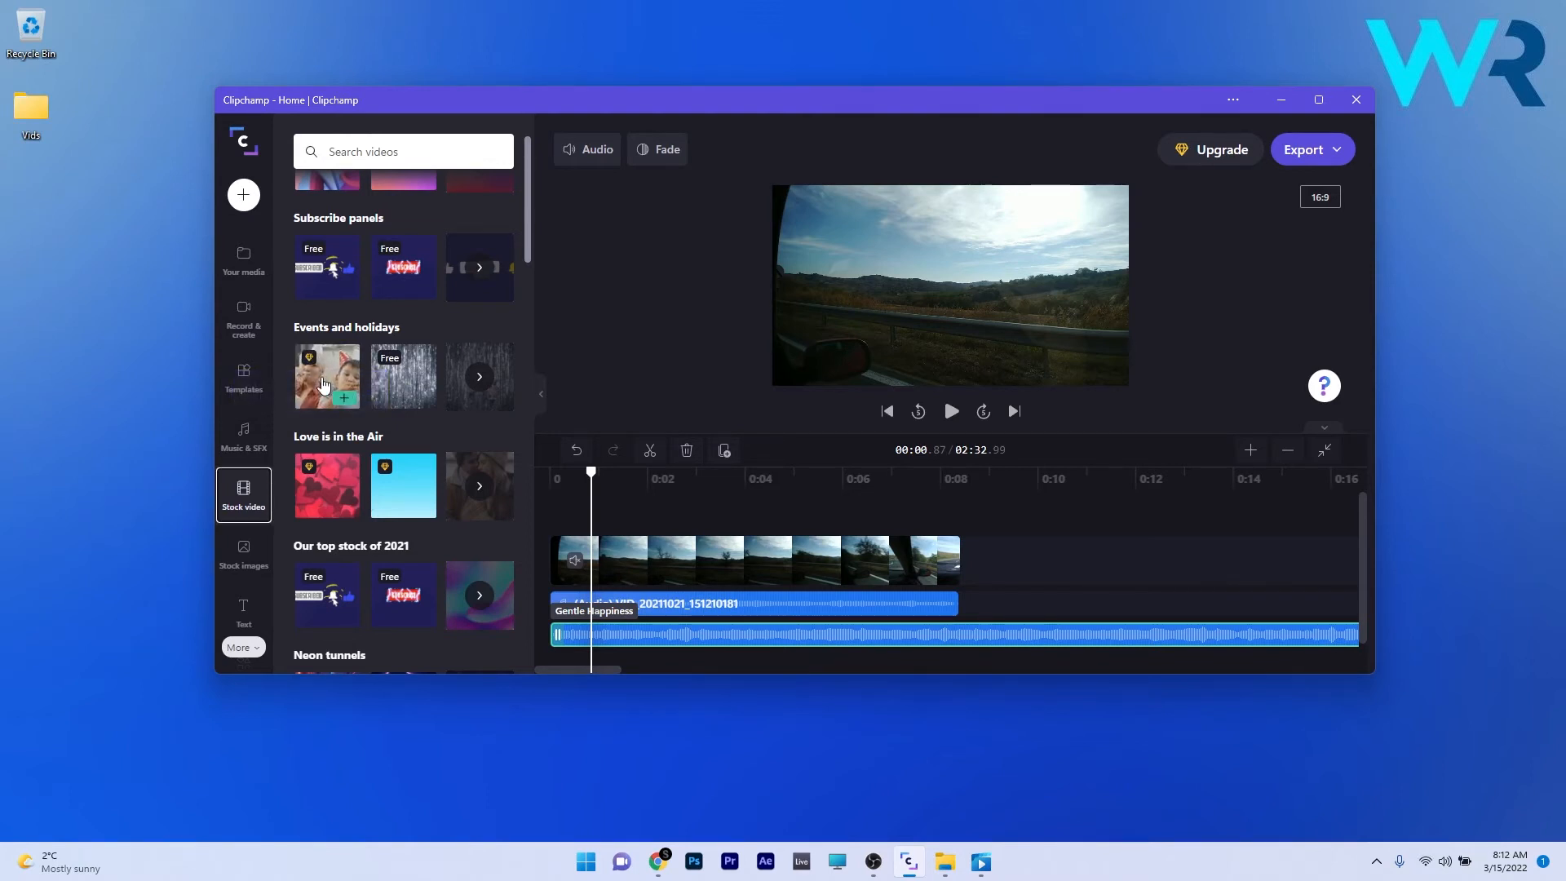
pyautogui.moveTo(1209, 148)
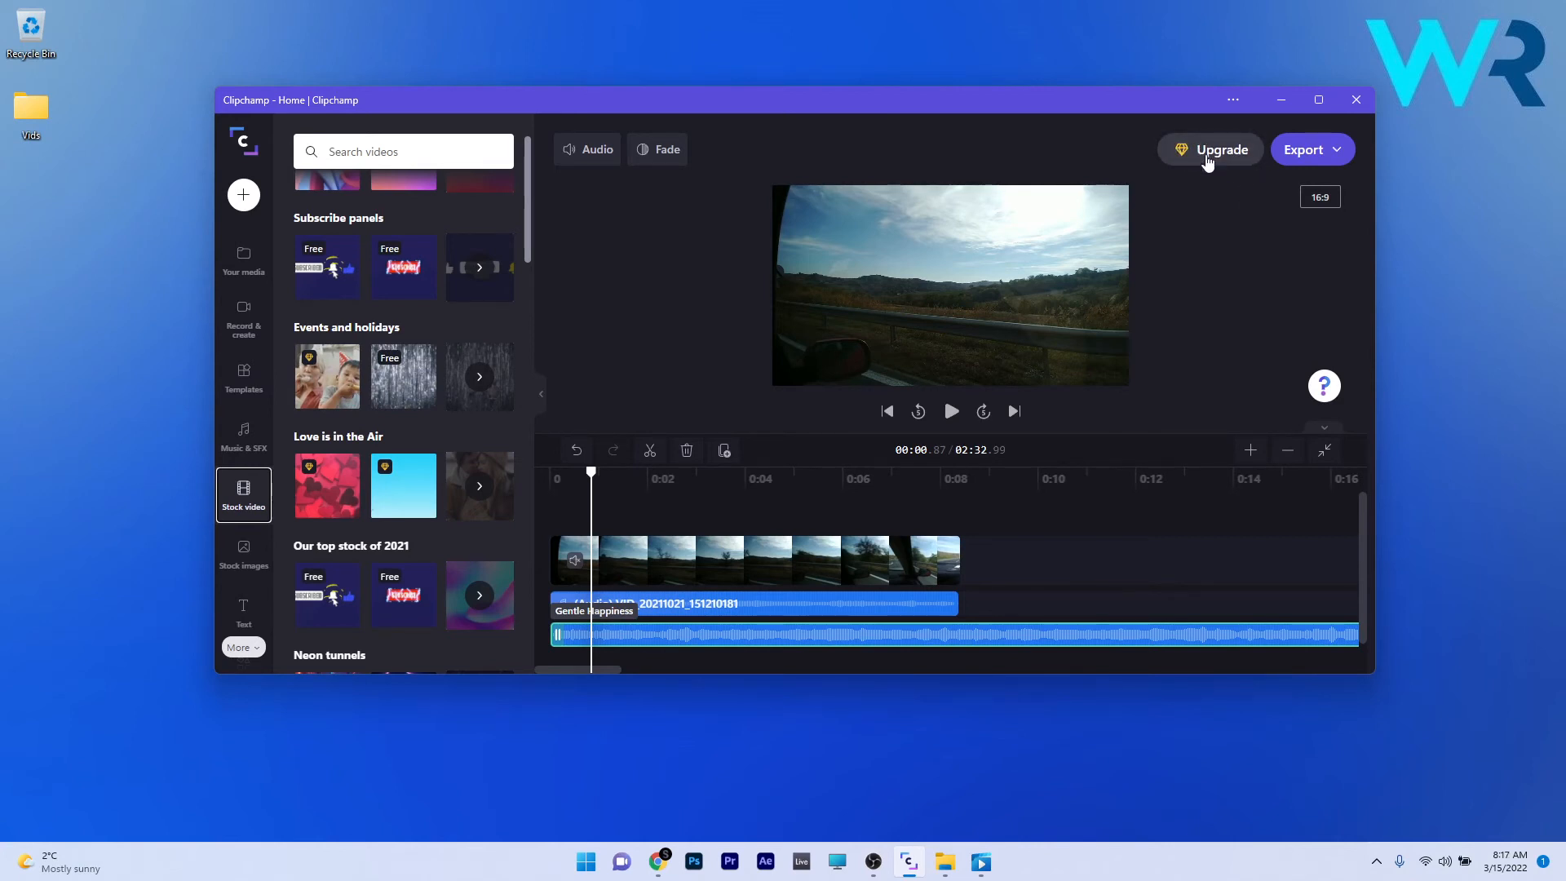
# Step: Show the subscription plans, where the free Basic plan caps exports at 480p
pyautogui.click(1209, 148)
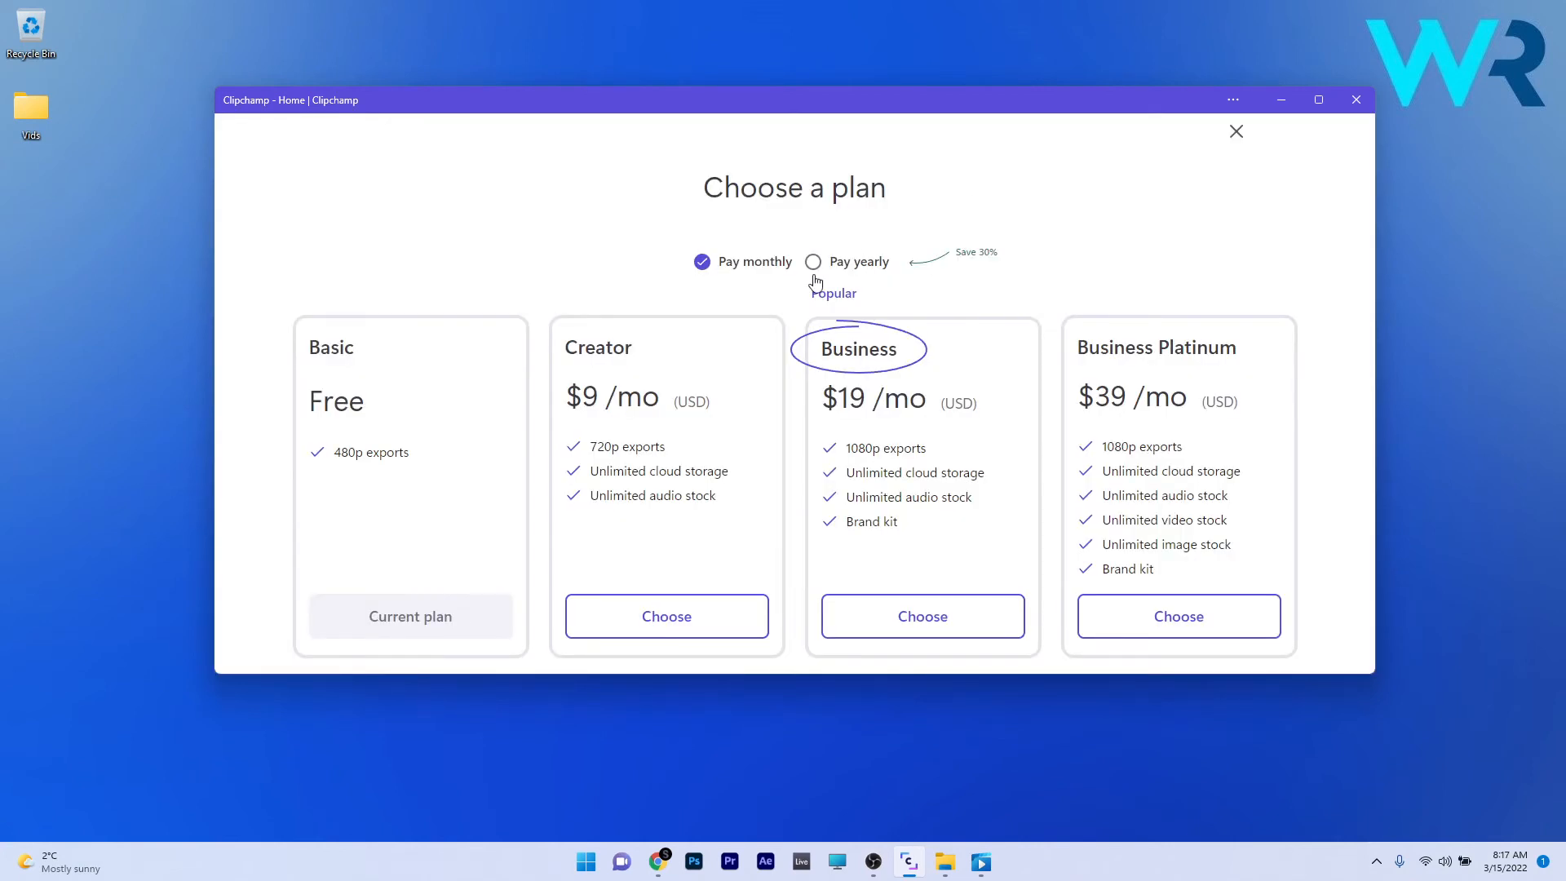
pyautogui.moveTo(1208, 496)
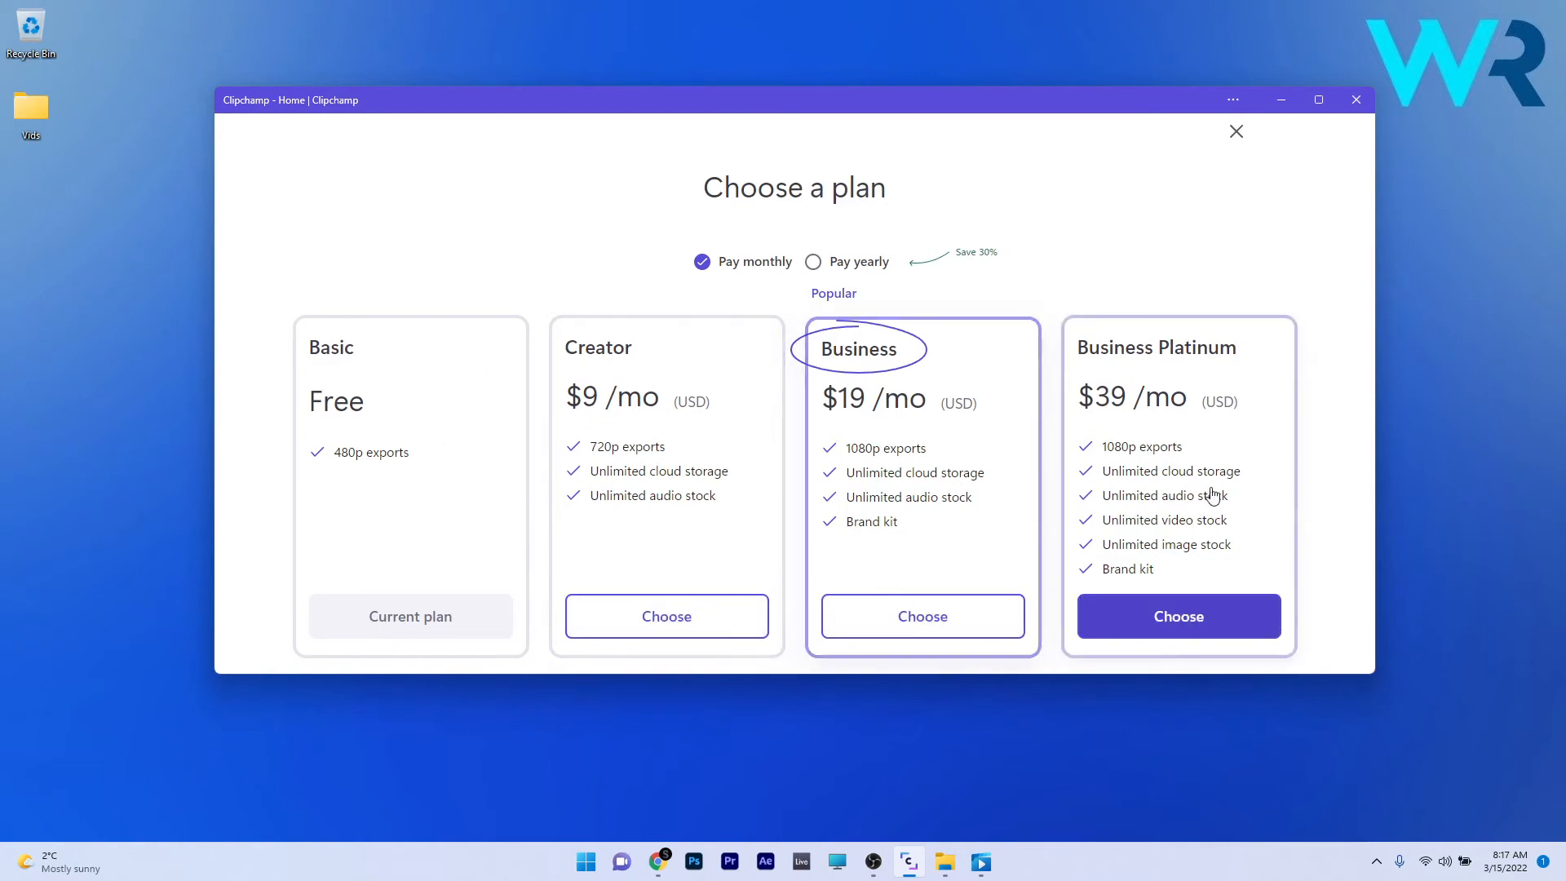
pyautogui.moveTo(1215, 246)
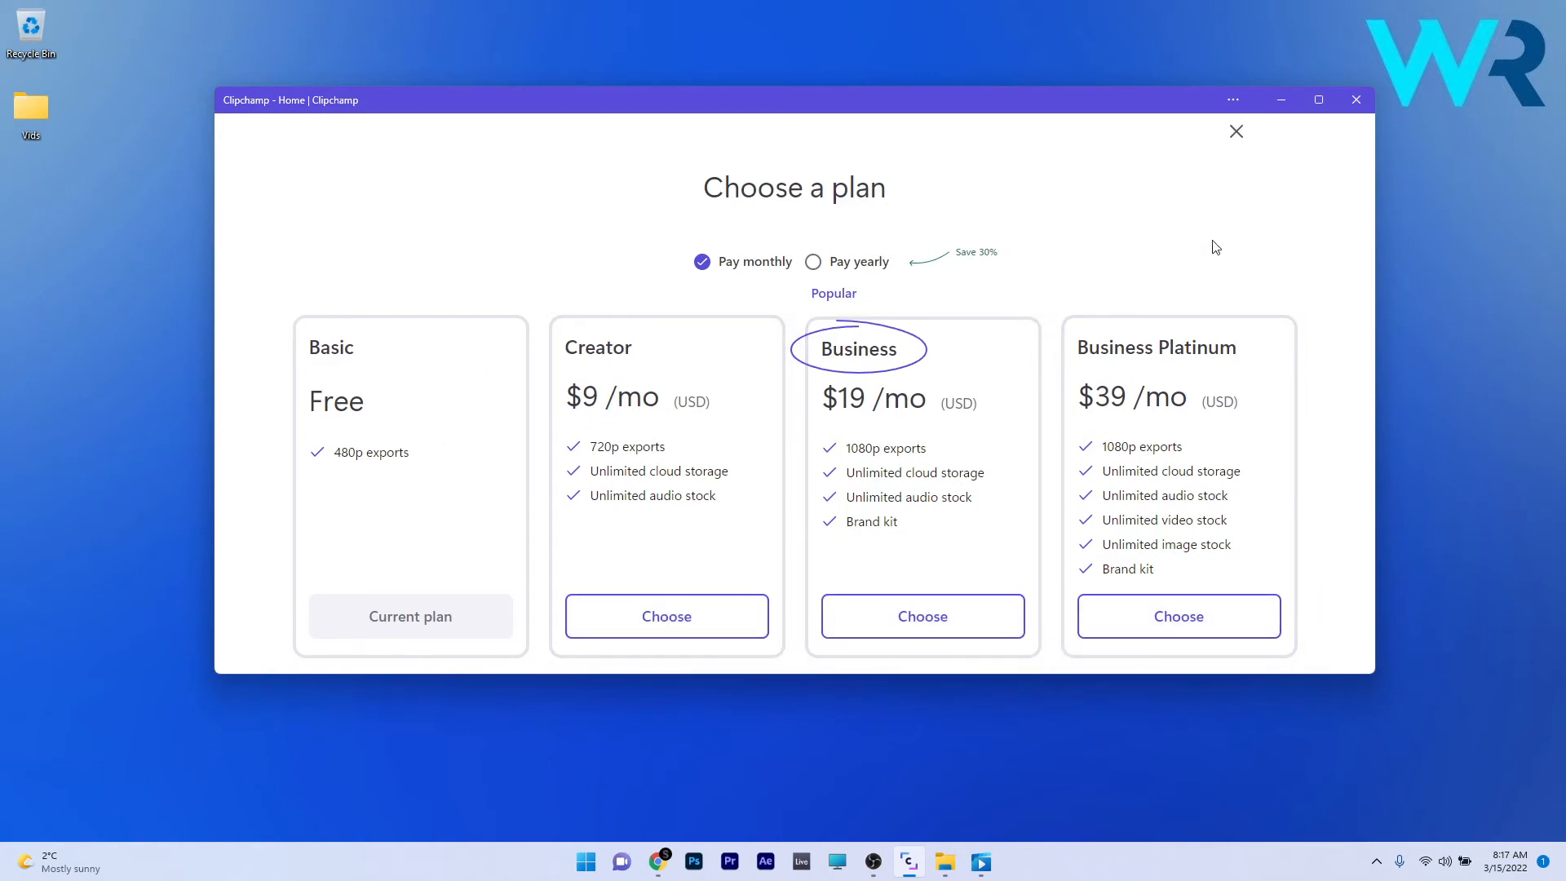
pyautogui.moveTo(1235, 139)
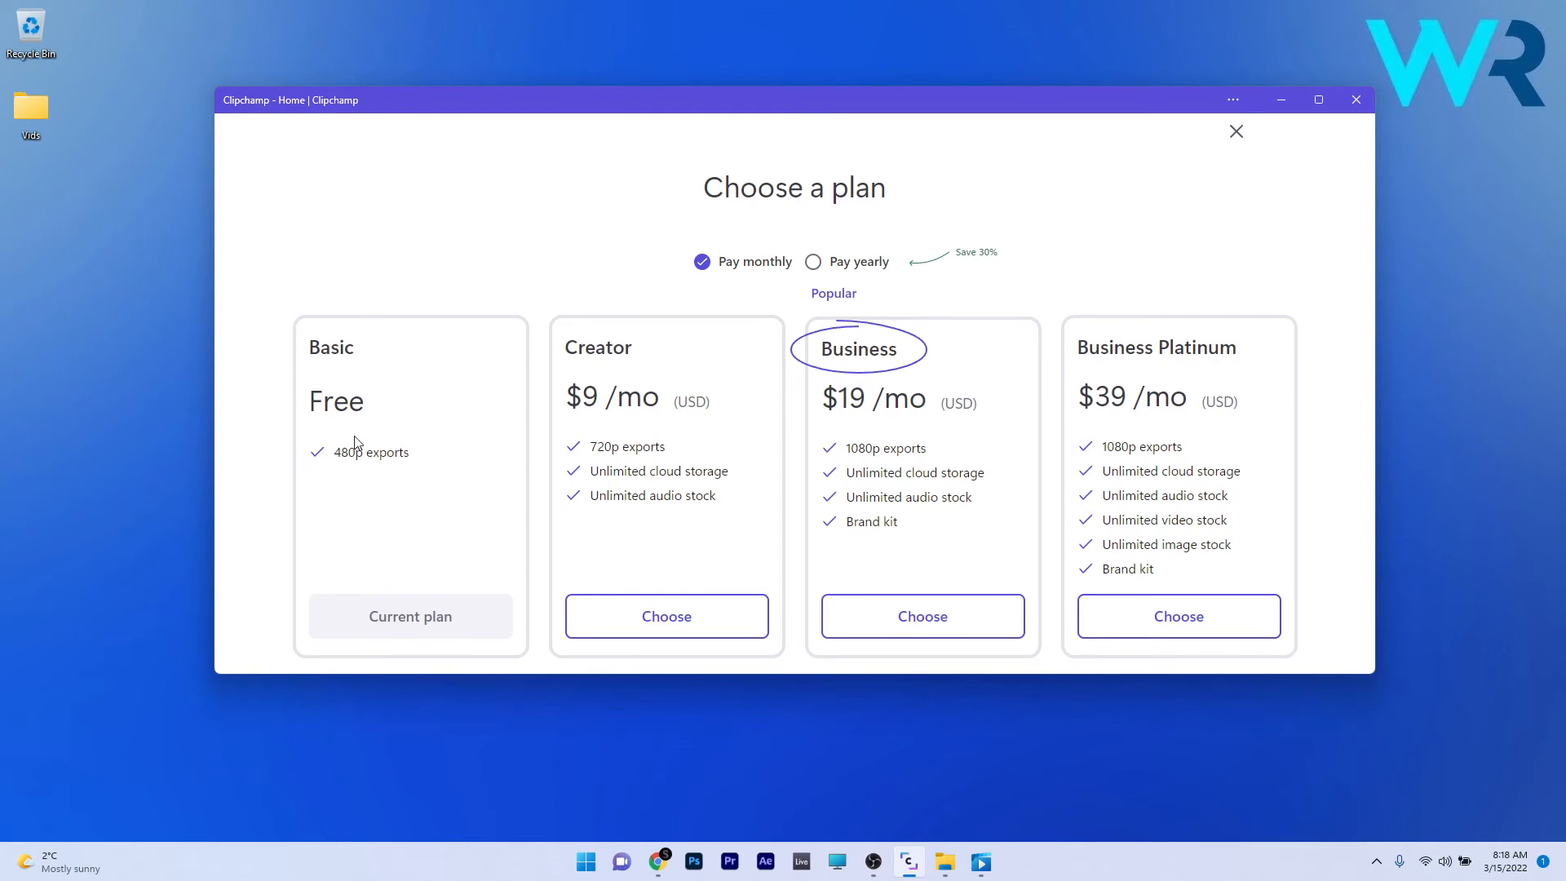
pyautogui.moveTo(377, 467)
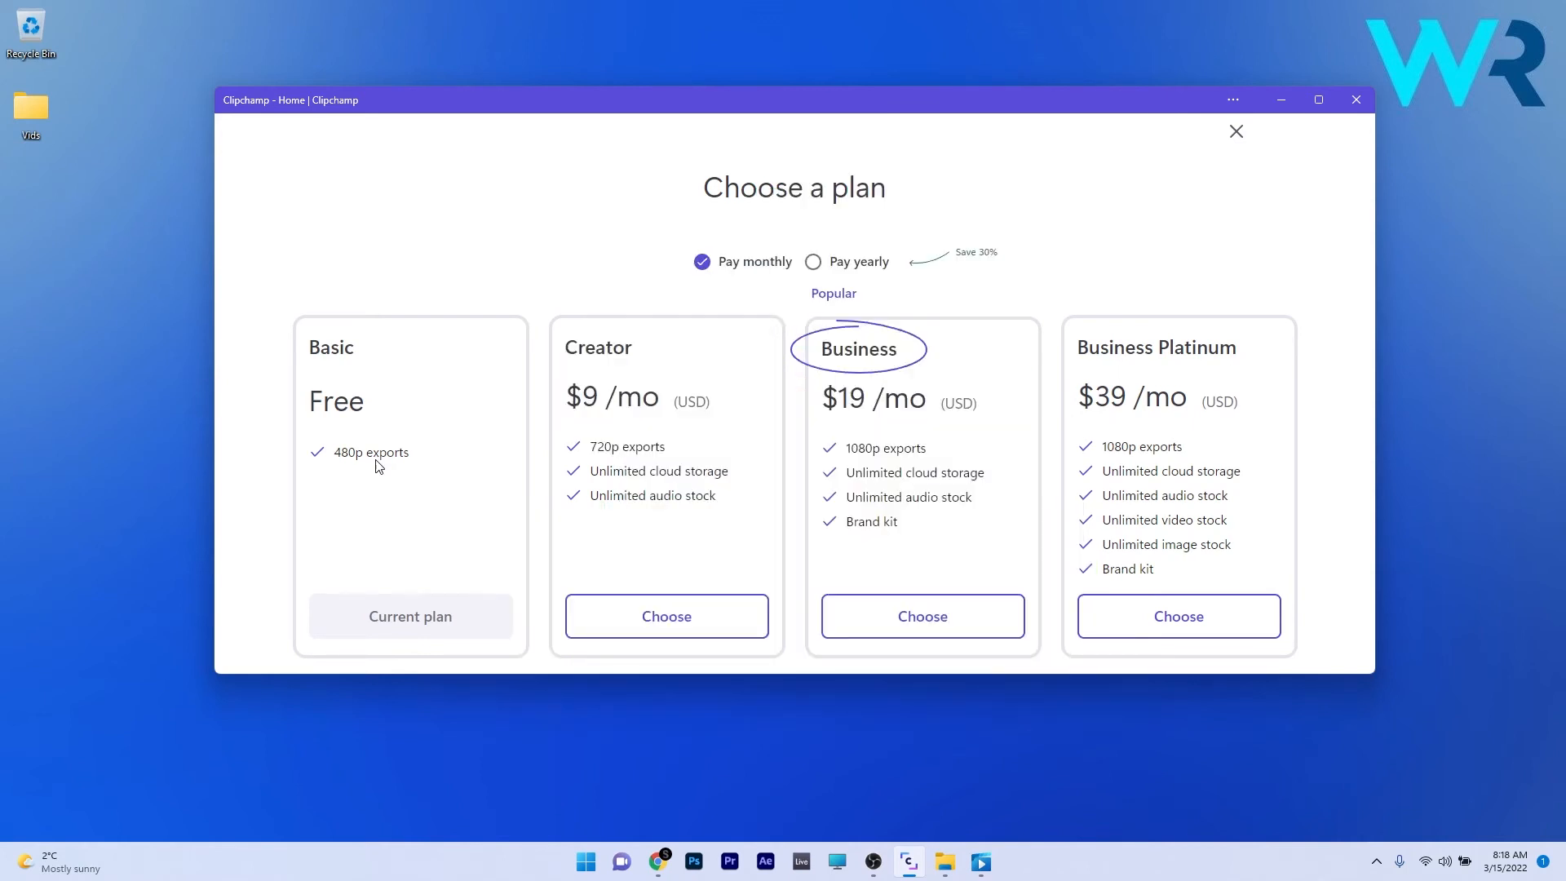
# Step: Dismiss the Choose a plan page and return to the editor with all tracks intact
pyautogui.click(1235, 130)
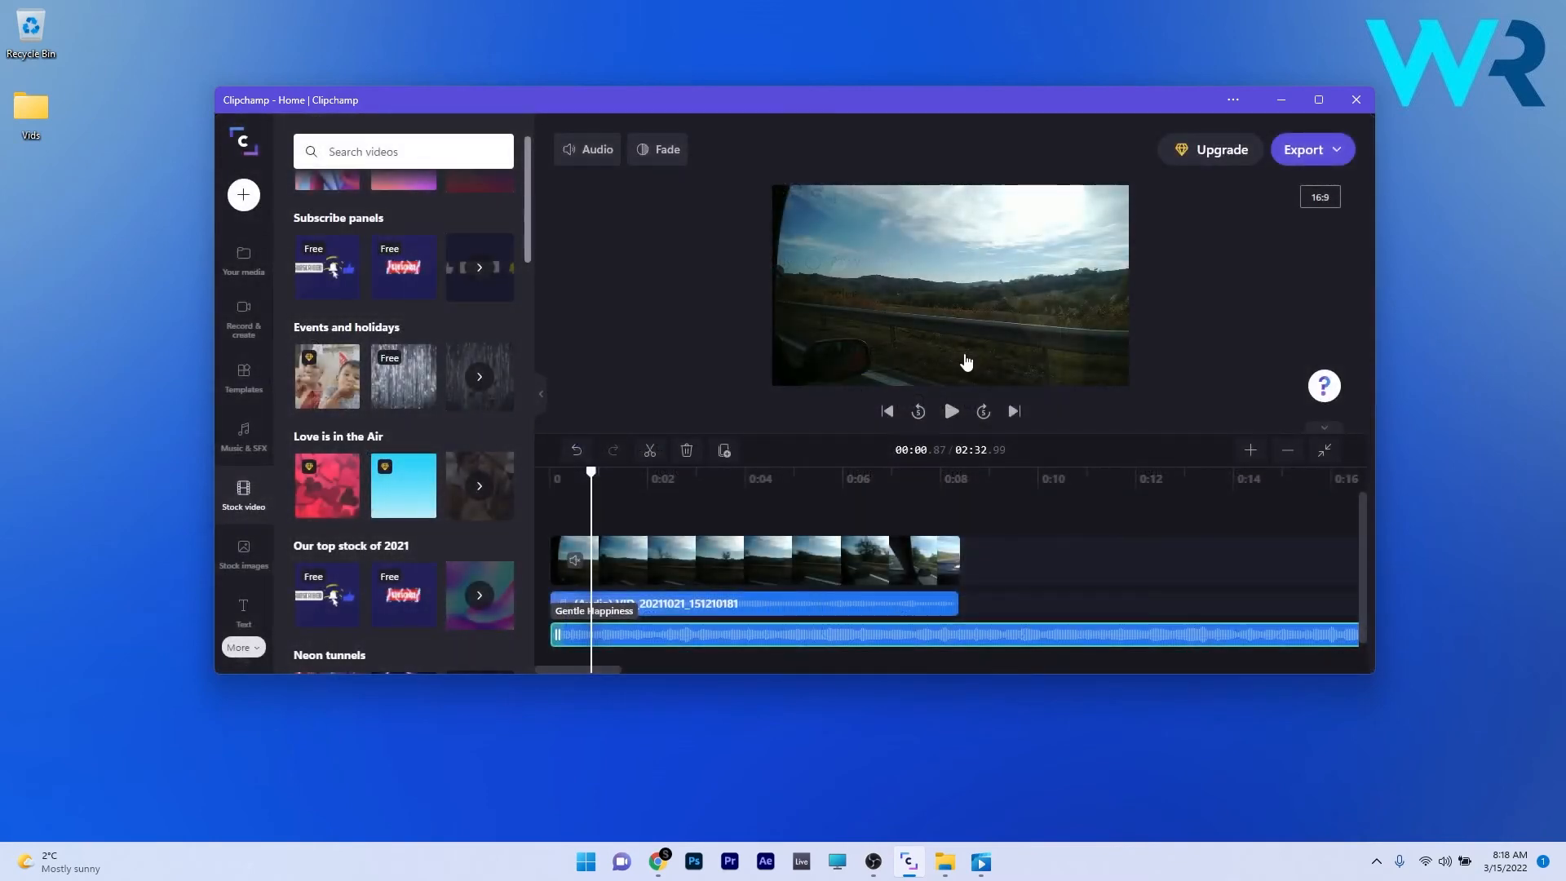
# Step: Request a 720p export and expand the premium prompt into the full four-plan feature comparison
pyautogui.click(1309, 149)
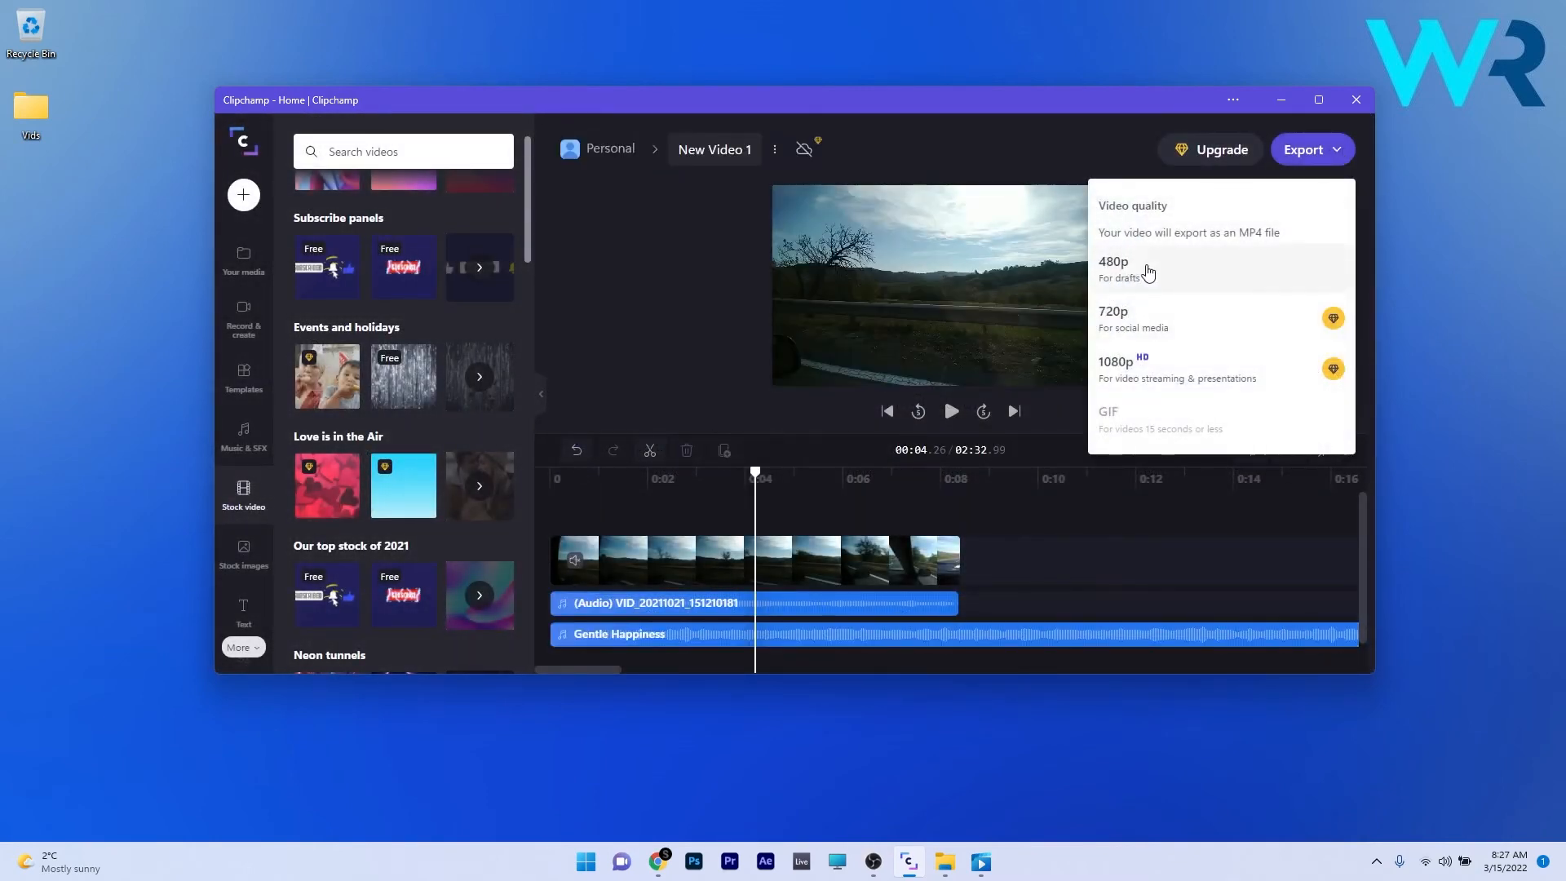
pyautogui.click(1113, 318)
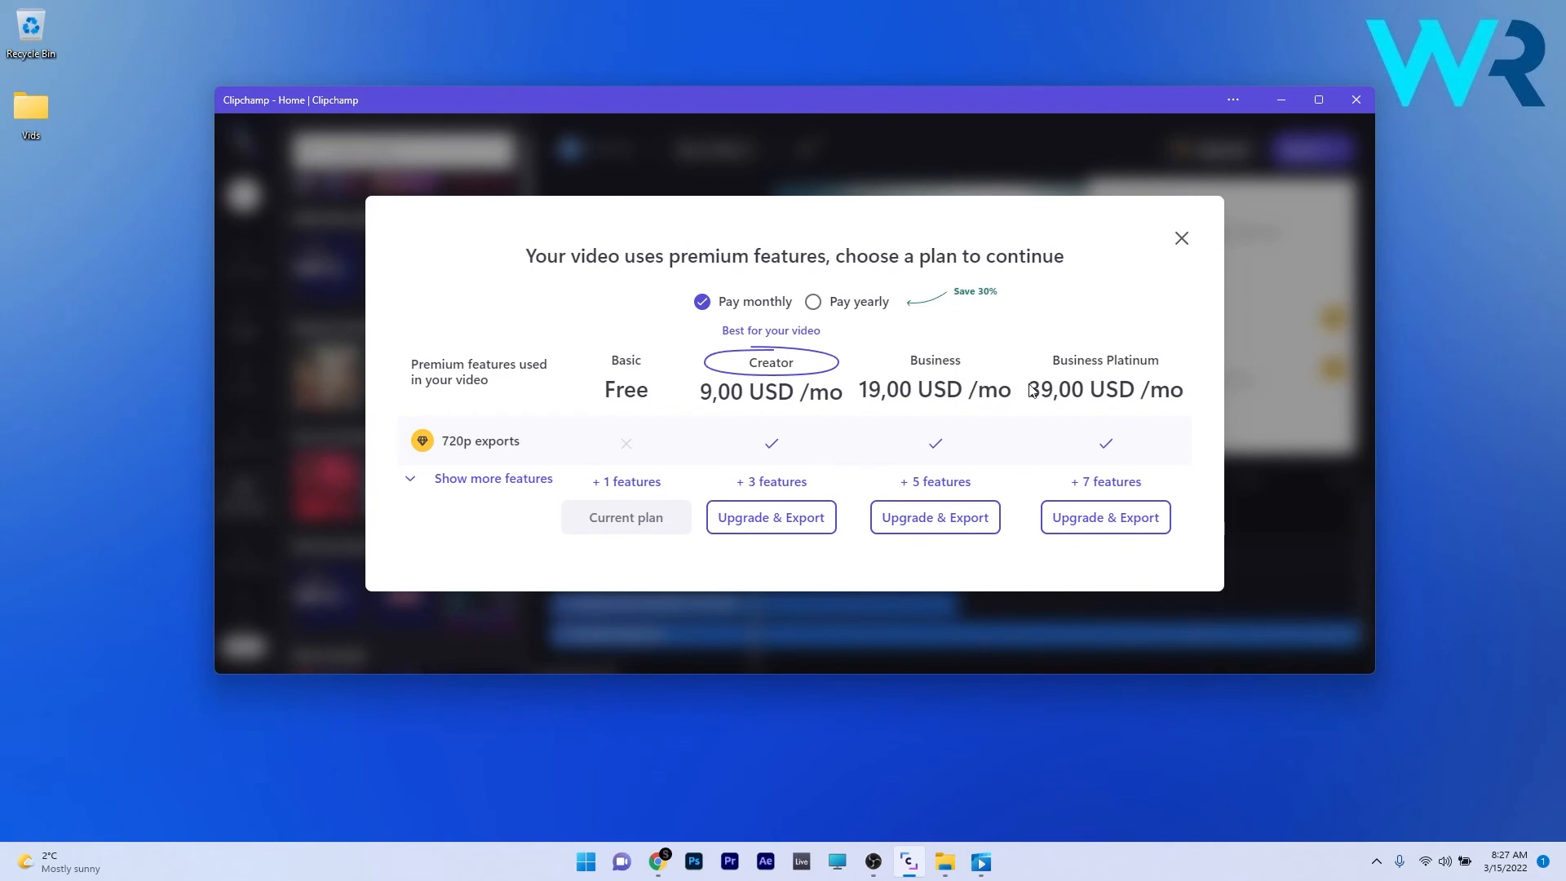
pyautogui.moveTo(473, 452)
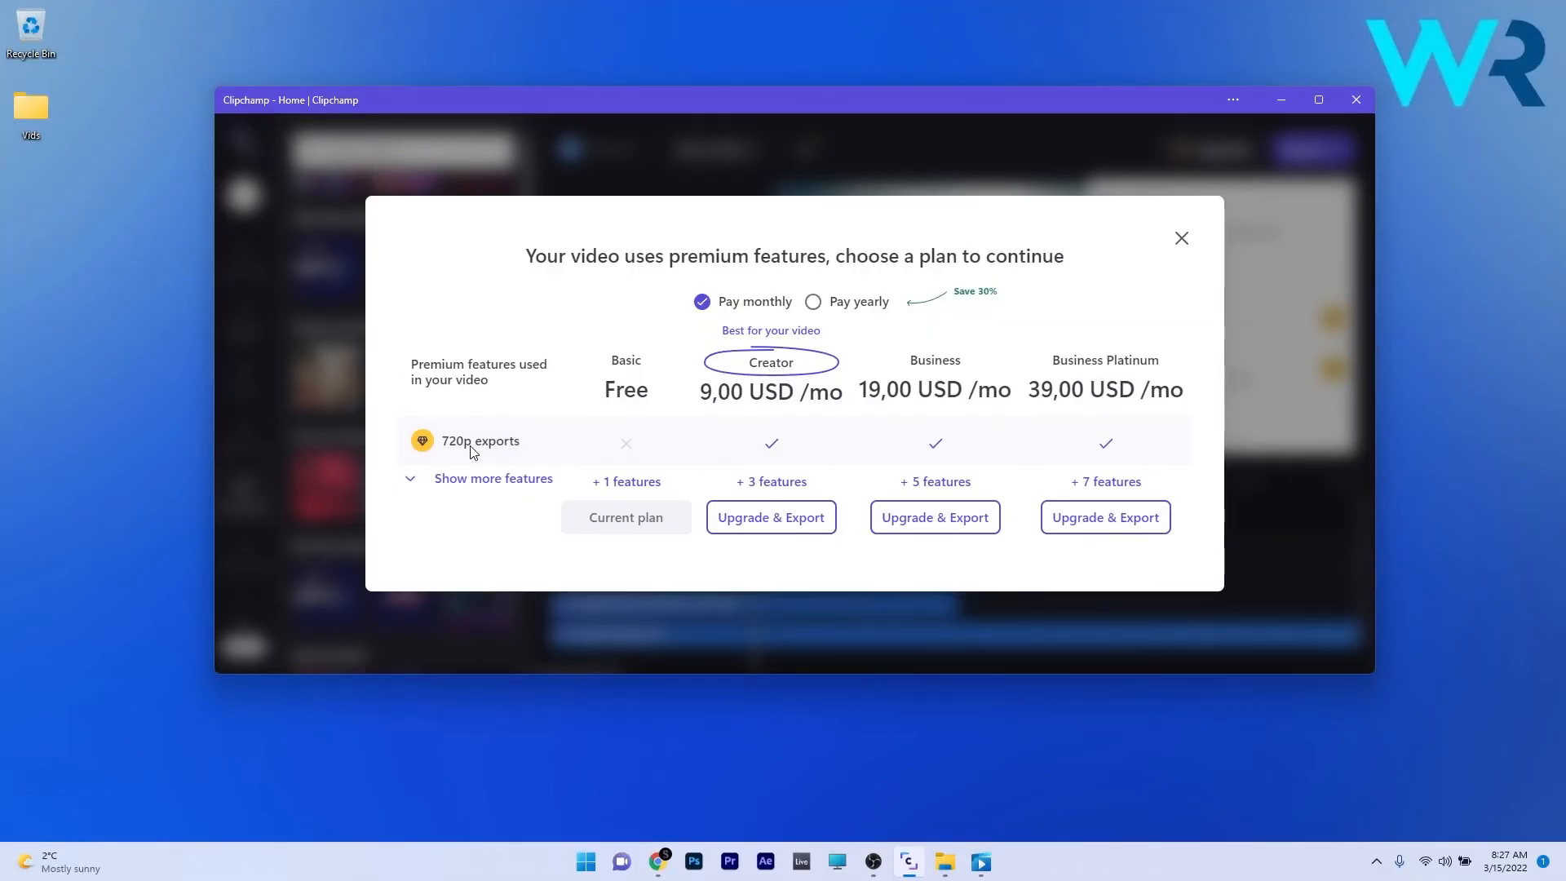
pyautogui.click(493, 478)
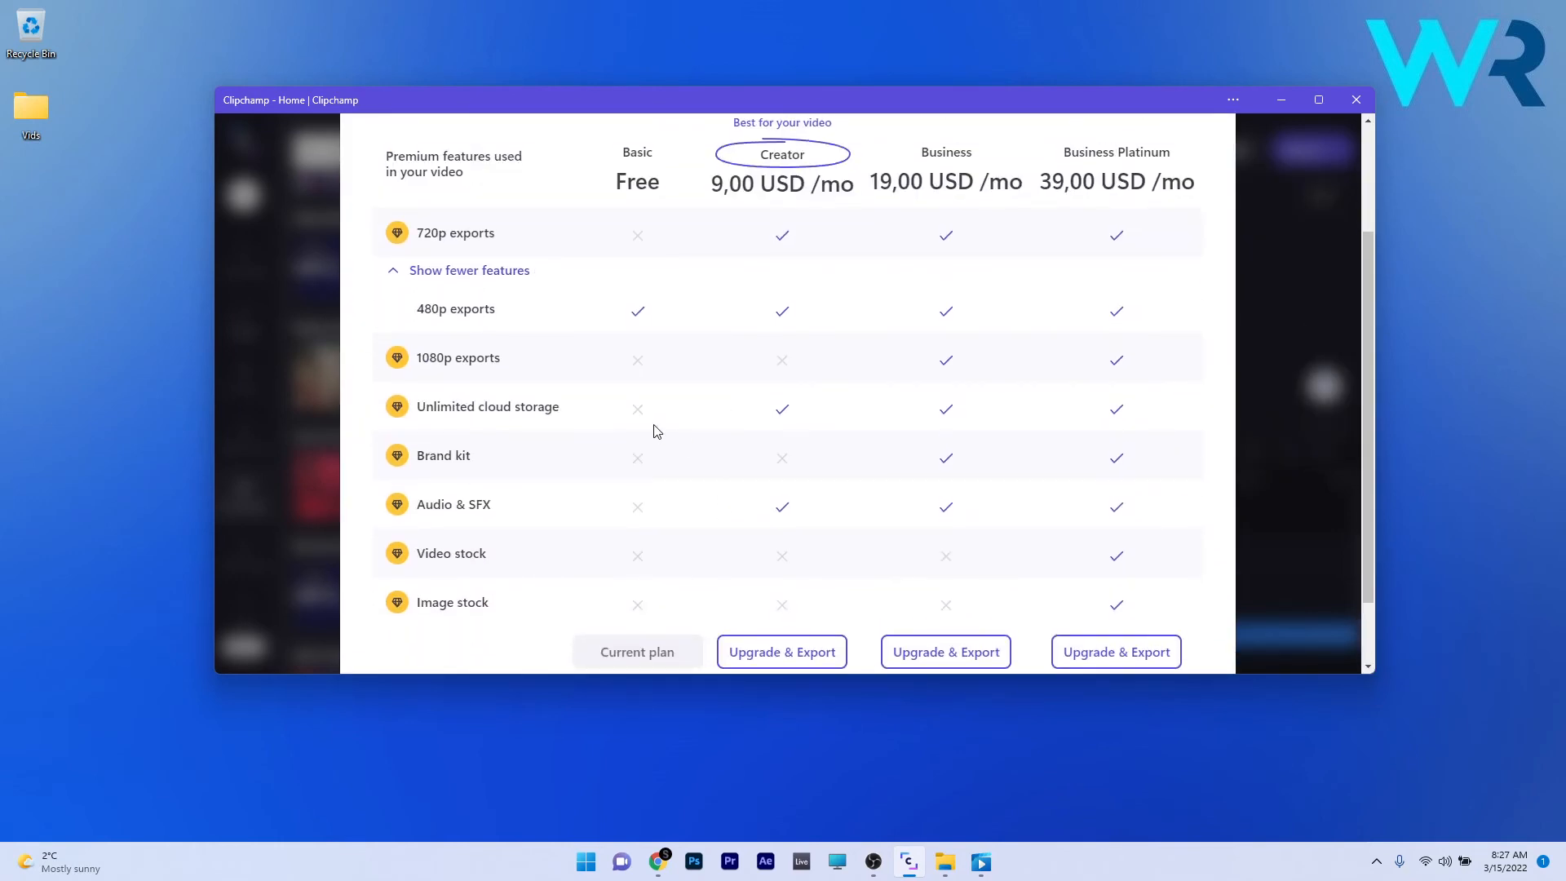
pyautogui.scroll(-3)
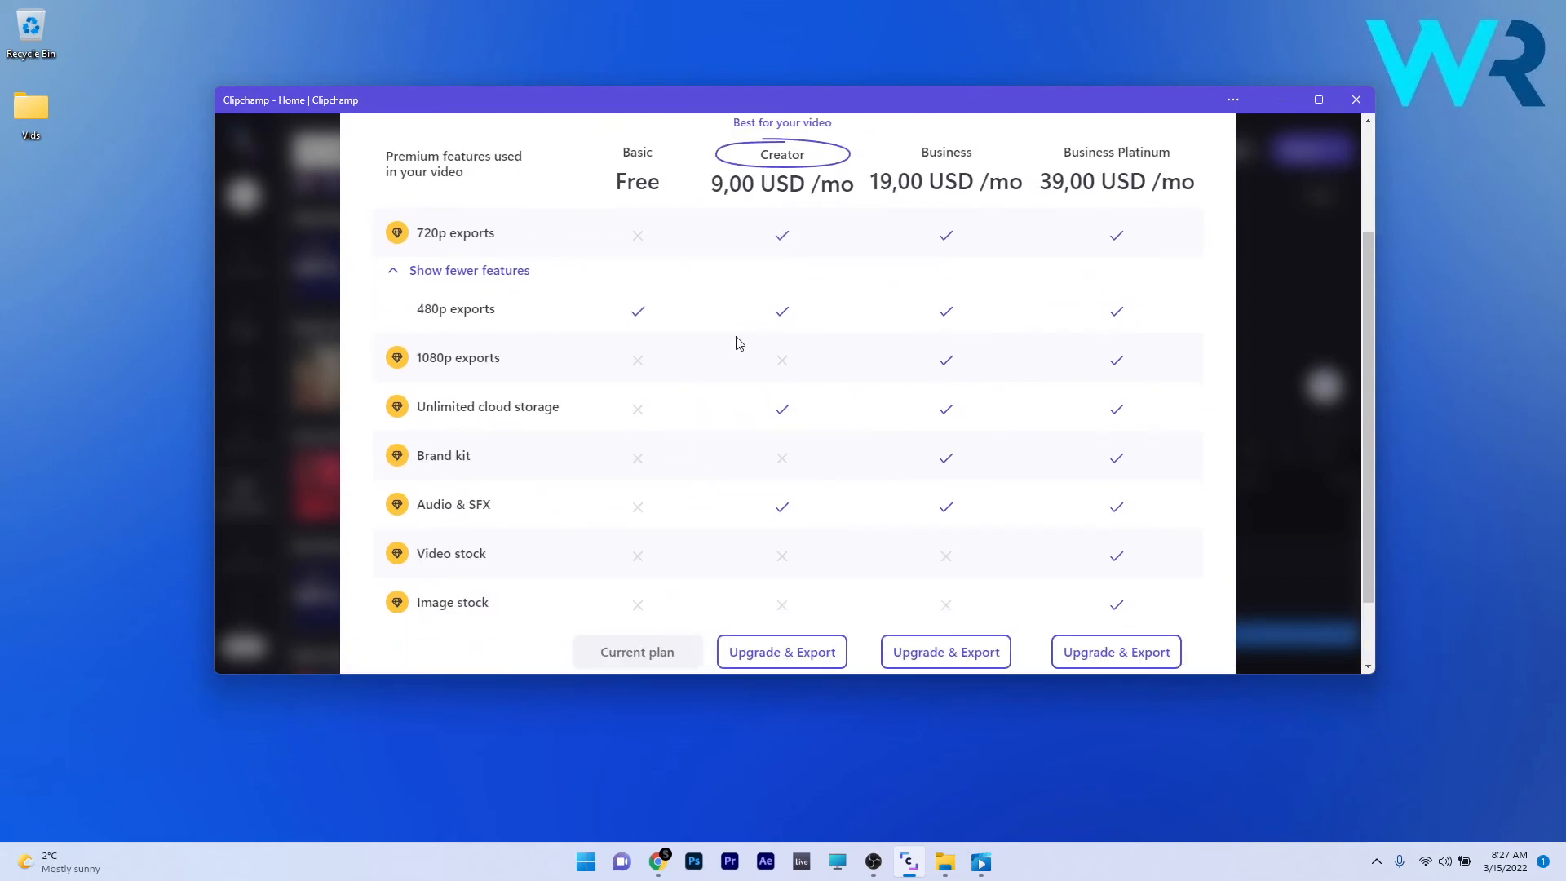
pyautogui.moveTo(743, 336)
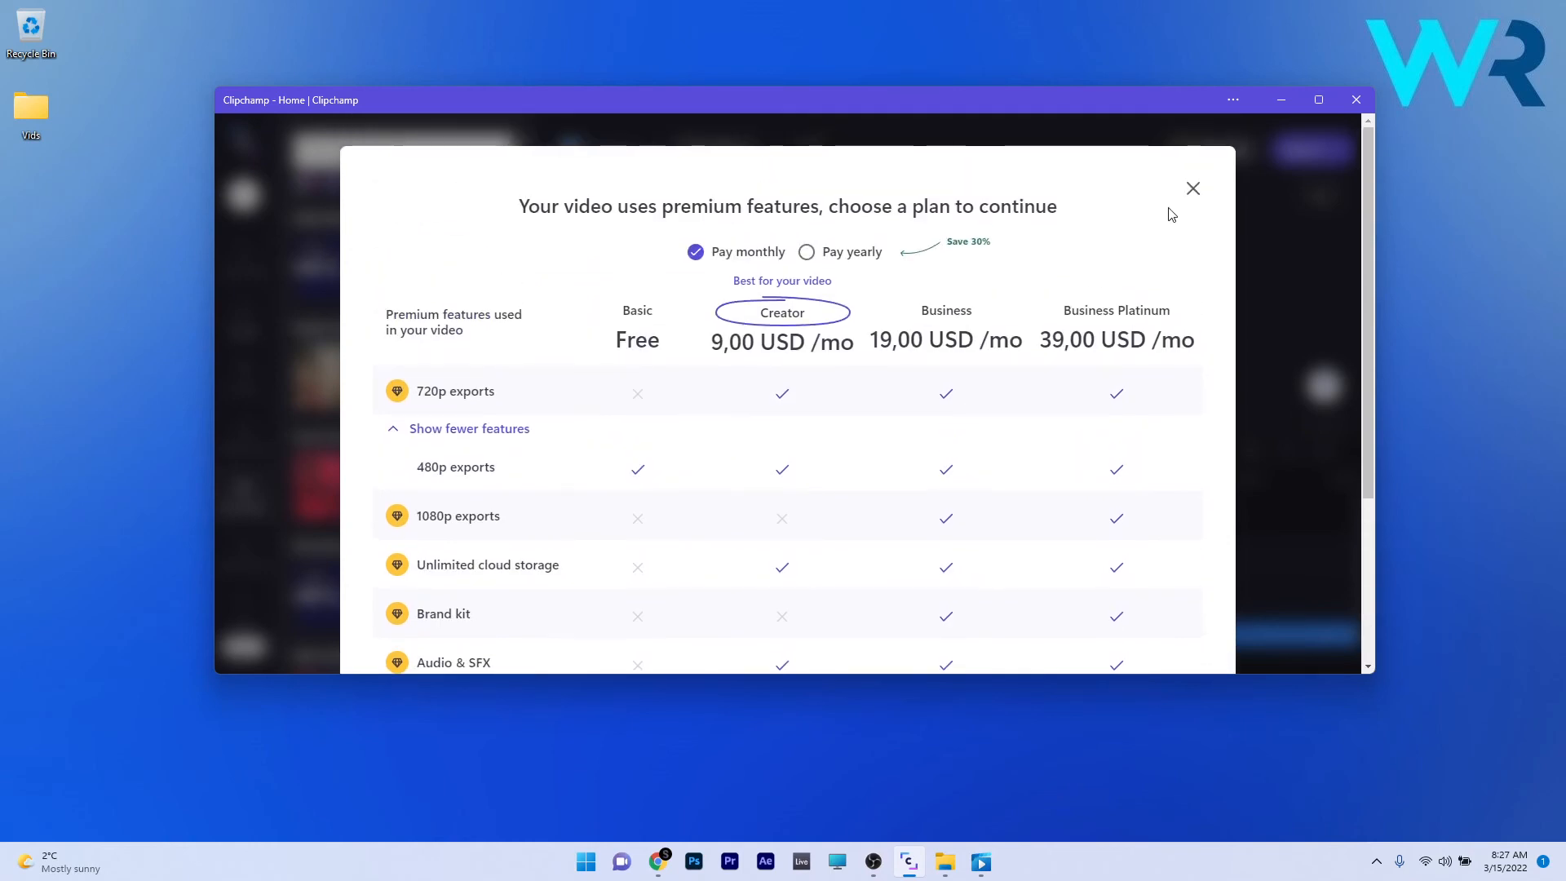
pyautogui.click(1192, 188)
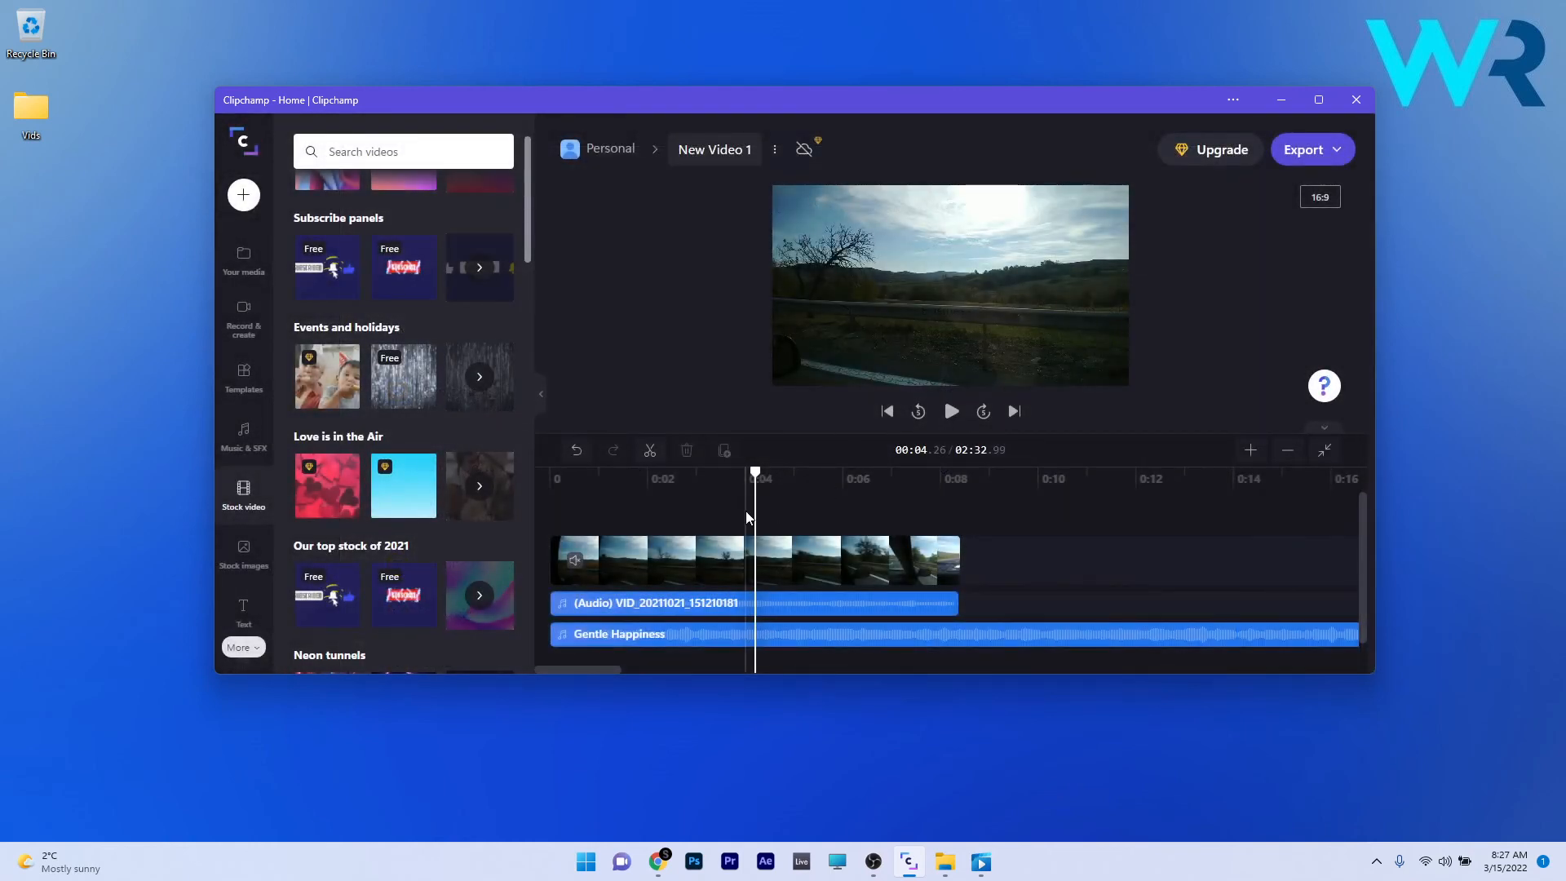
pyautogui.click(657, 558)
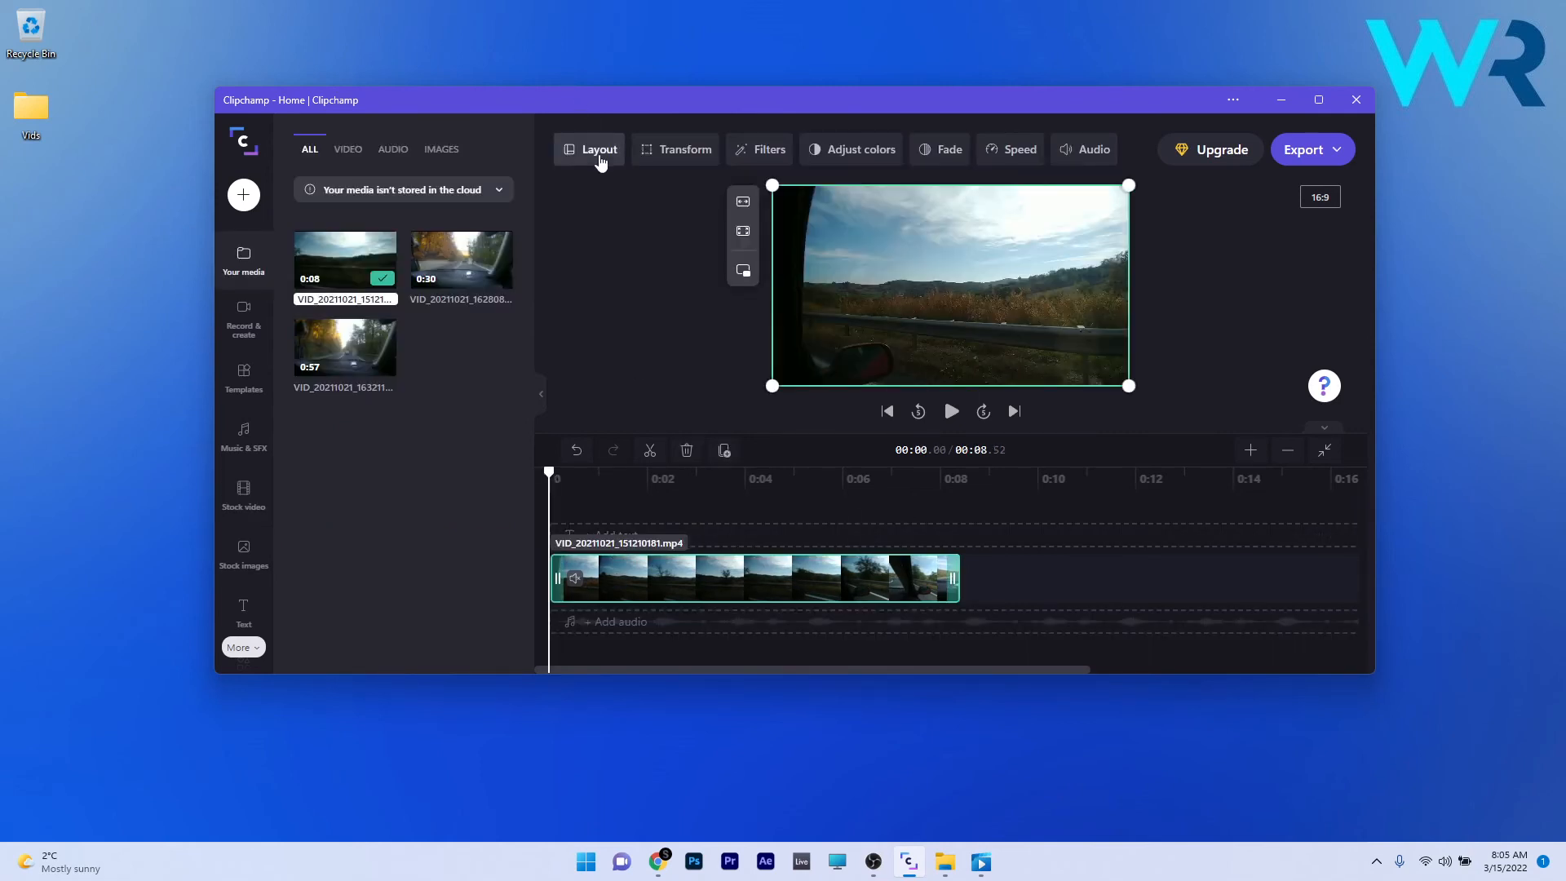
pyautogui.click(683, 149)
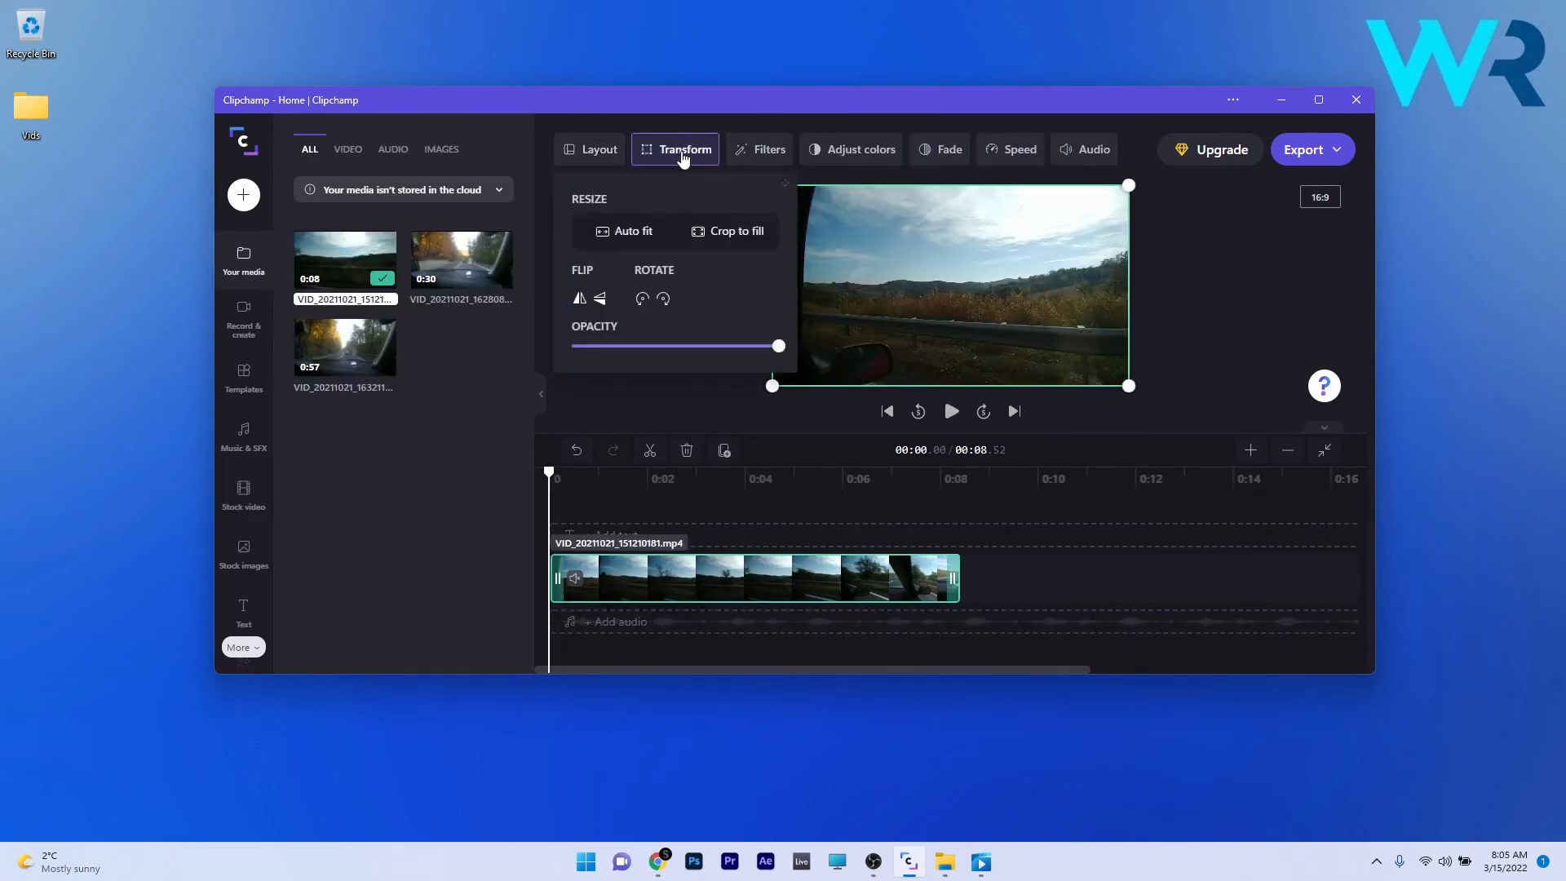
pyautogui.click(599, 148)
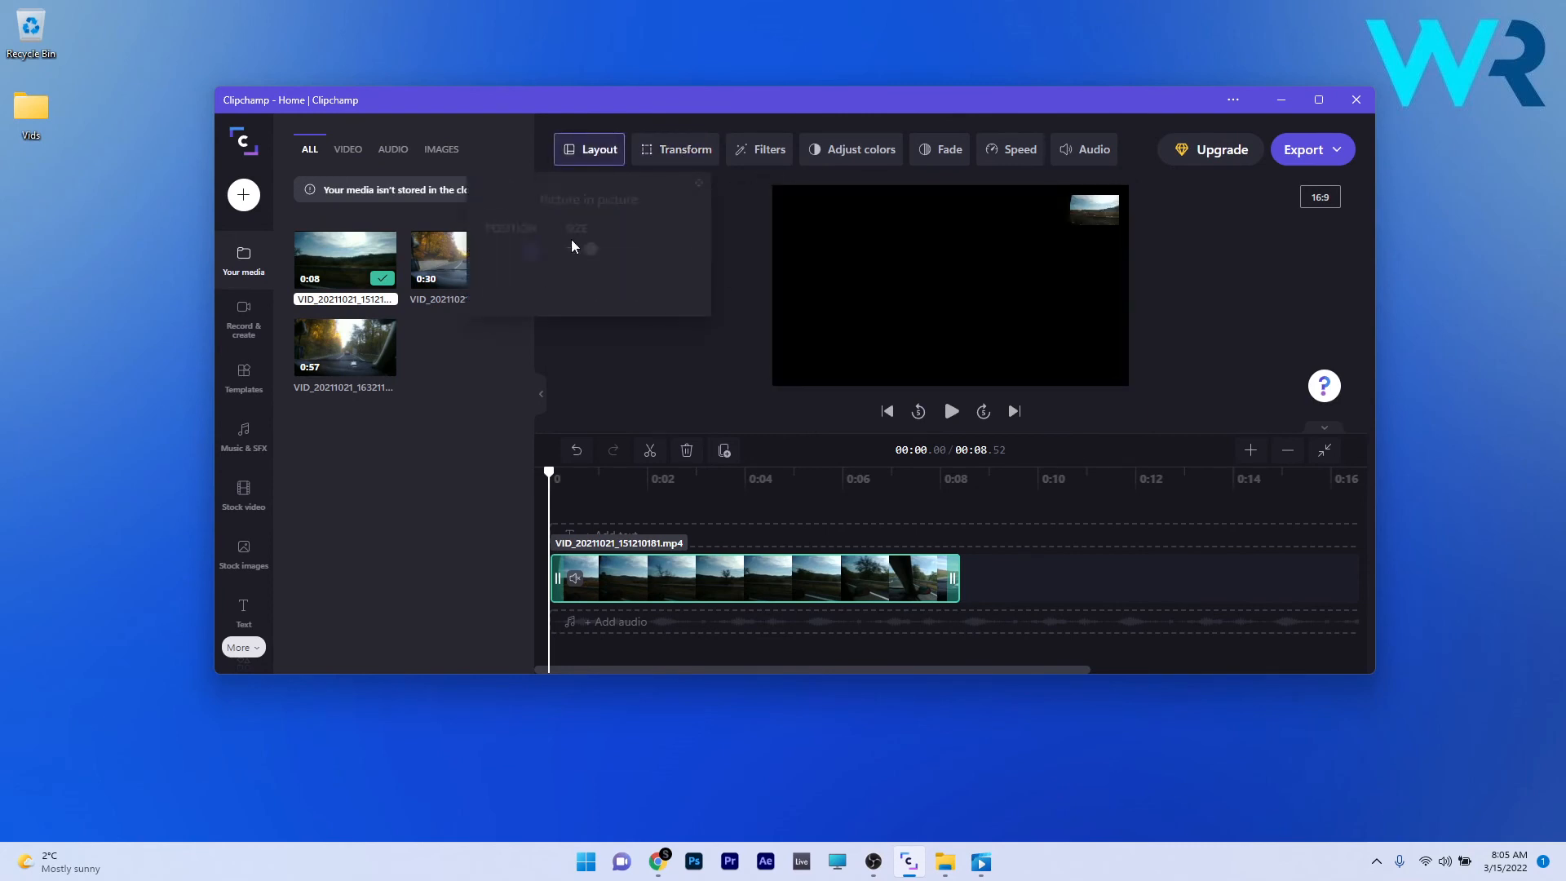
pyautogui.click(596, 149)
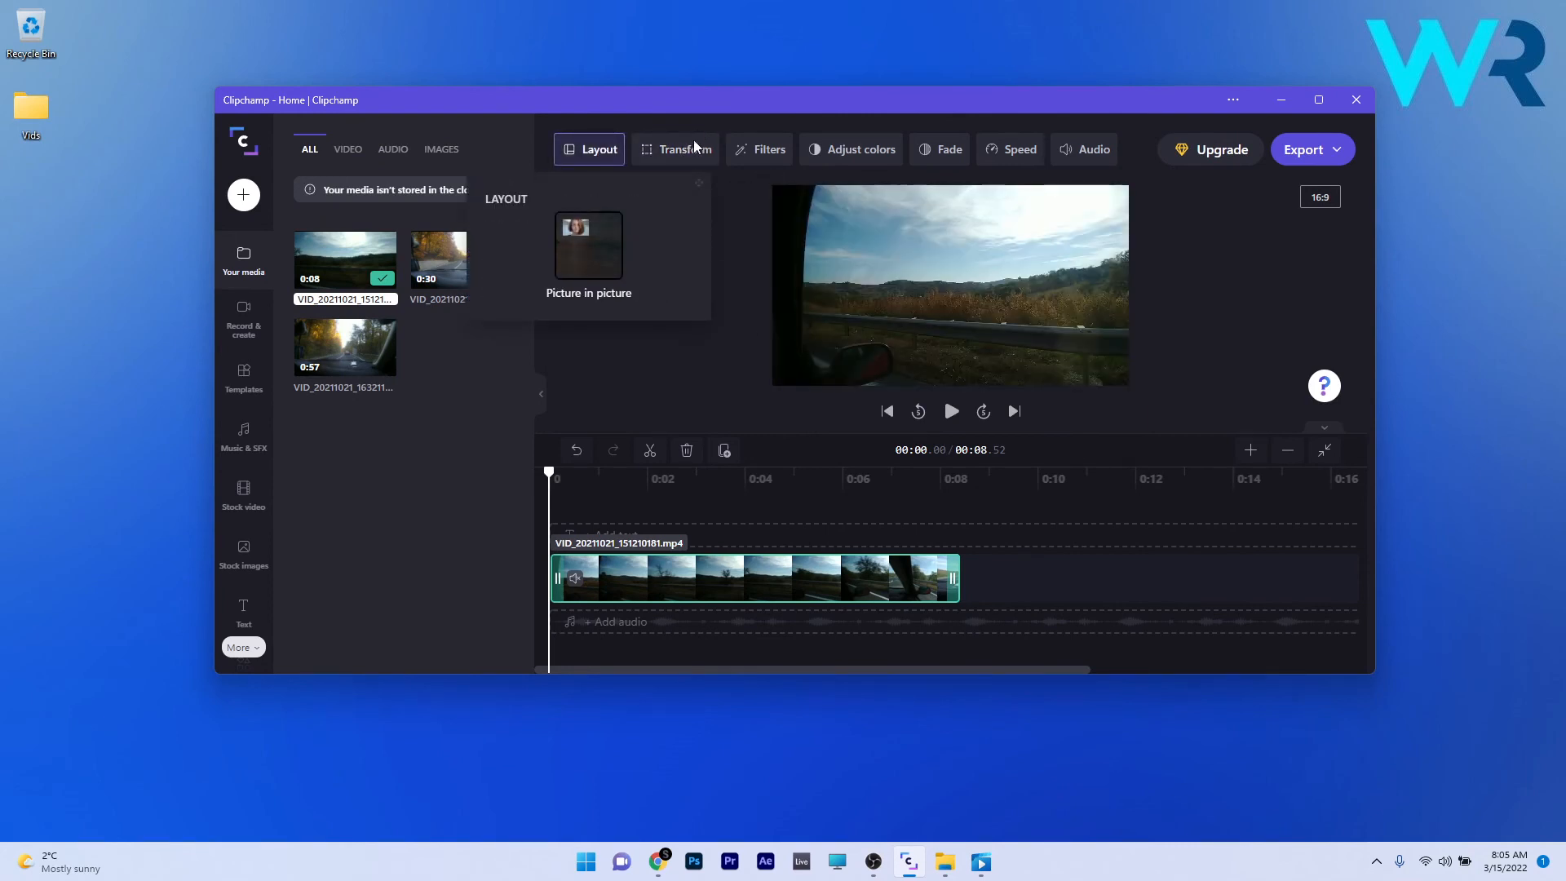
pyautogui.click(682, 149)
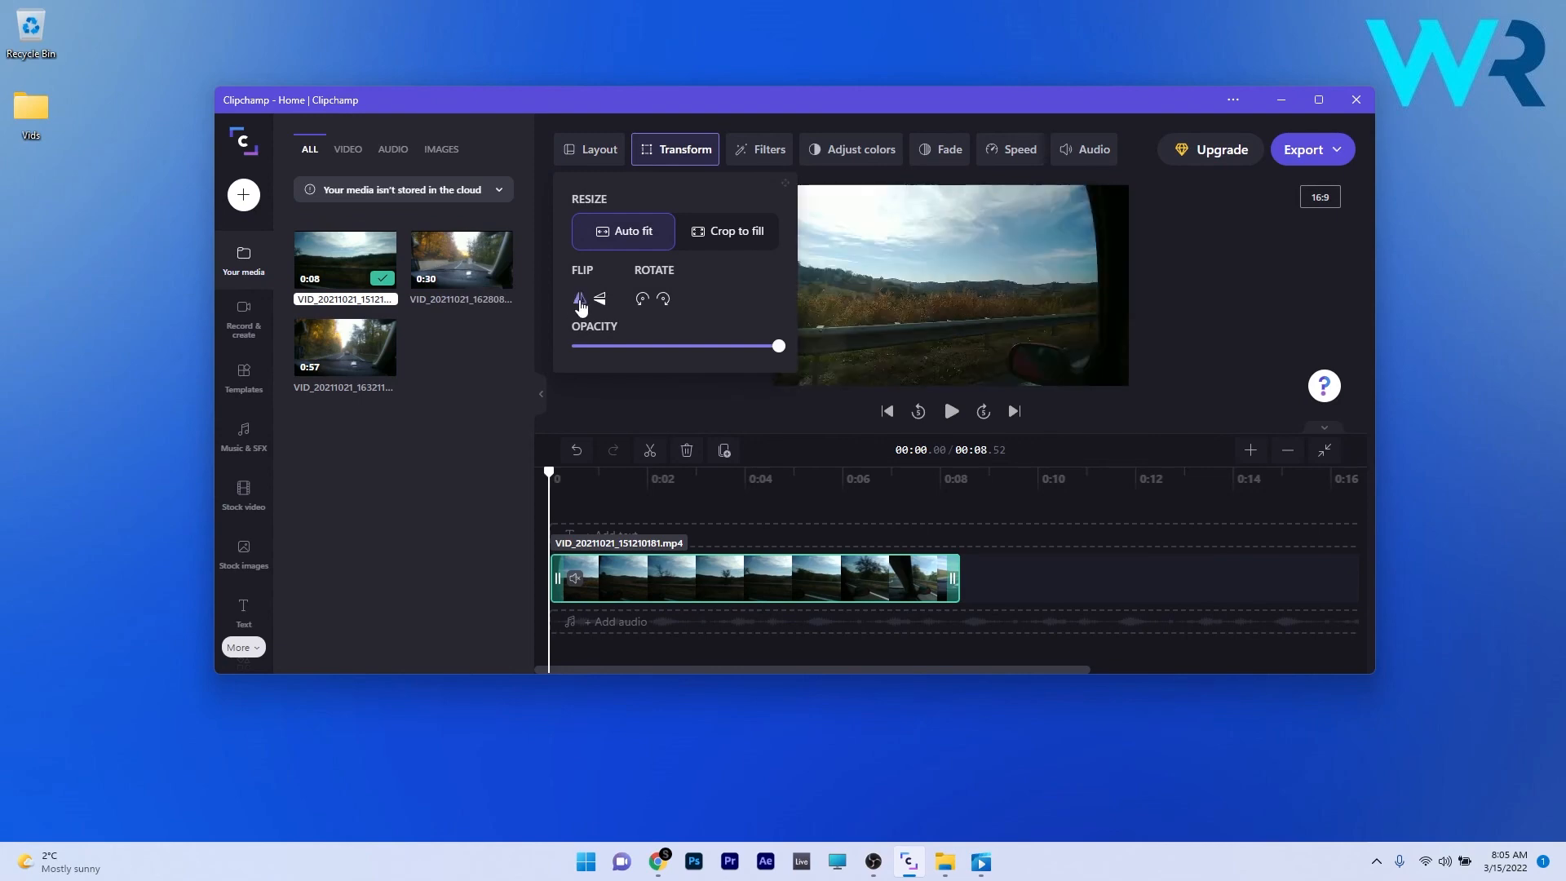
pyautogui.click(579, 297)
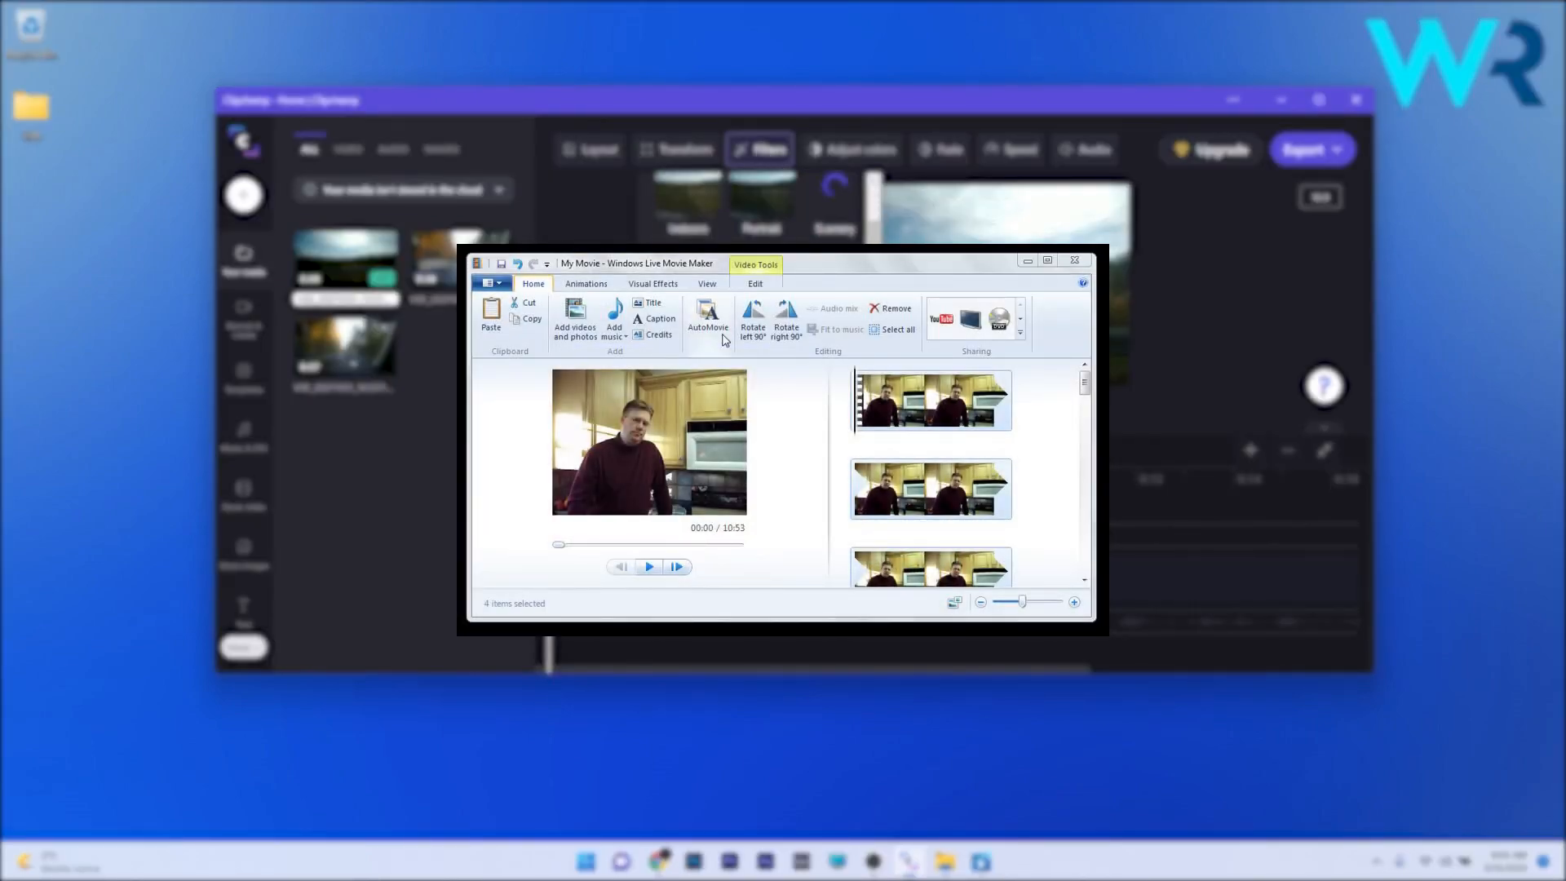
pyautogui.click(852, 148)
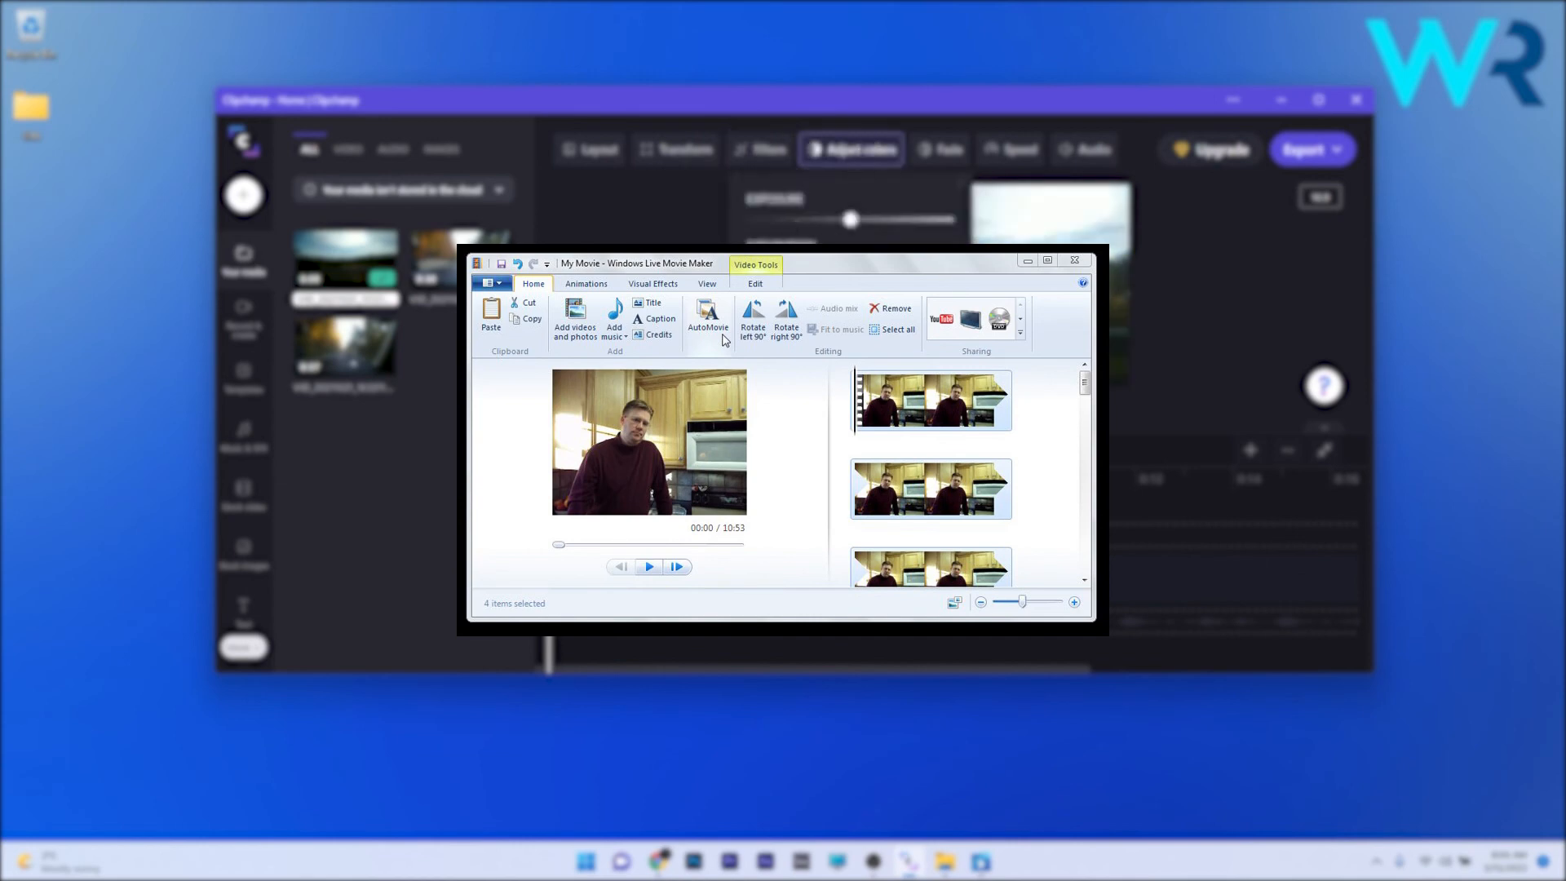
pyautogui.click(939, 149)
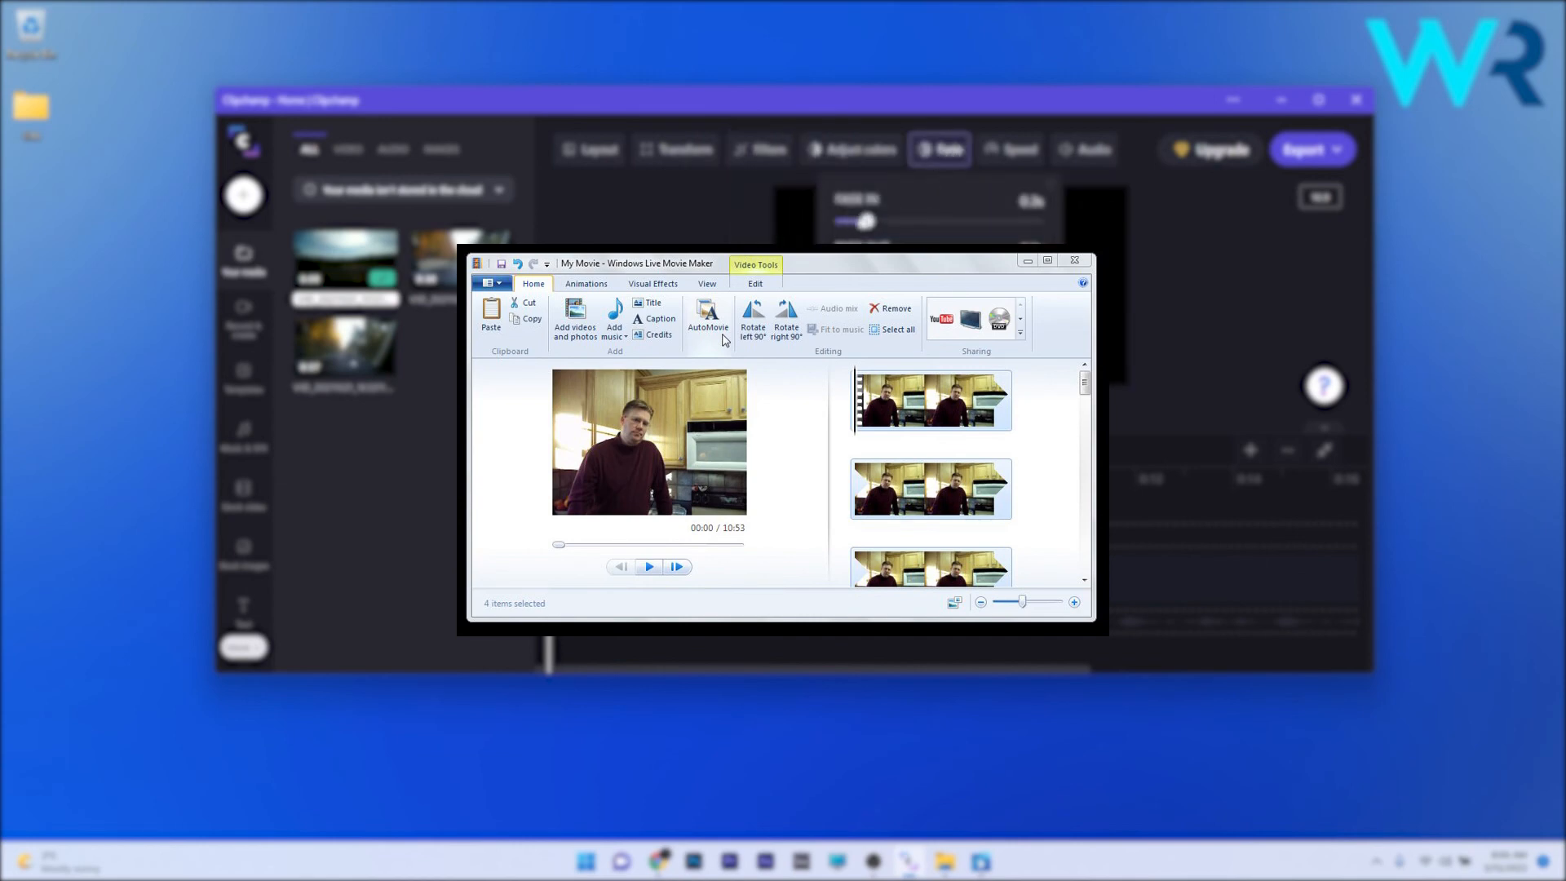
pyautogui.click(1075, 260)
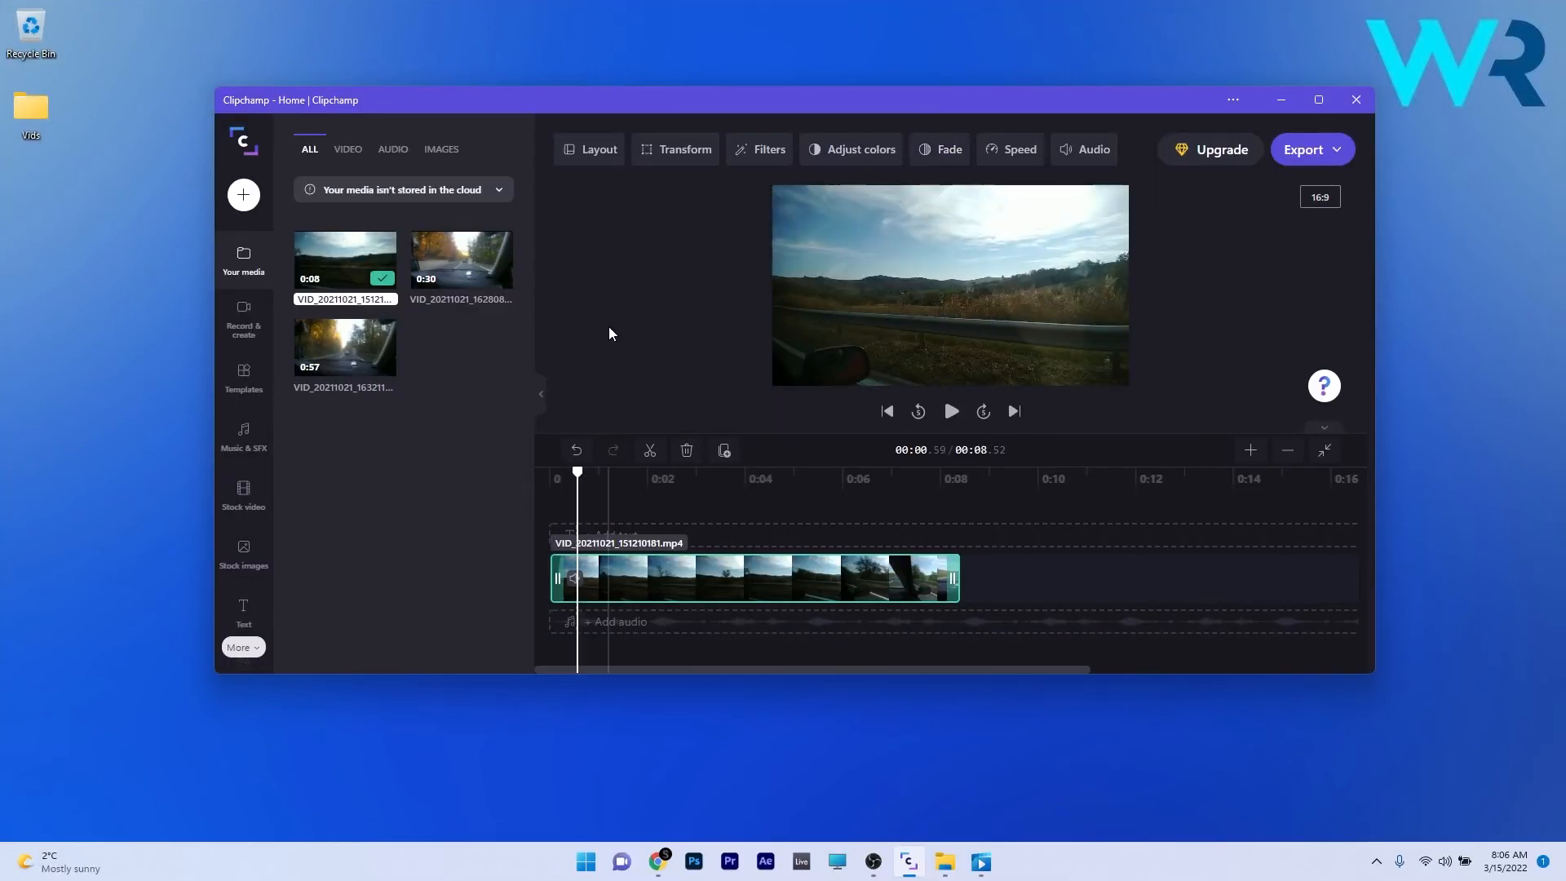
# Step: Detach the dashcam clip's sound via Separate audio, placing it on its own timeline track
pyautogui.click(1017, 149)
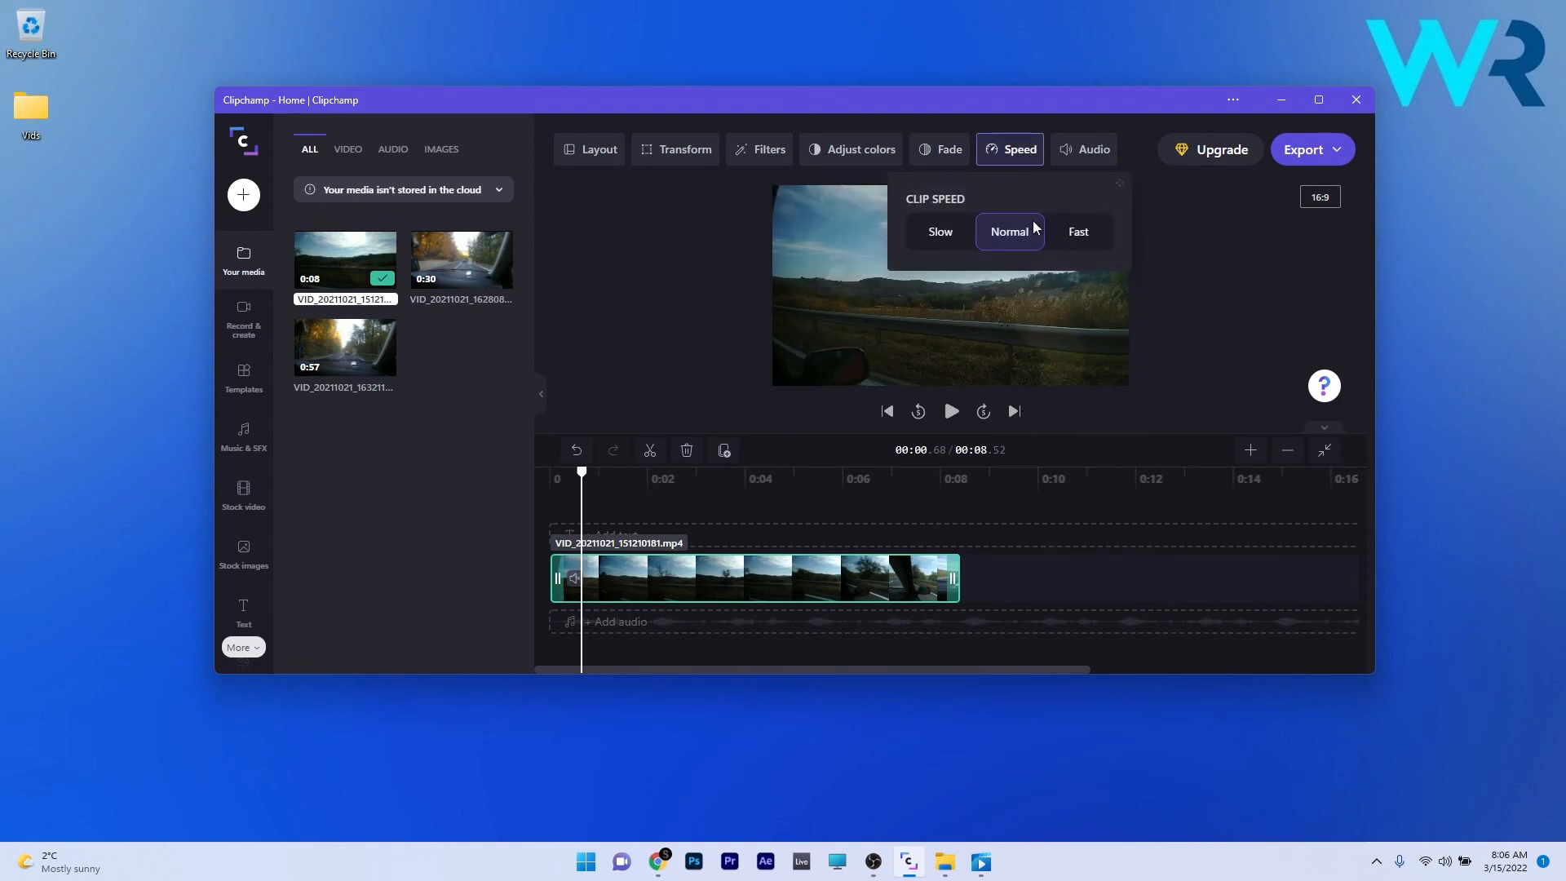
pyautogui.moveTo(1055, 209)
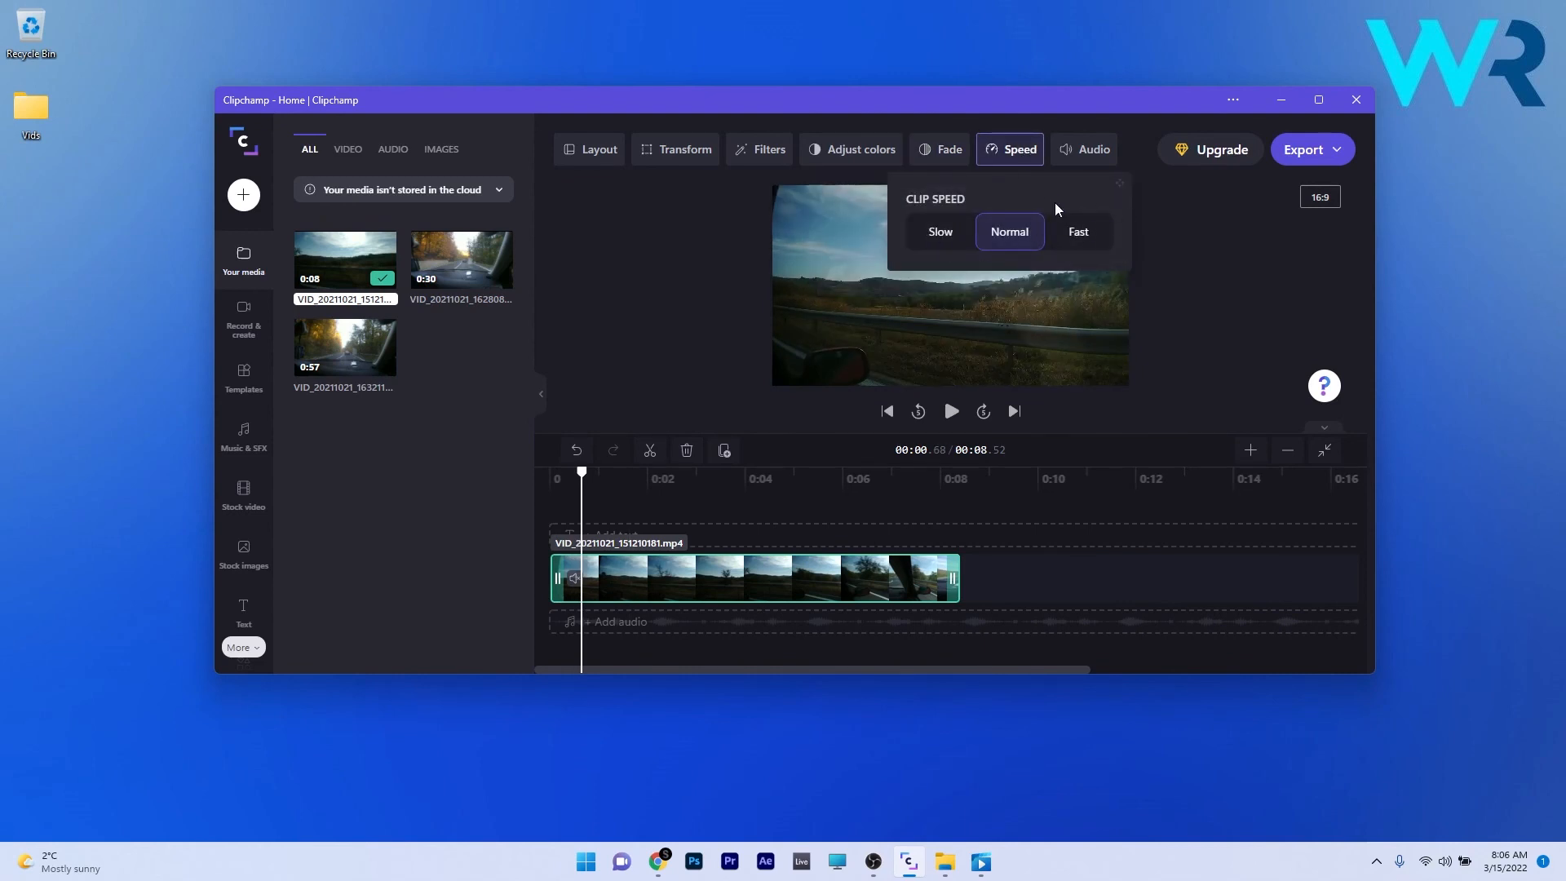
pyautogui.moveTo(1060, 223)
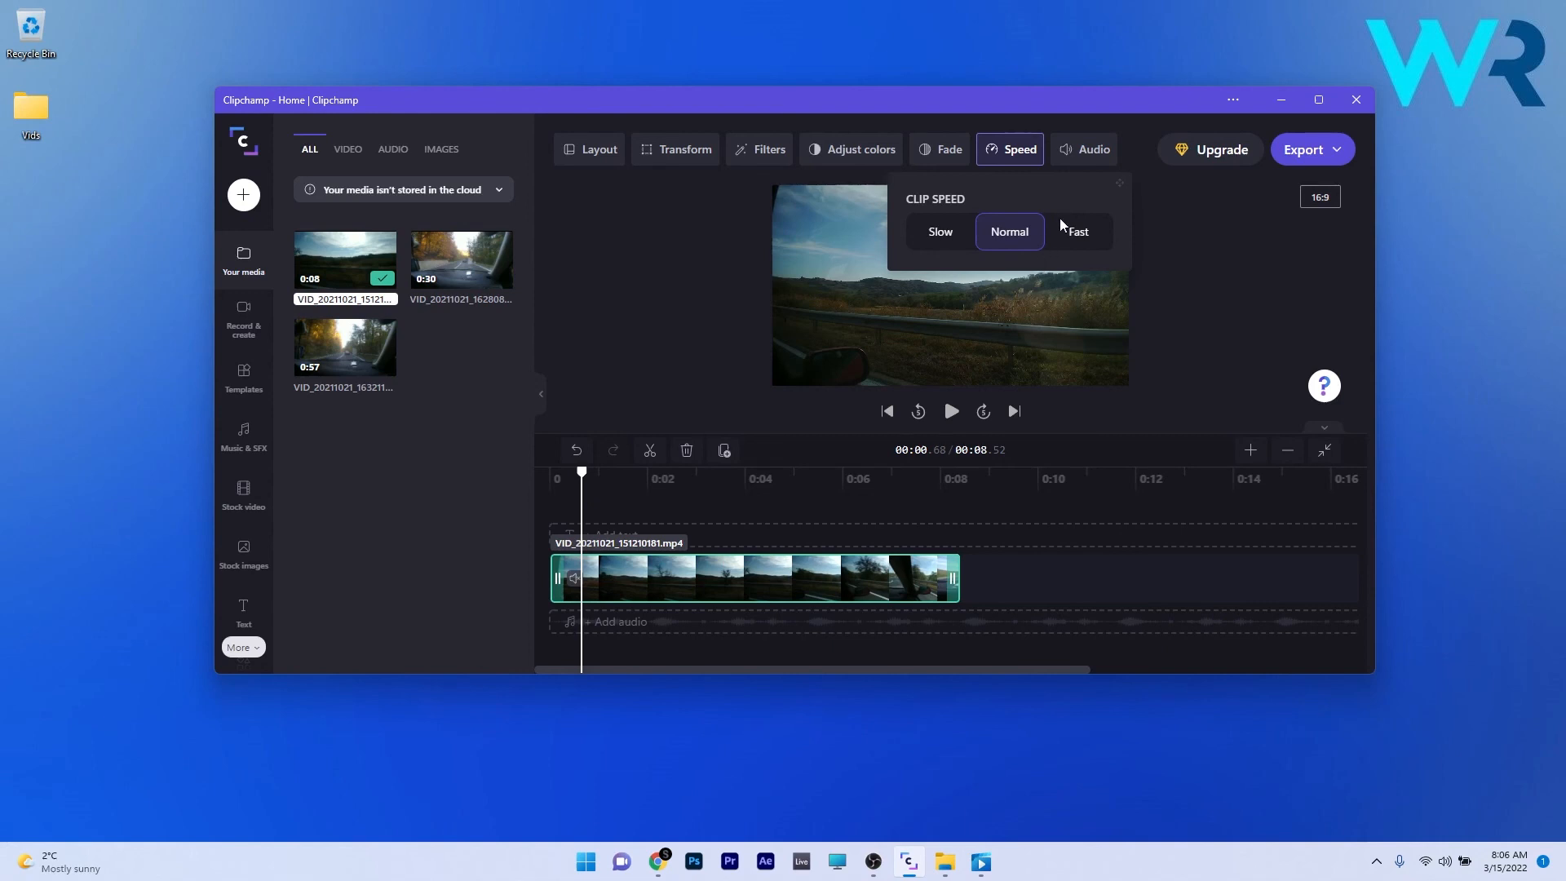
pyautogui.click(1083, 148)
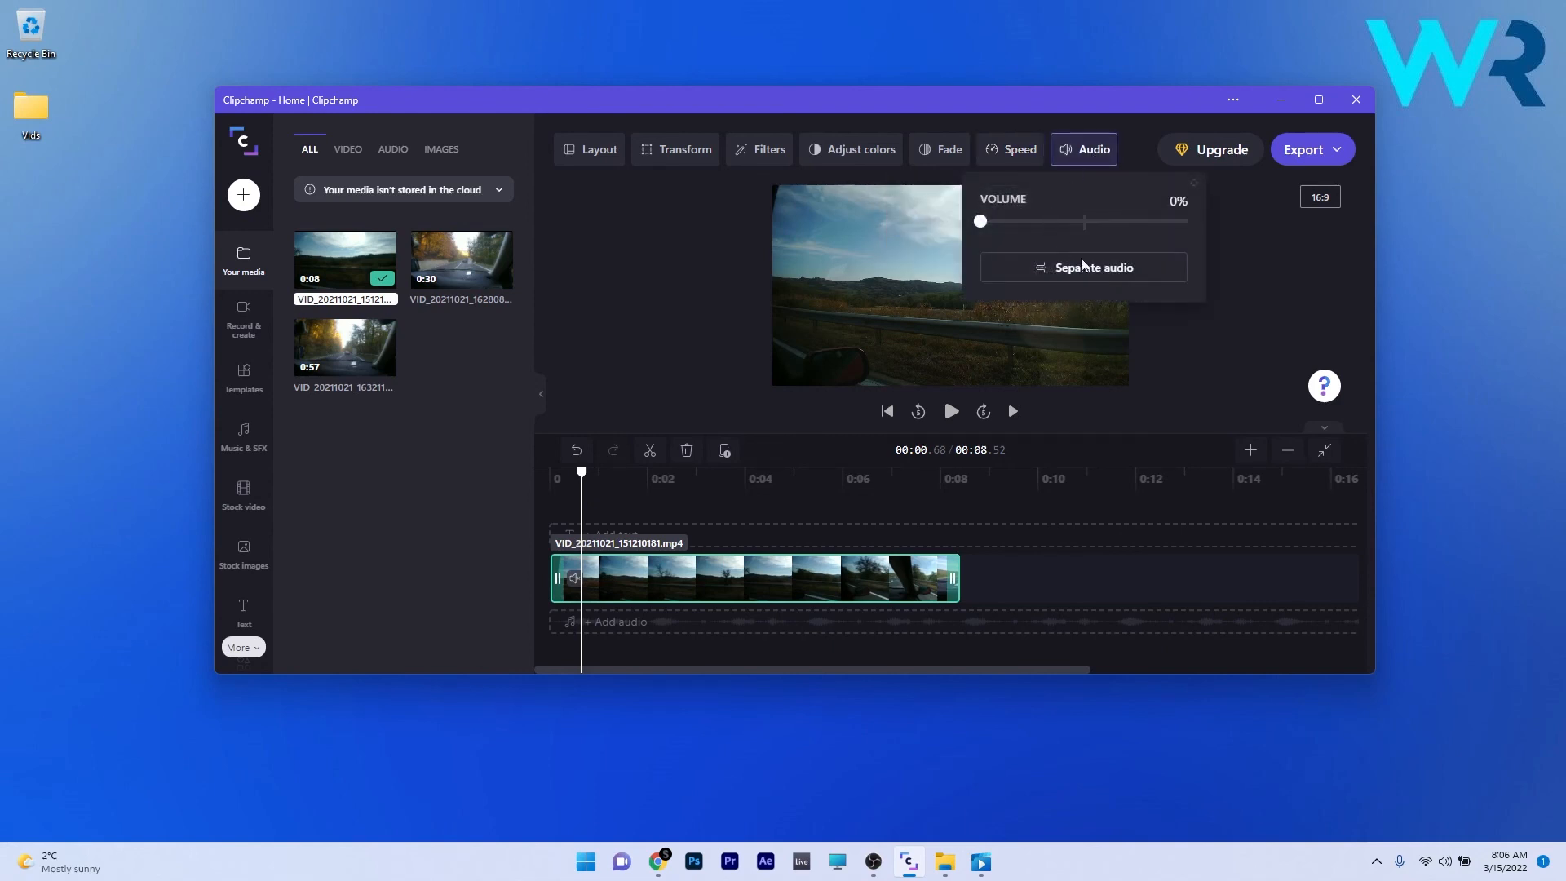
pyautogui.moveTo(964, 282)
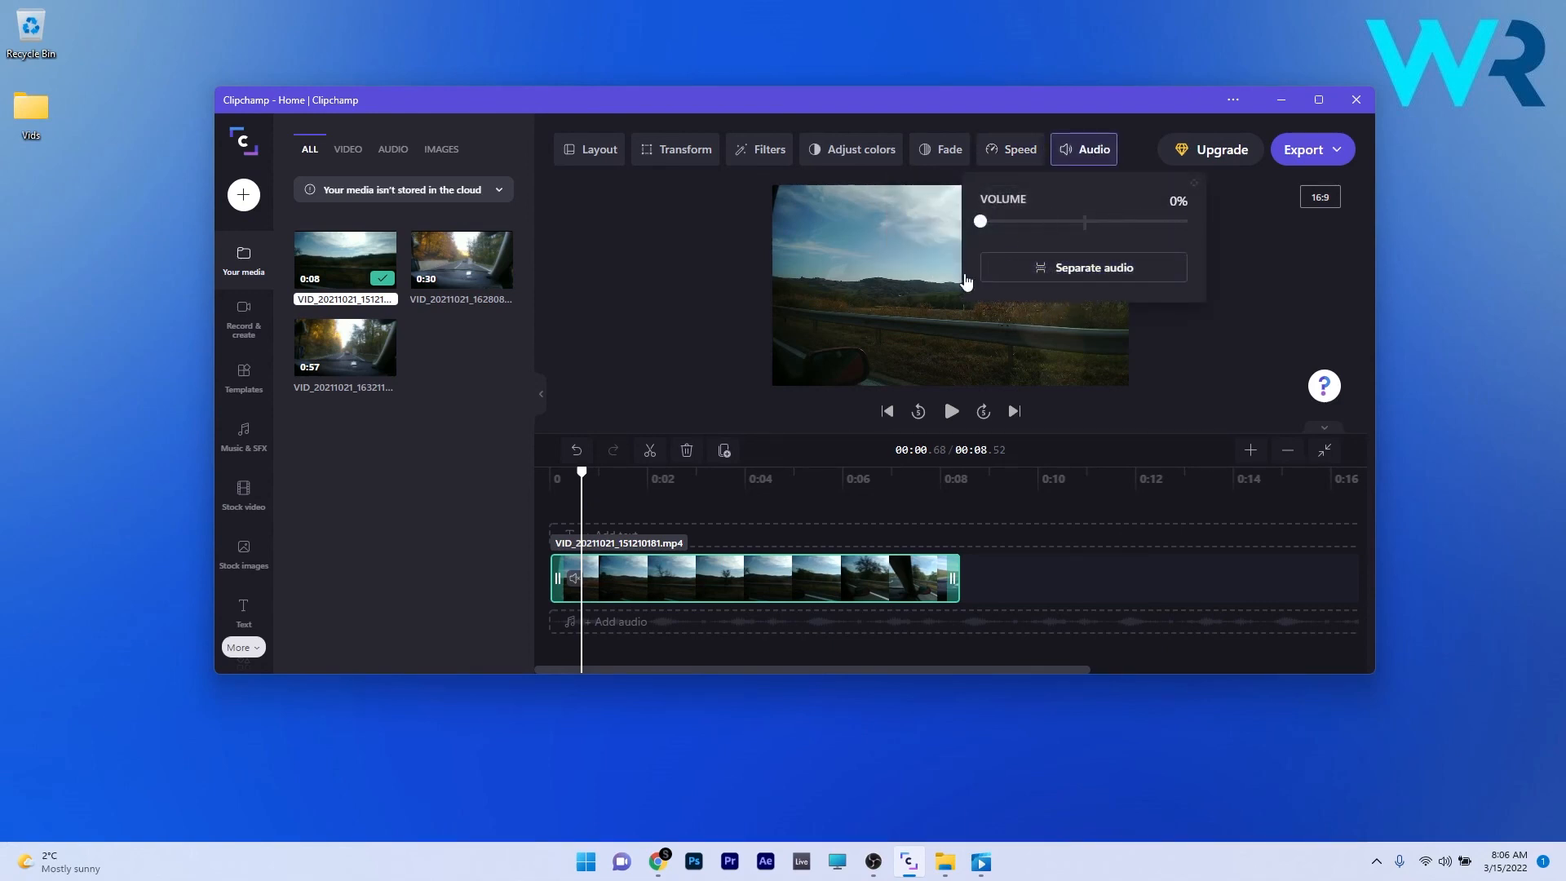
pyautogui.moveTo(1082, 326)
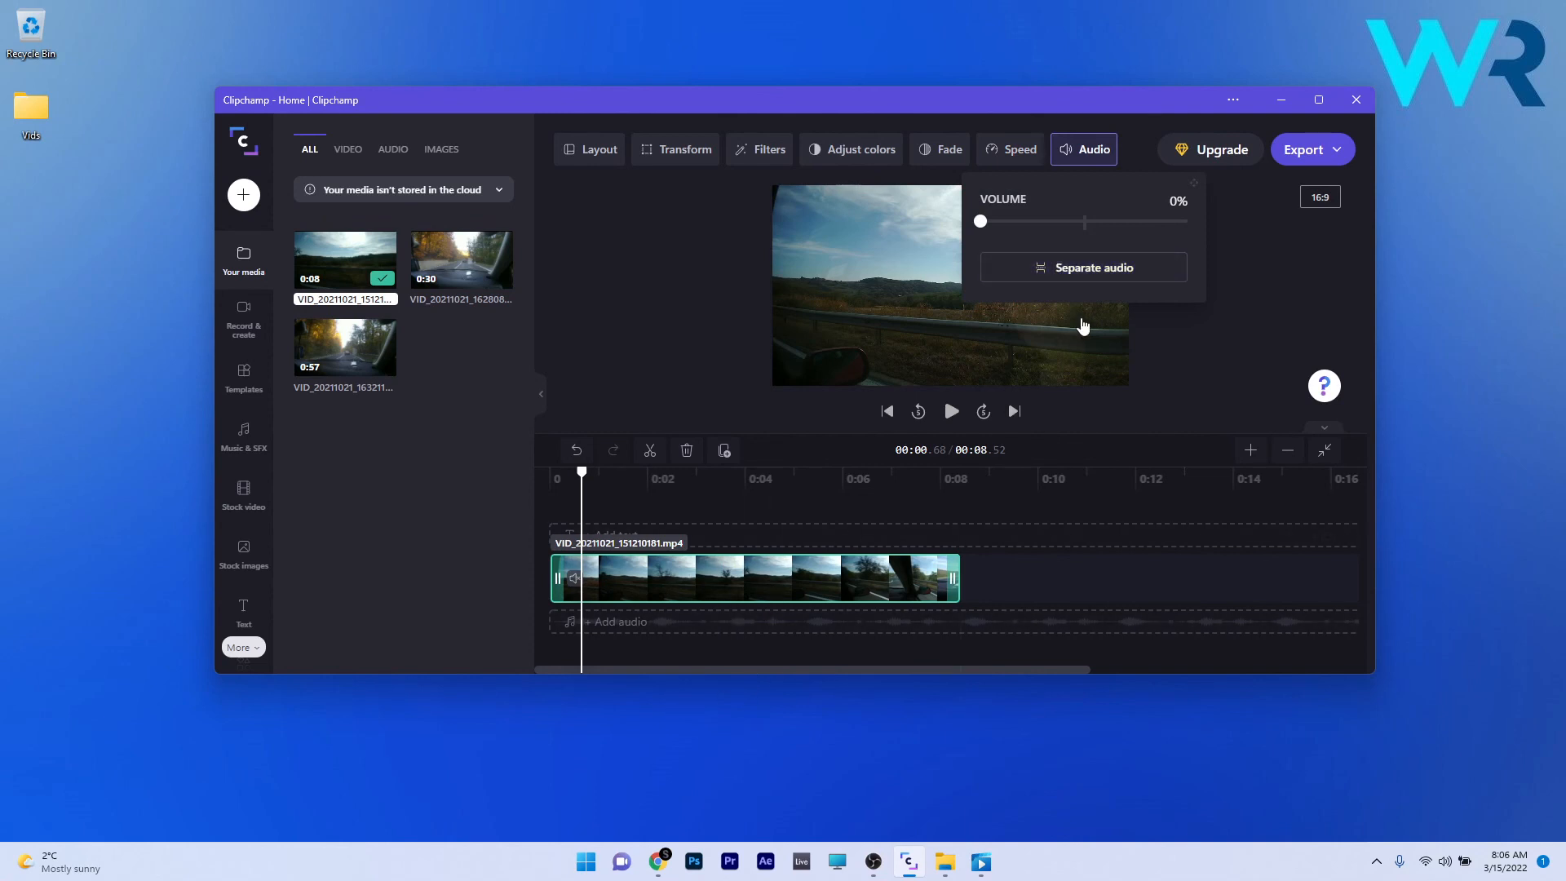
pyautogui.click(1082, 266)
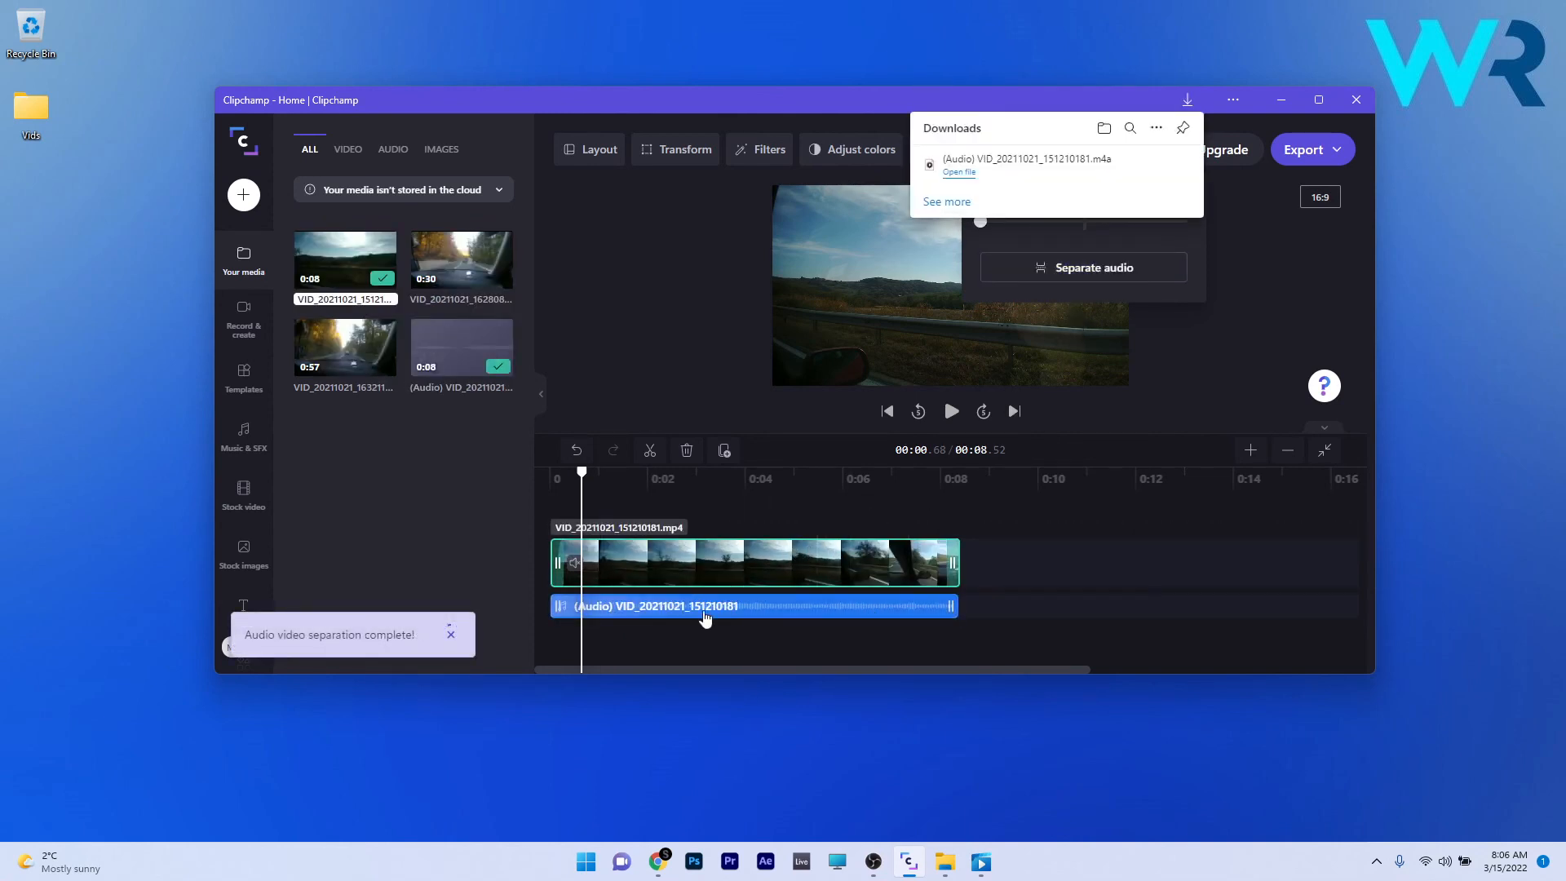
# Step: Check the aspect ratio menu keeping 16:9, then show the Music & SFX library
pyautogui.click(1319, 198)
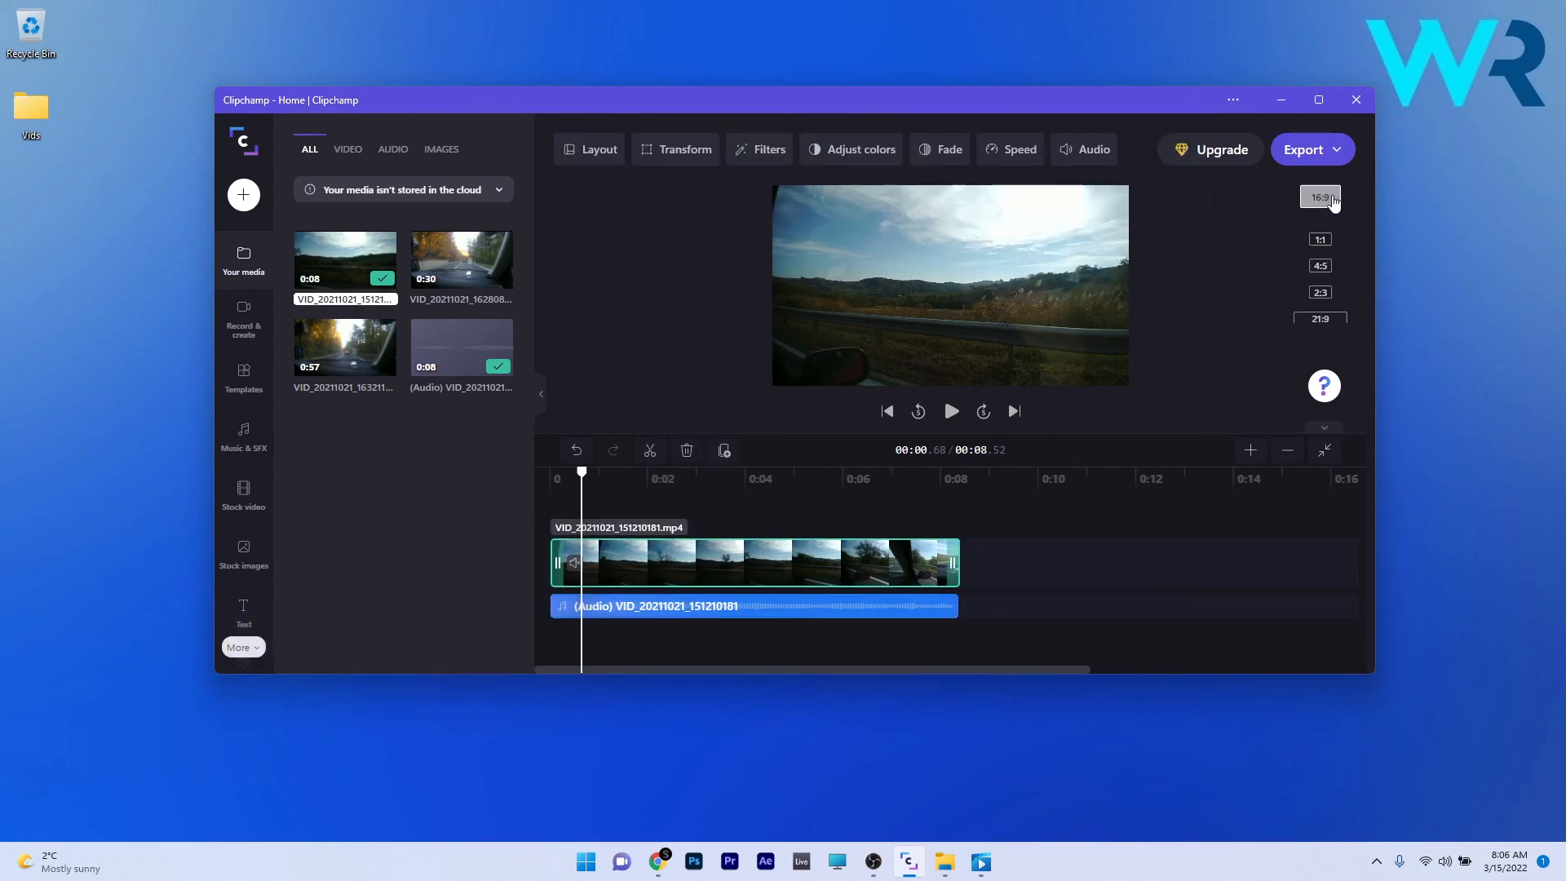
pyautogui.click(1320, 196)
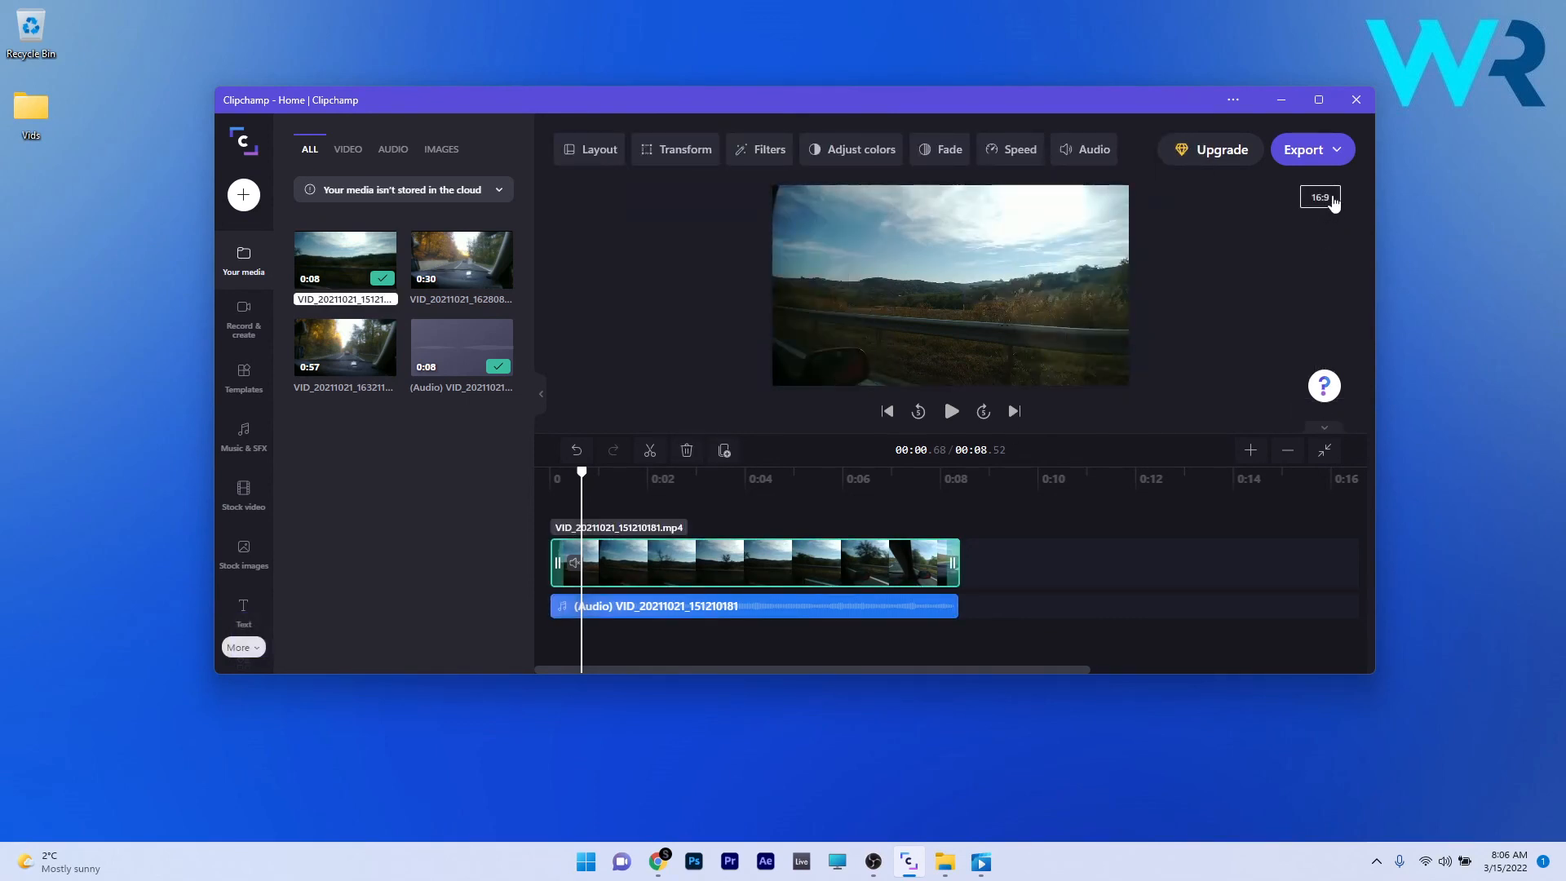
pyautogui.click(1319, 195)
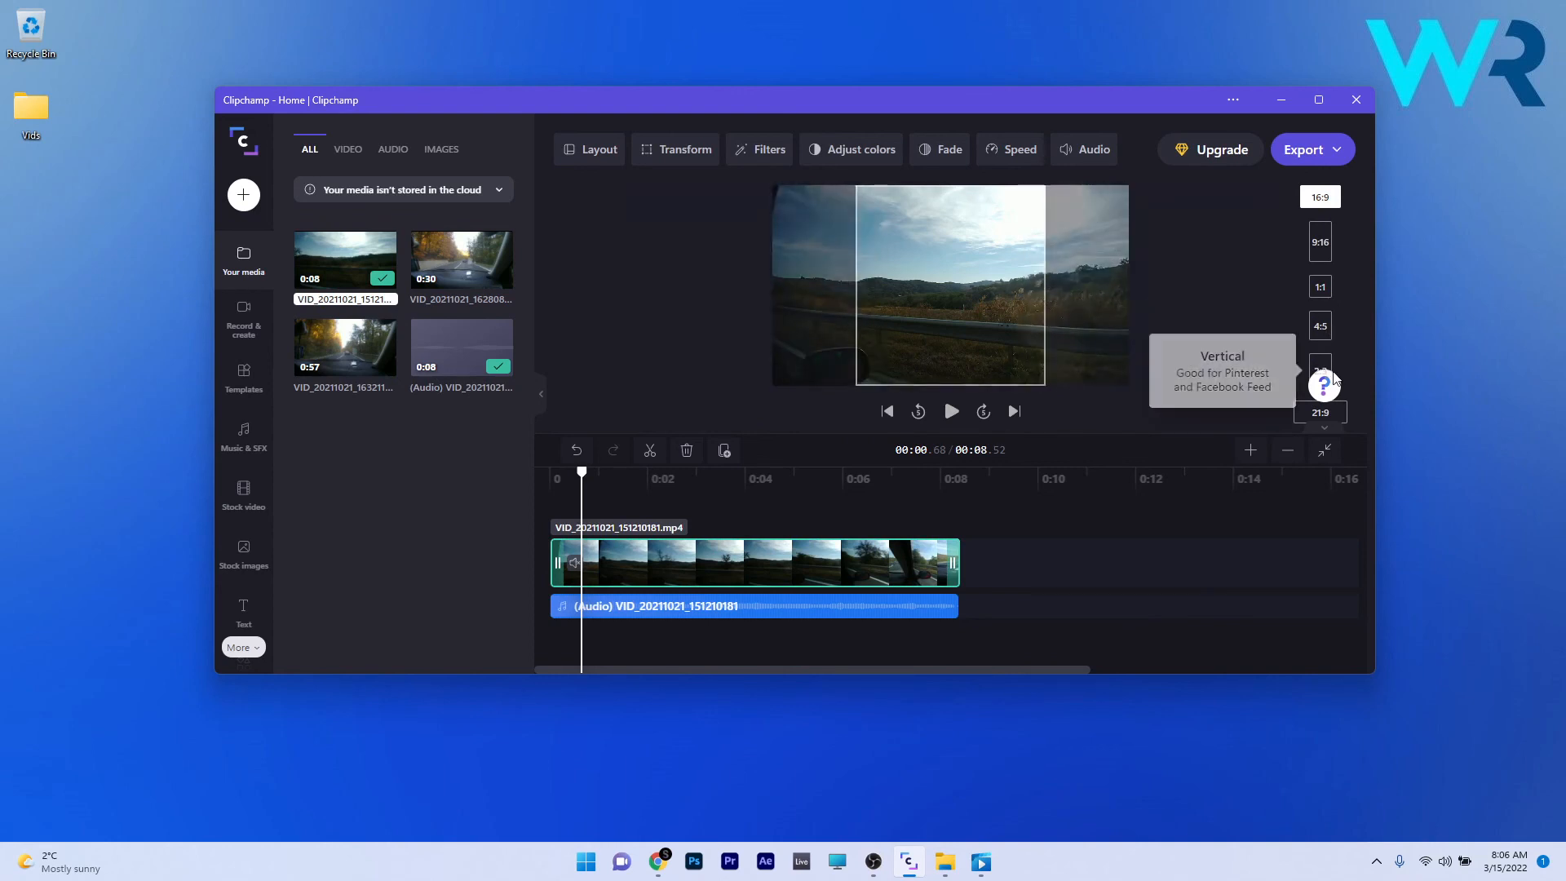
pyautogui.moveTo(1320, 241)
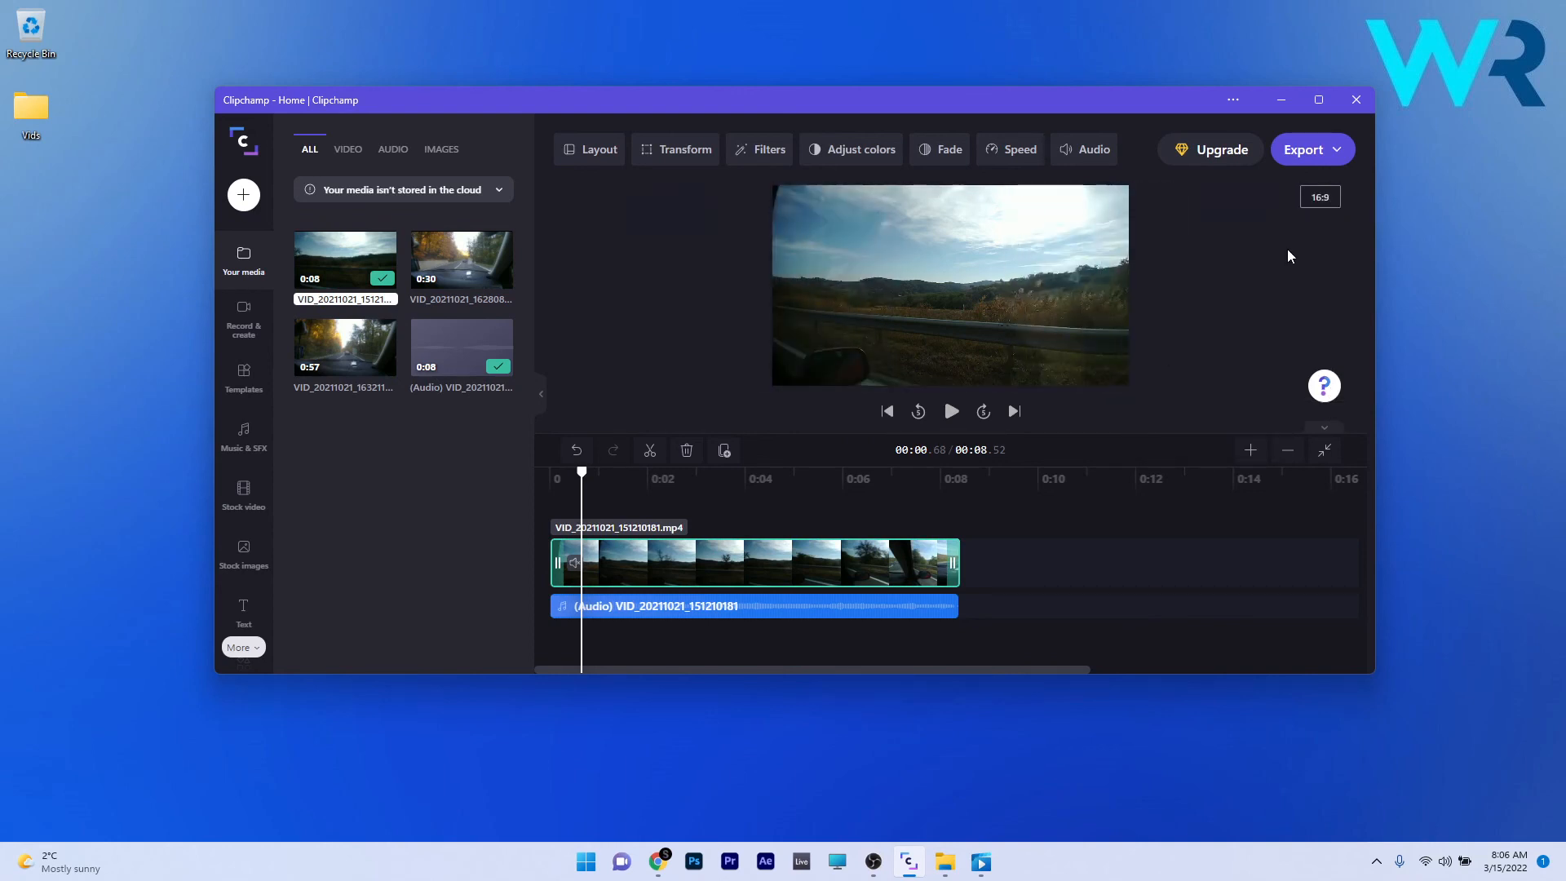
pyautogui.click(1320, 196)
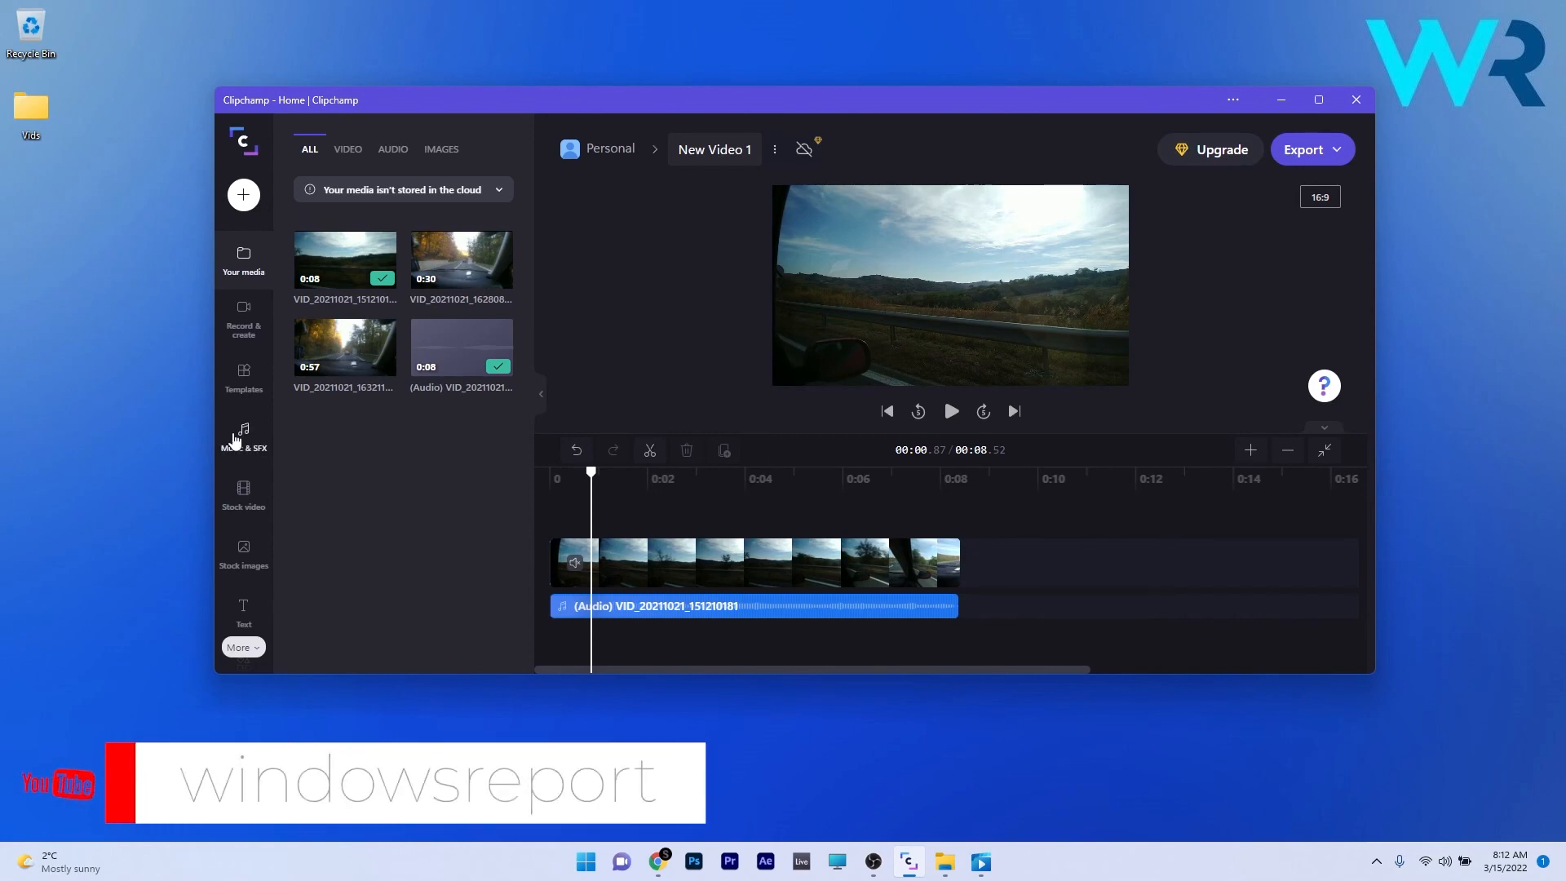
pyautogui.click(243, 437)
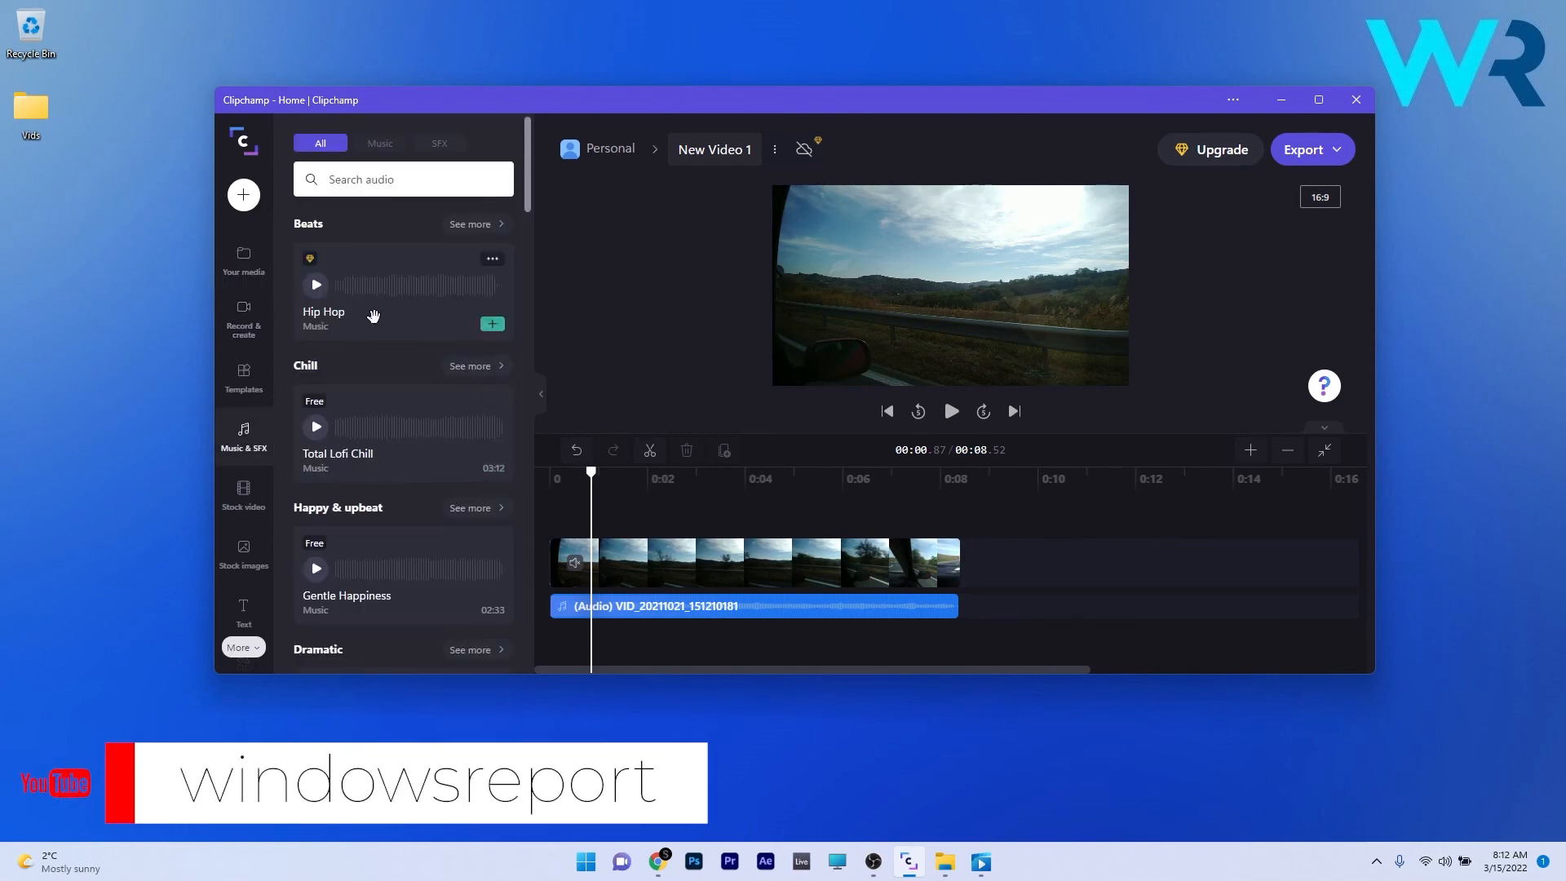